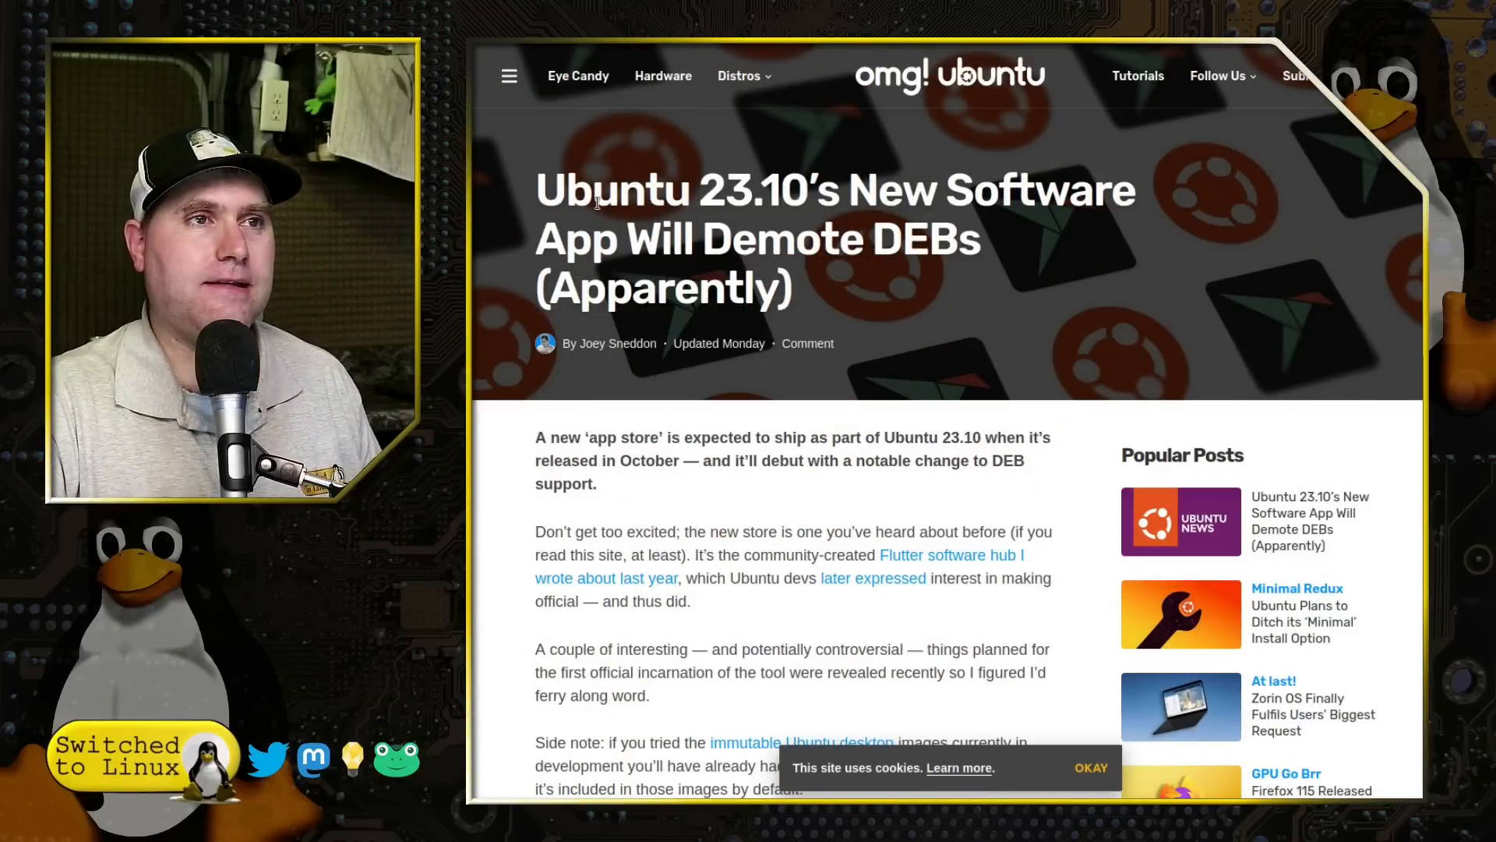
- Scroll the article down to the 'Snap-First App Store' section and the DEB-support-later quote
scroll(down, 3)
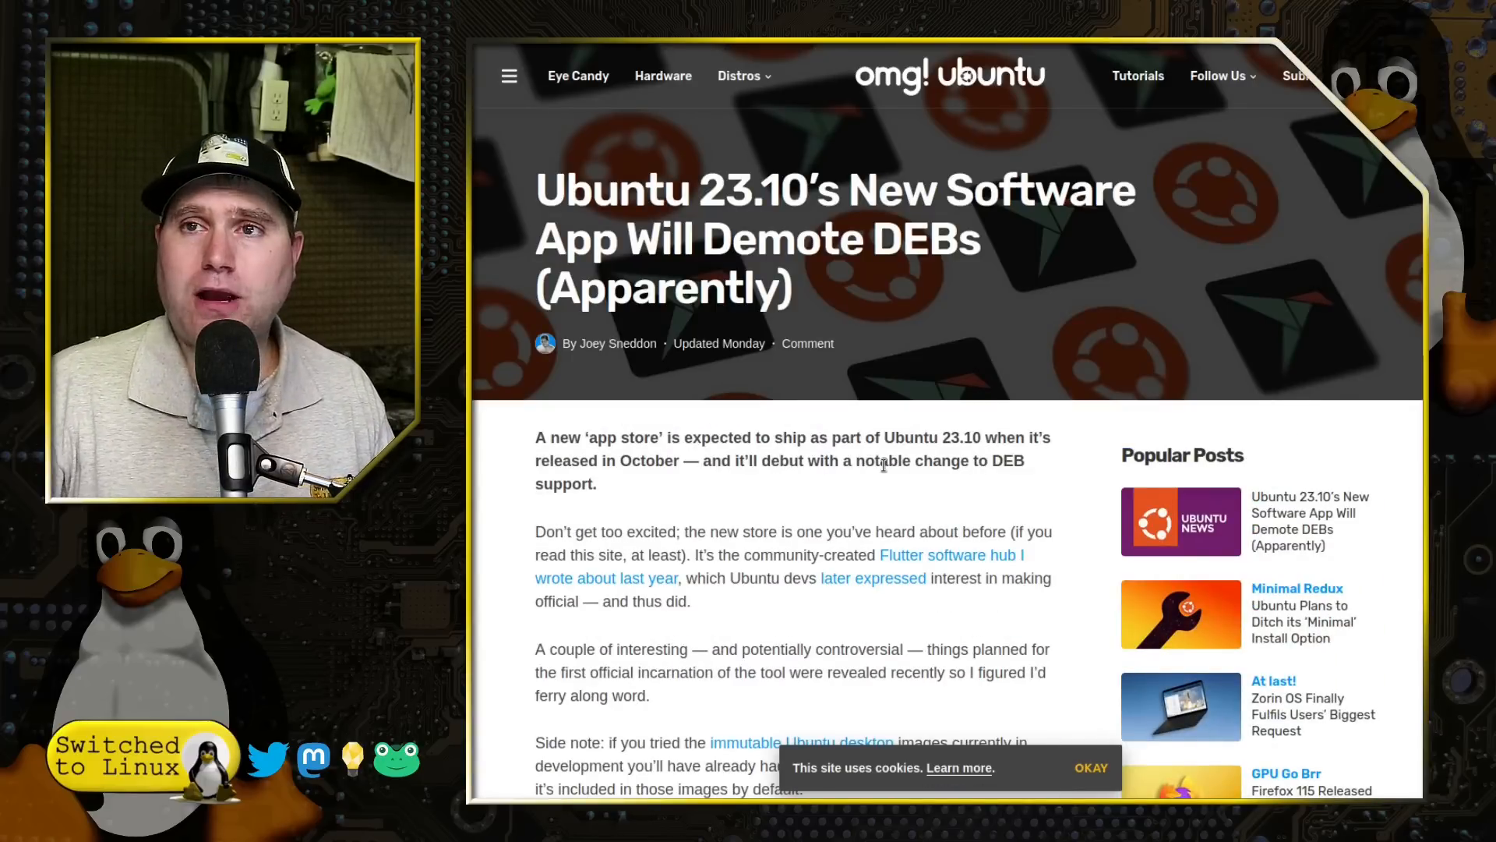
mouse_move(1038, 321)
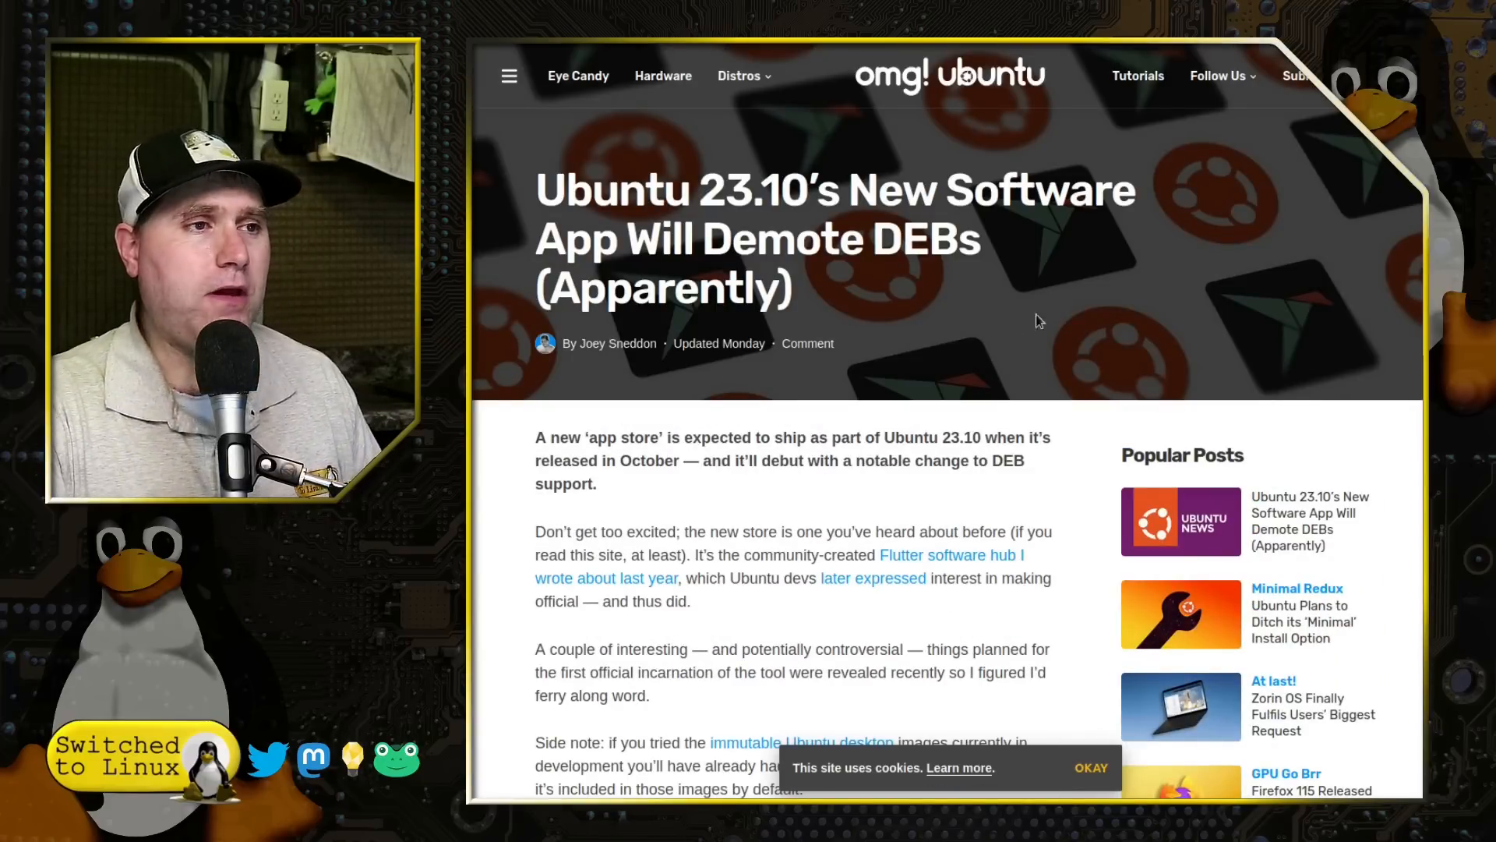
scroll(down, 3)
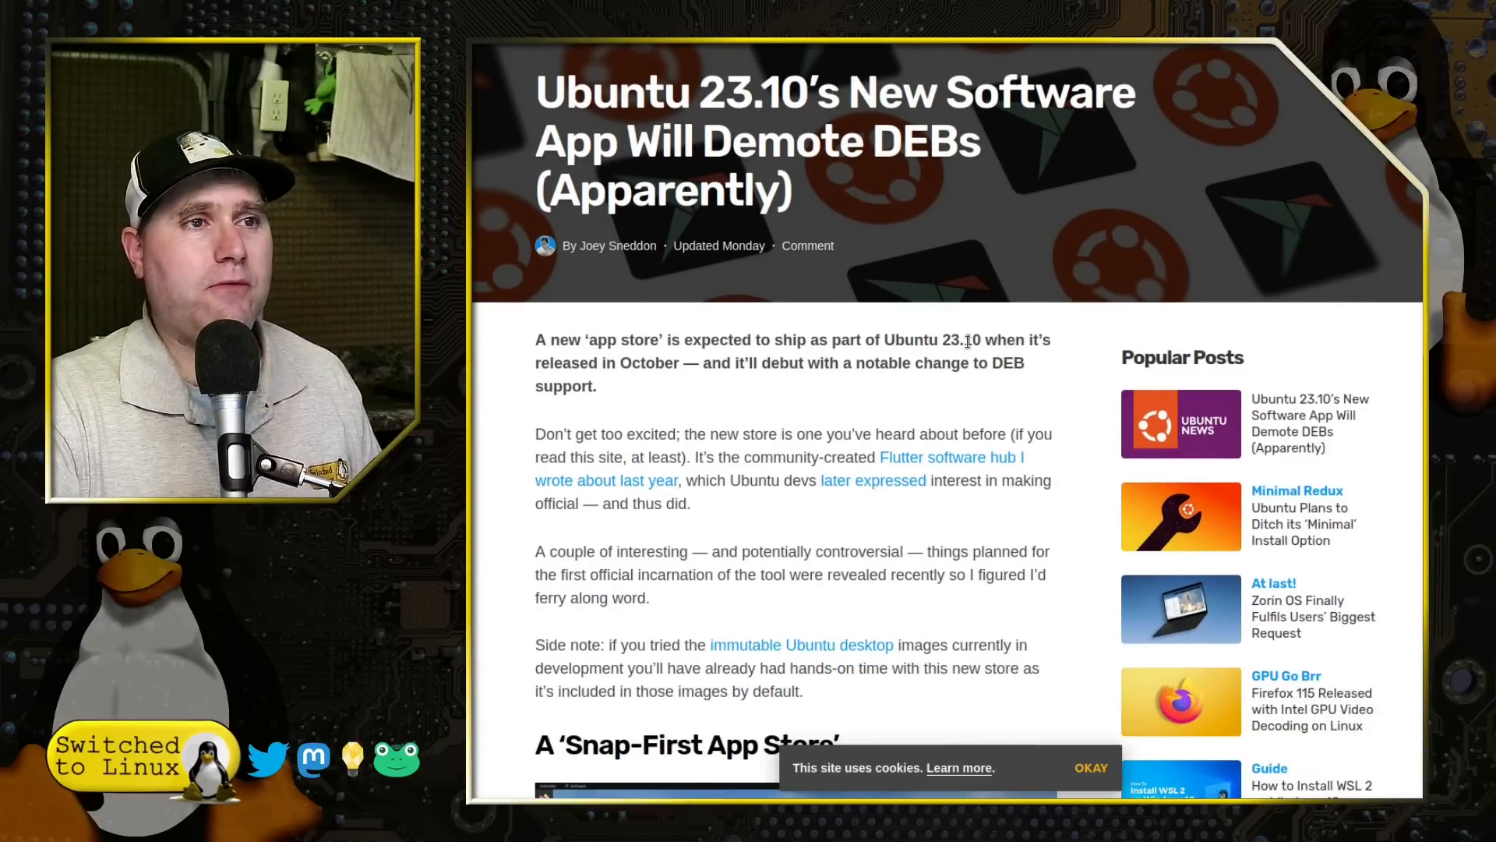
scroll(down, 3)
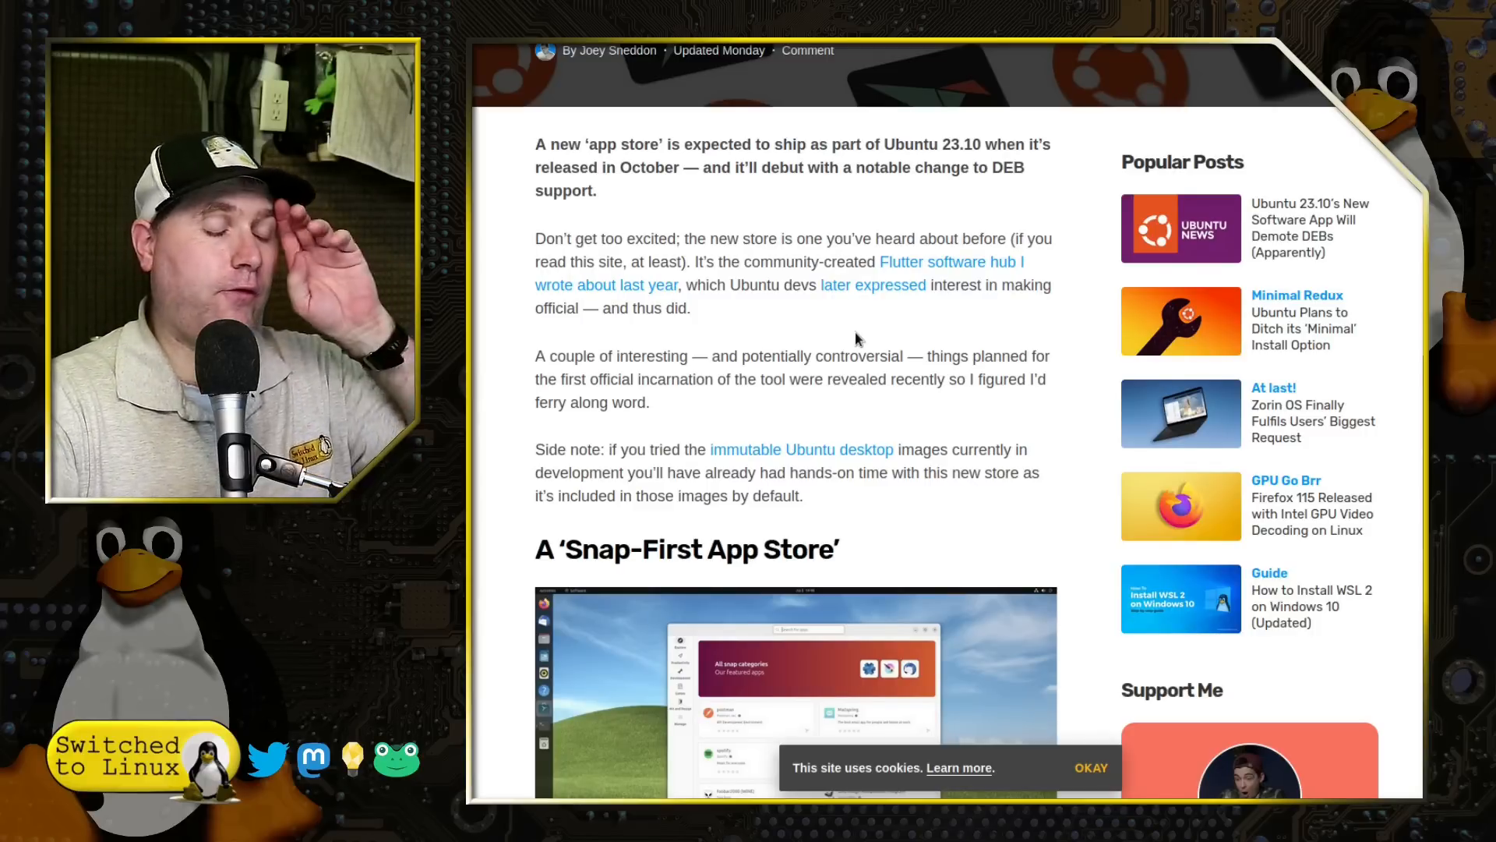
scroll(down, 3)
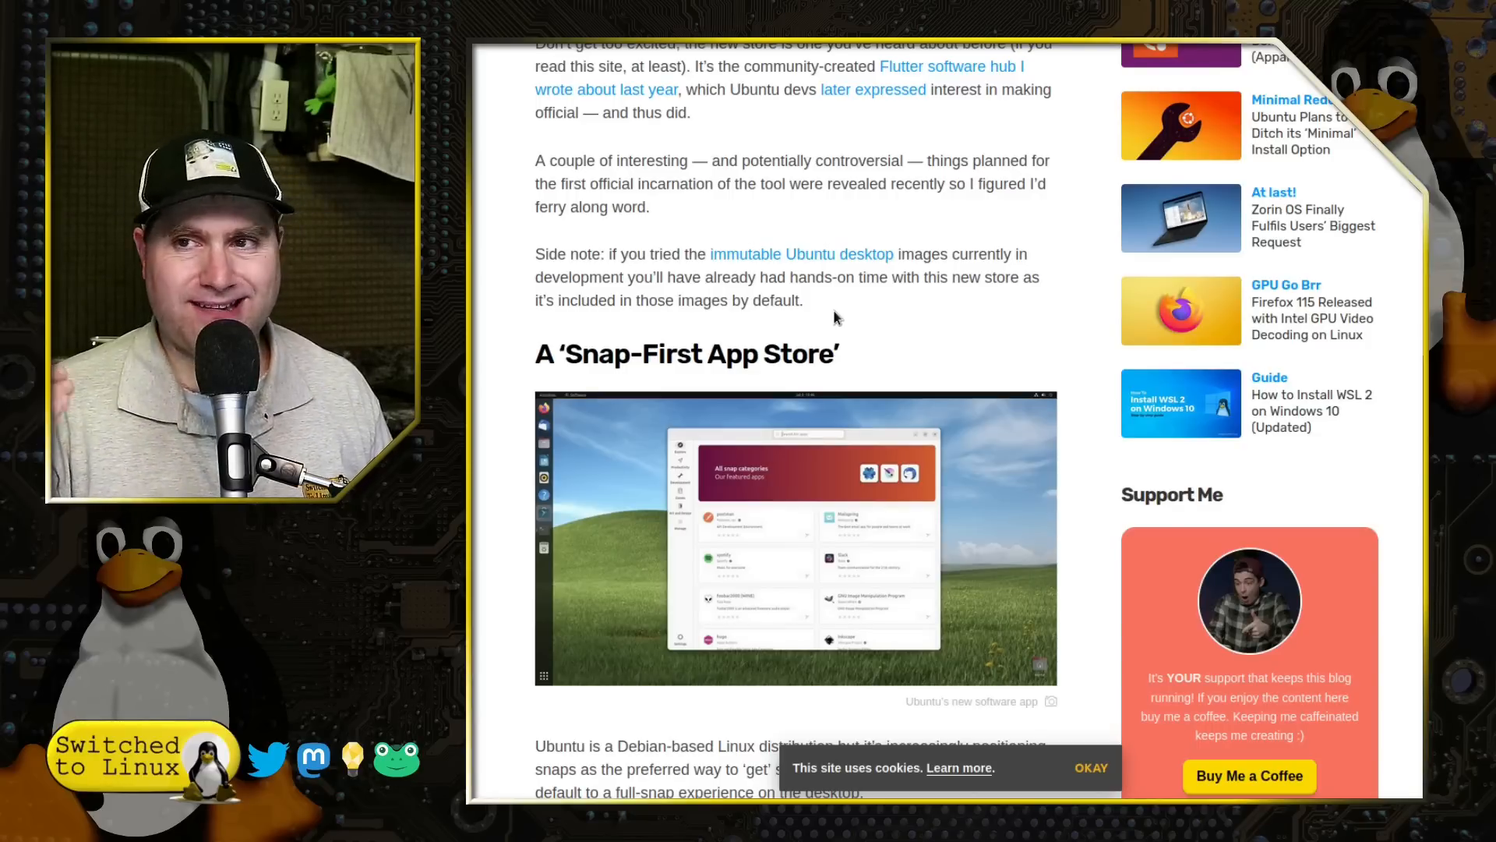
scroll(down, 3)
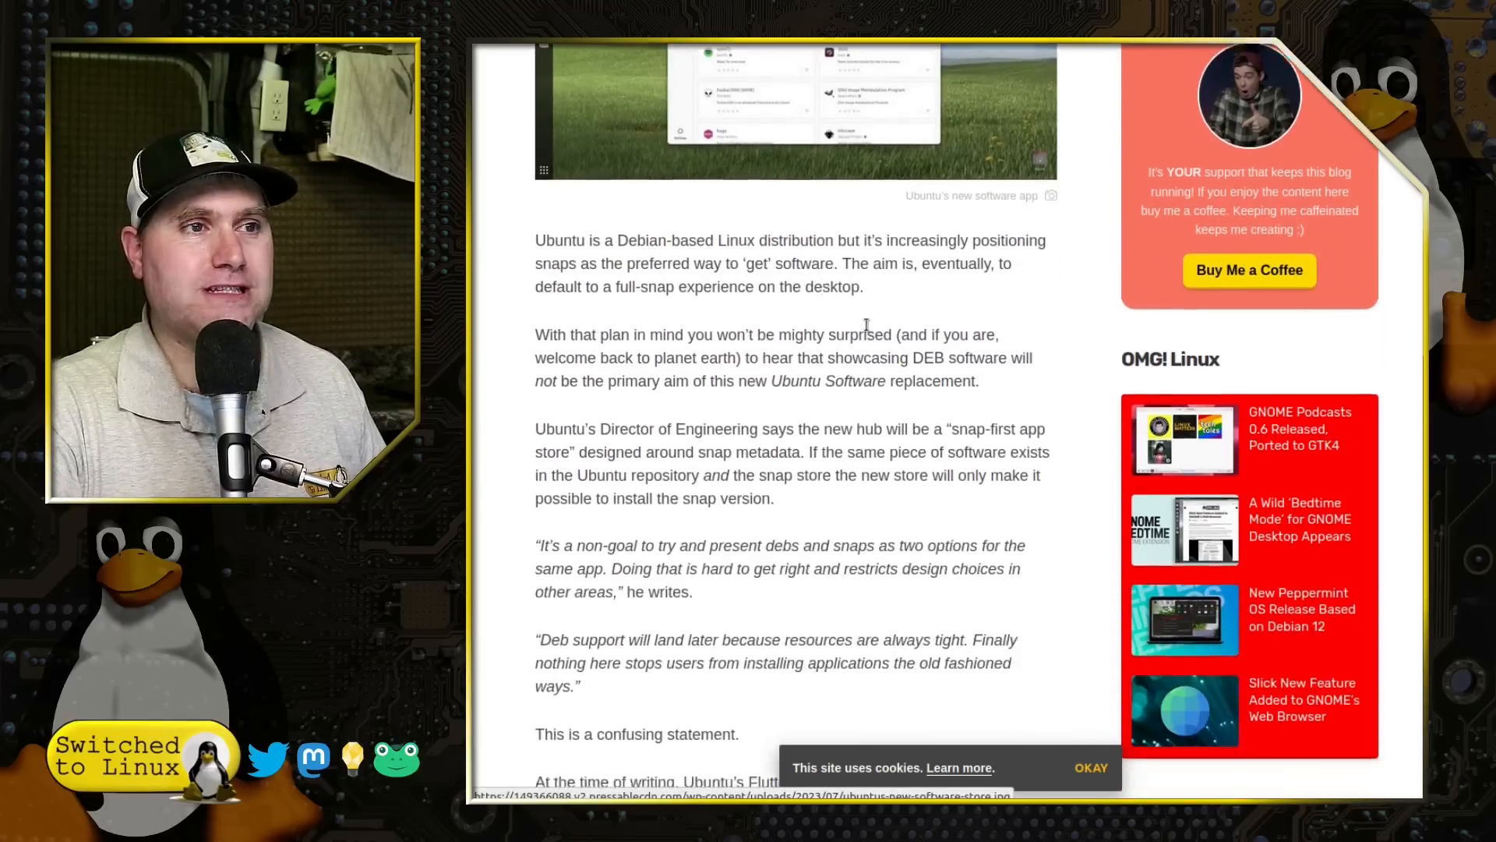
scroll(down, 3)
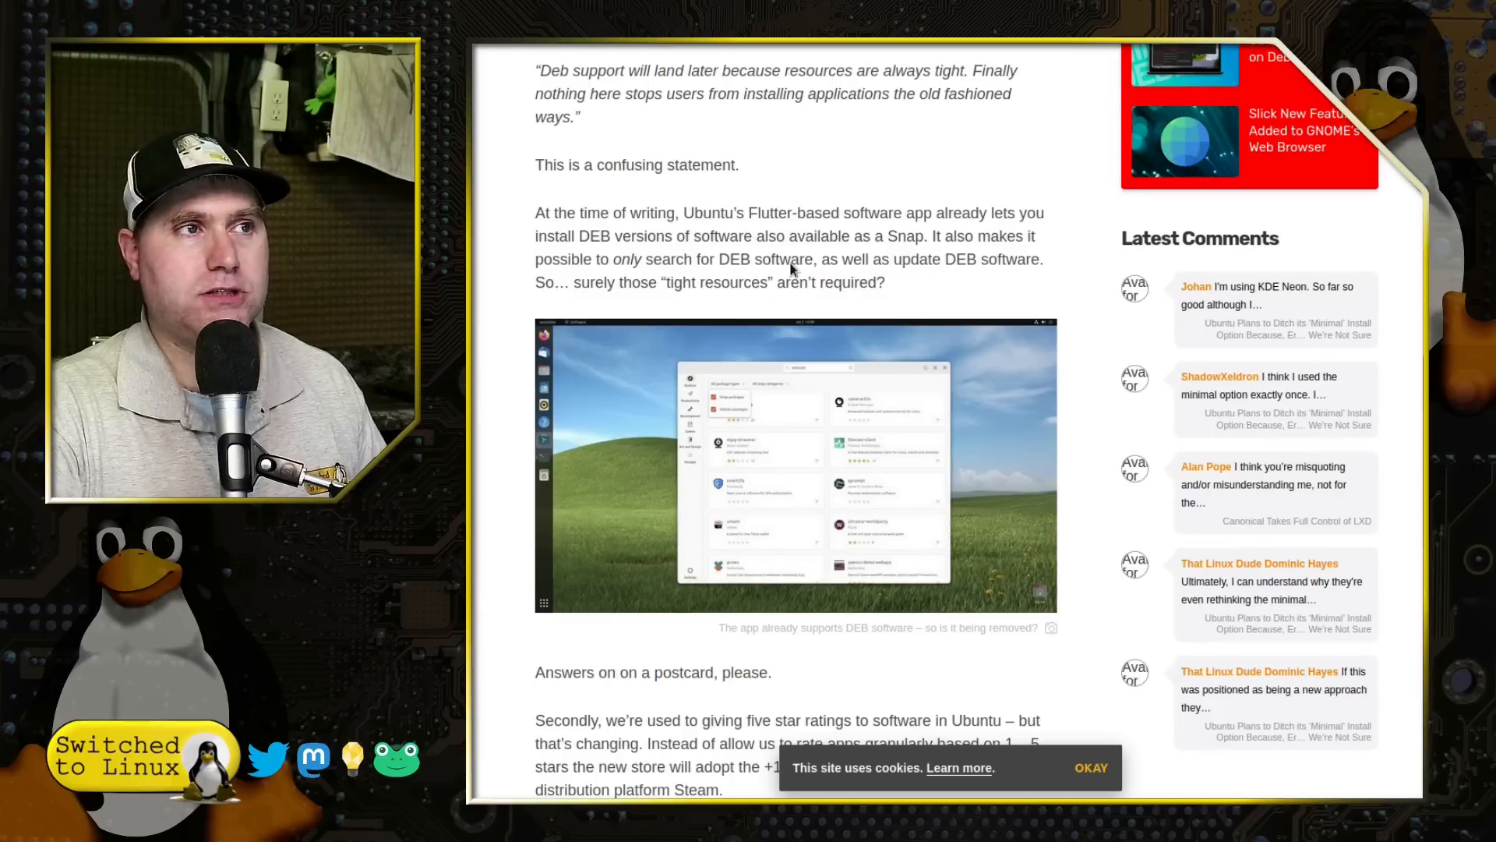
scroll(down, 3)
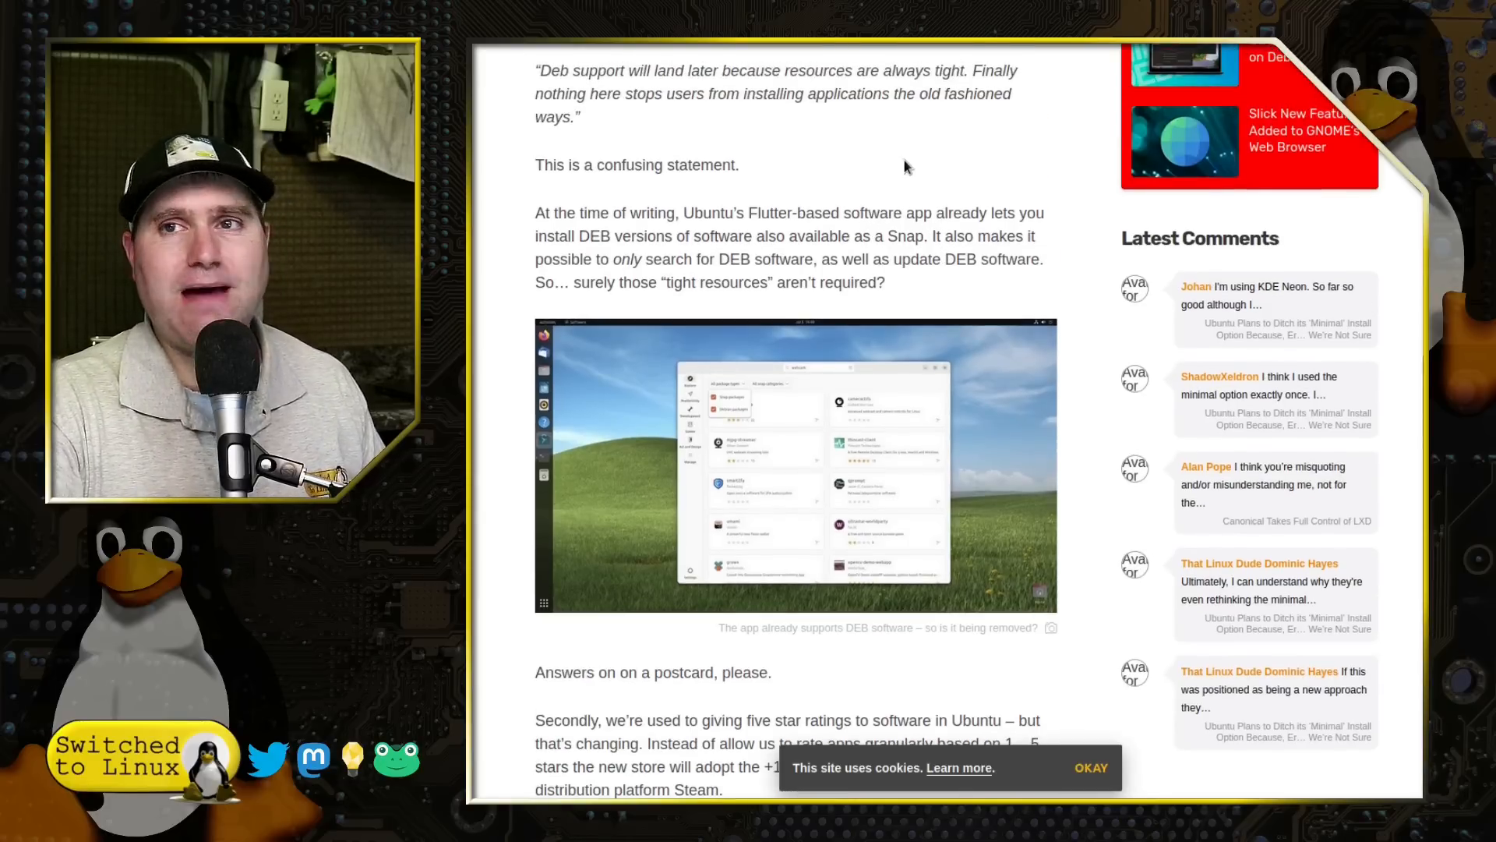
scroll(down, 3)
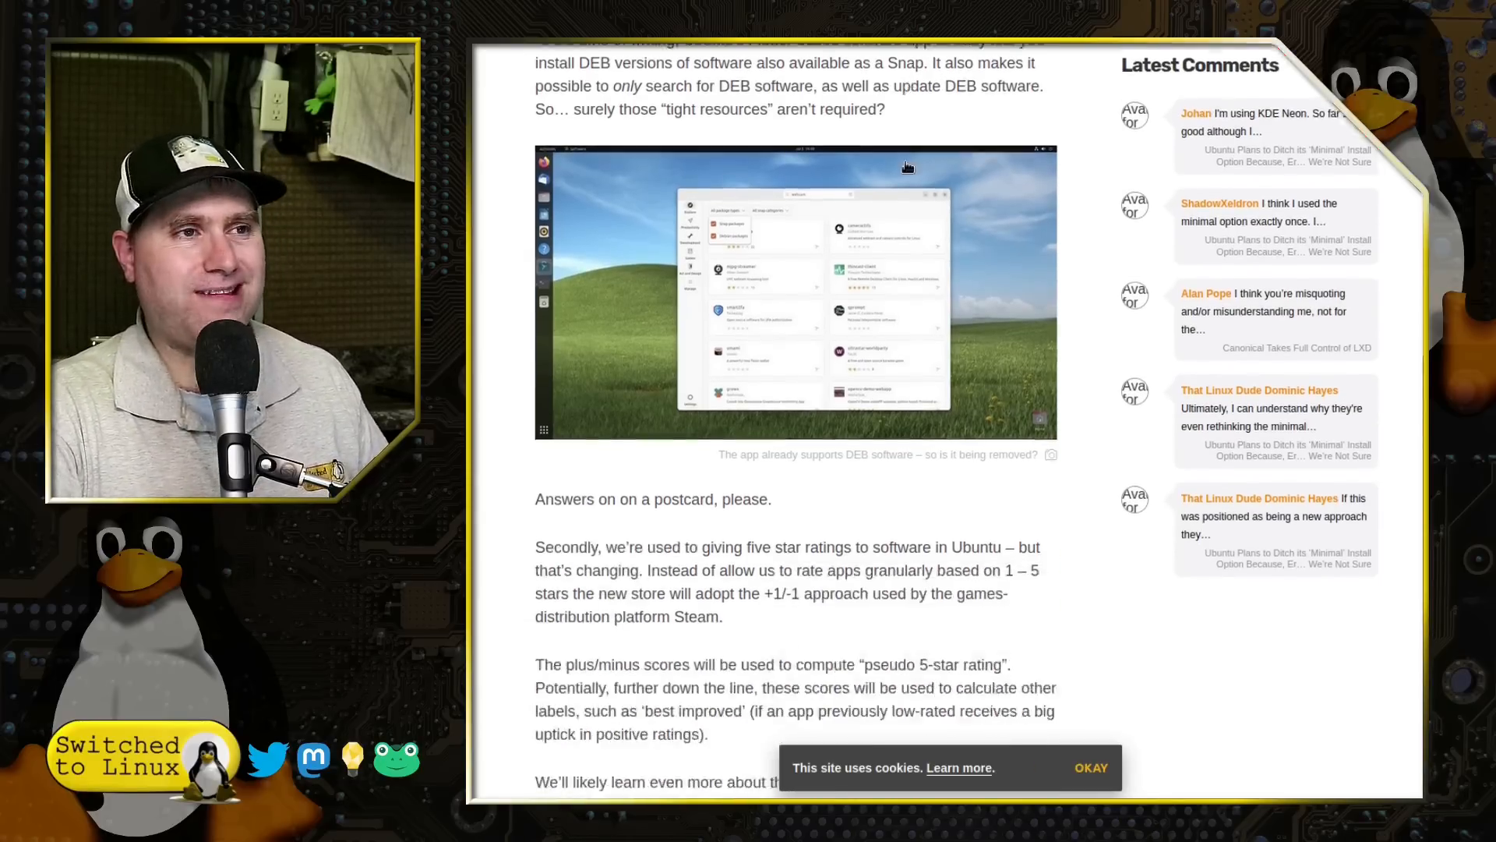
scroll(down, 3)
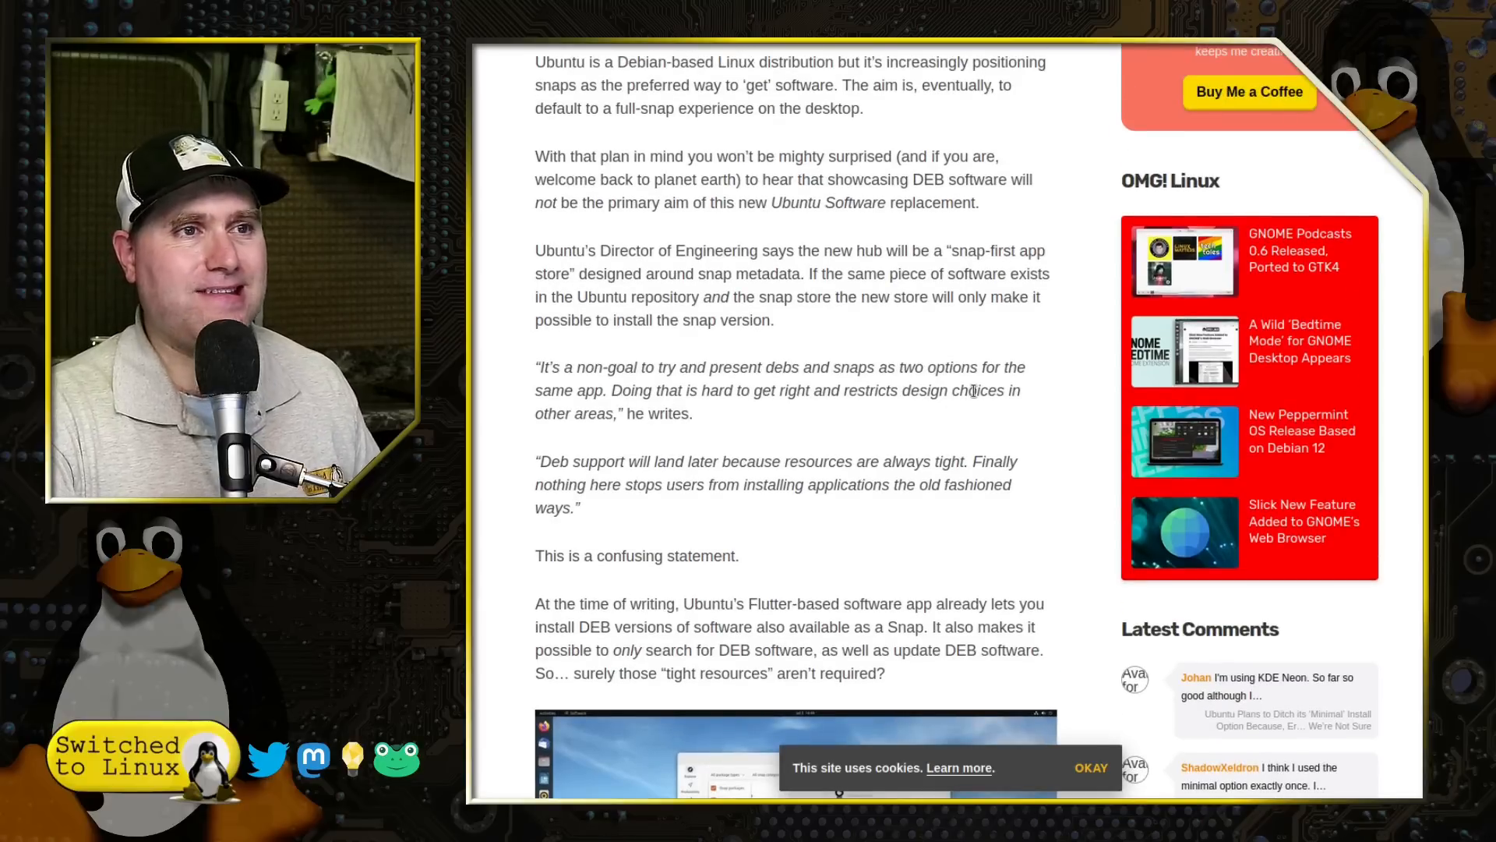
mouse_move(1023, 440)
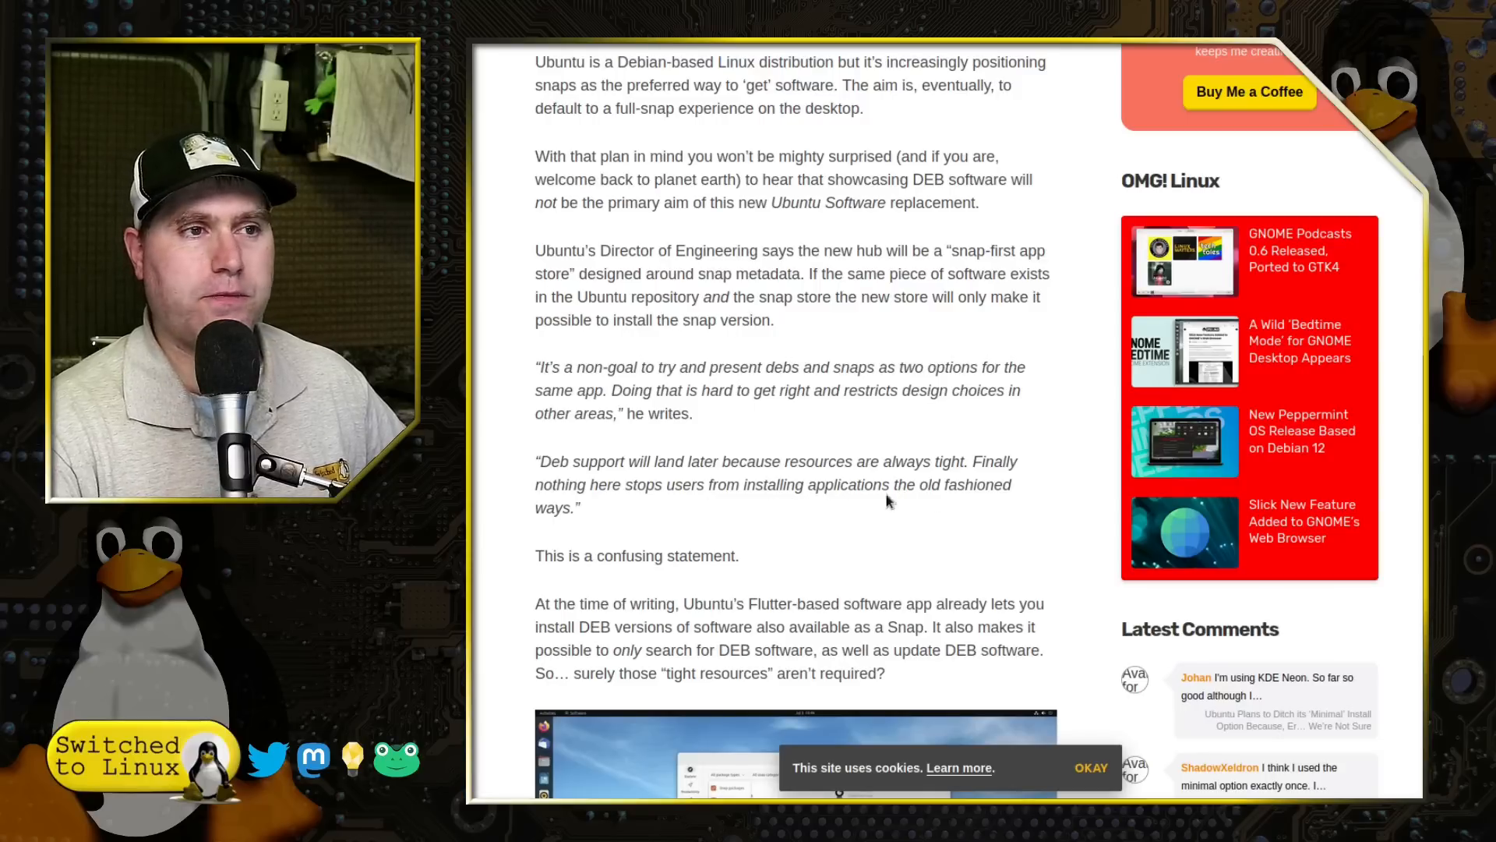
mouse_move(1044, 500)
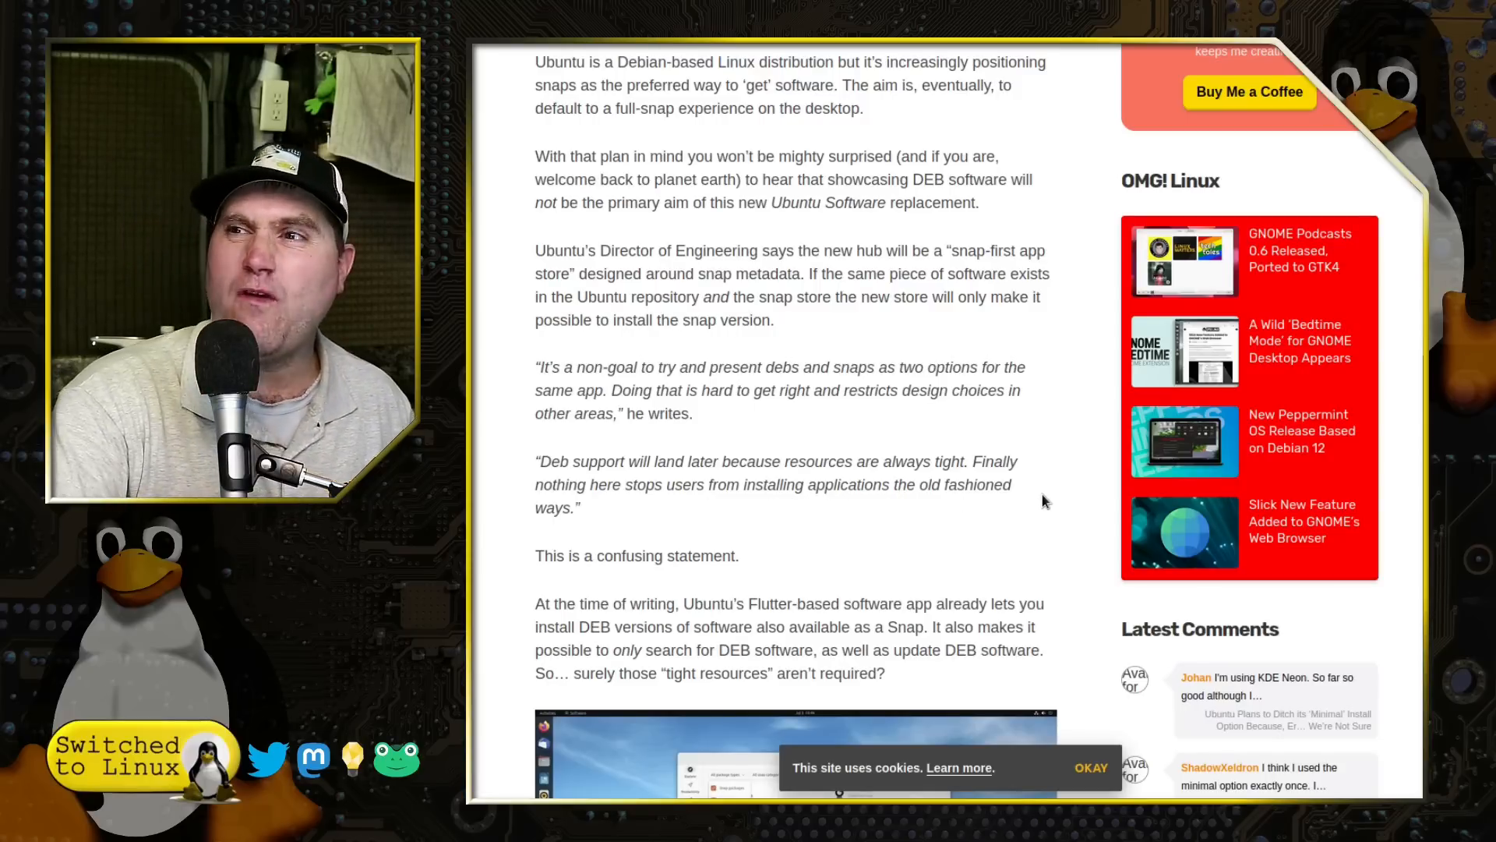
- Scroll to the article's end and select the snap refresh command for the preview/edge channel
scroll(down, 3)
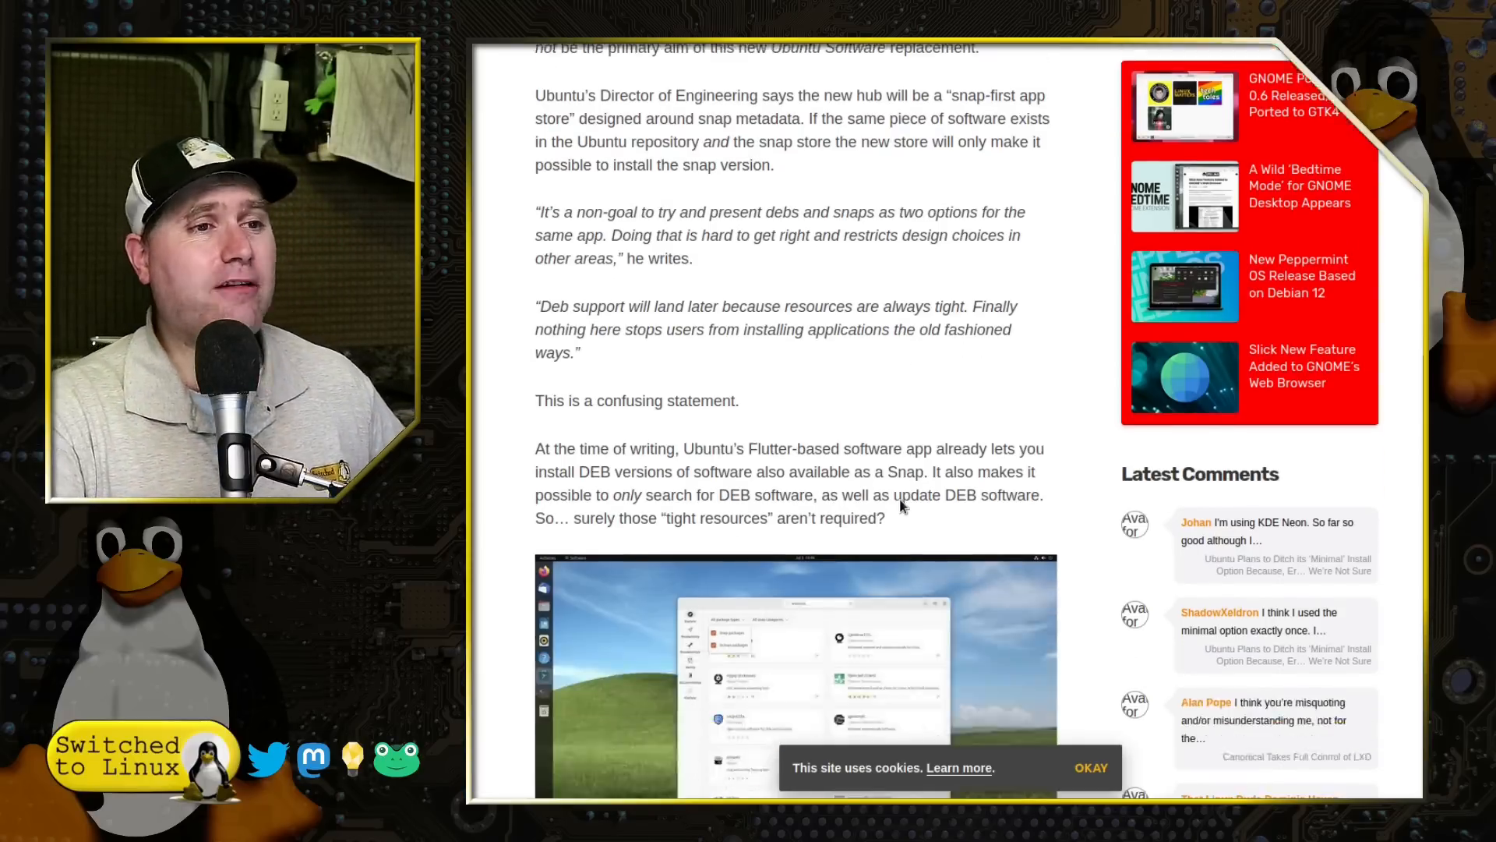
scroll(down, 3)
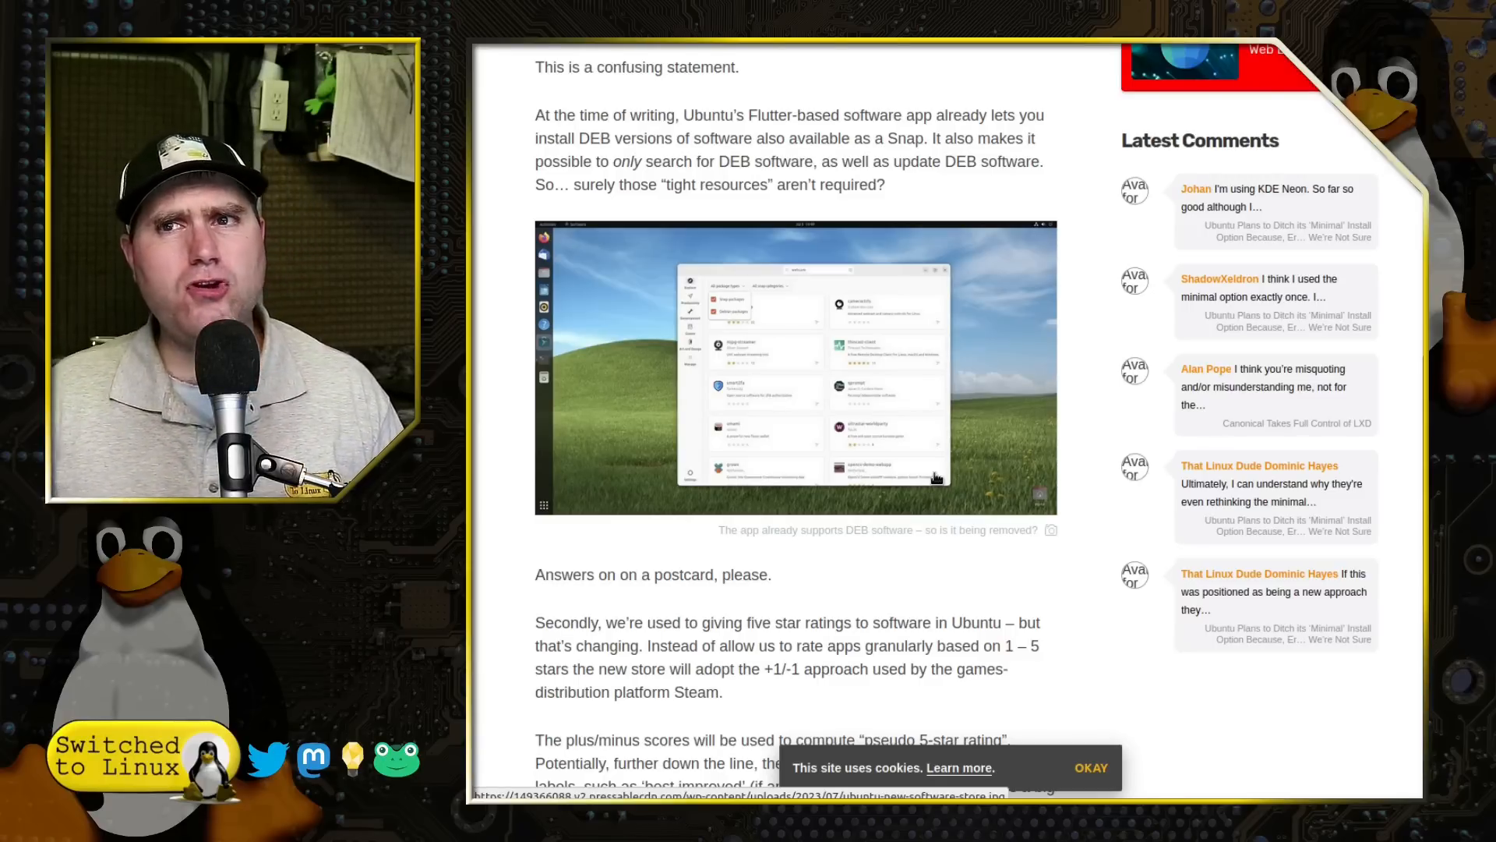
mouse_move(907, 495)
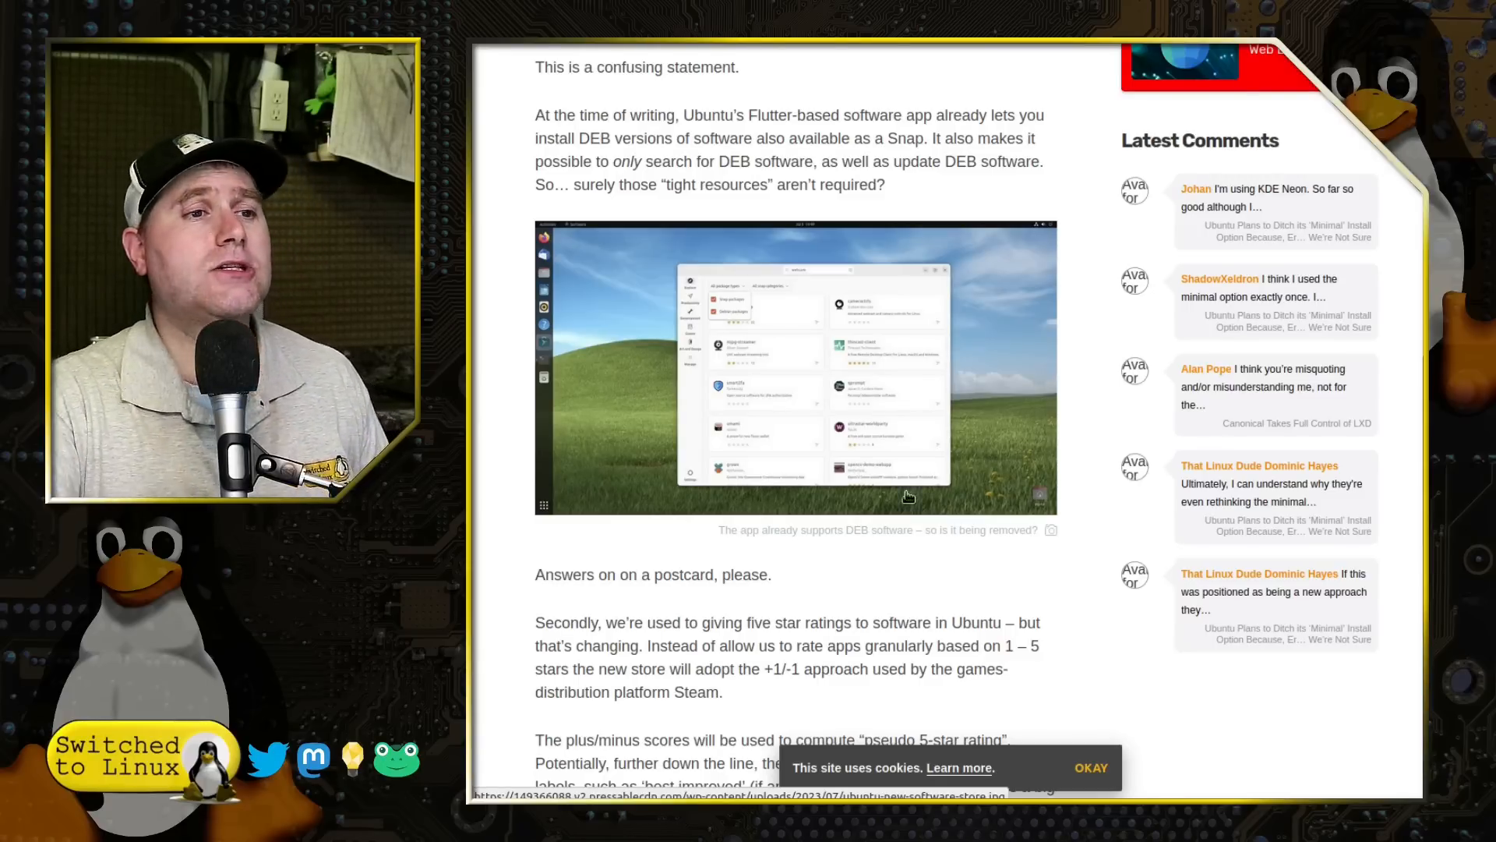
scroll(down, 3)
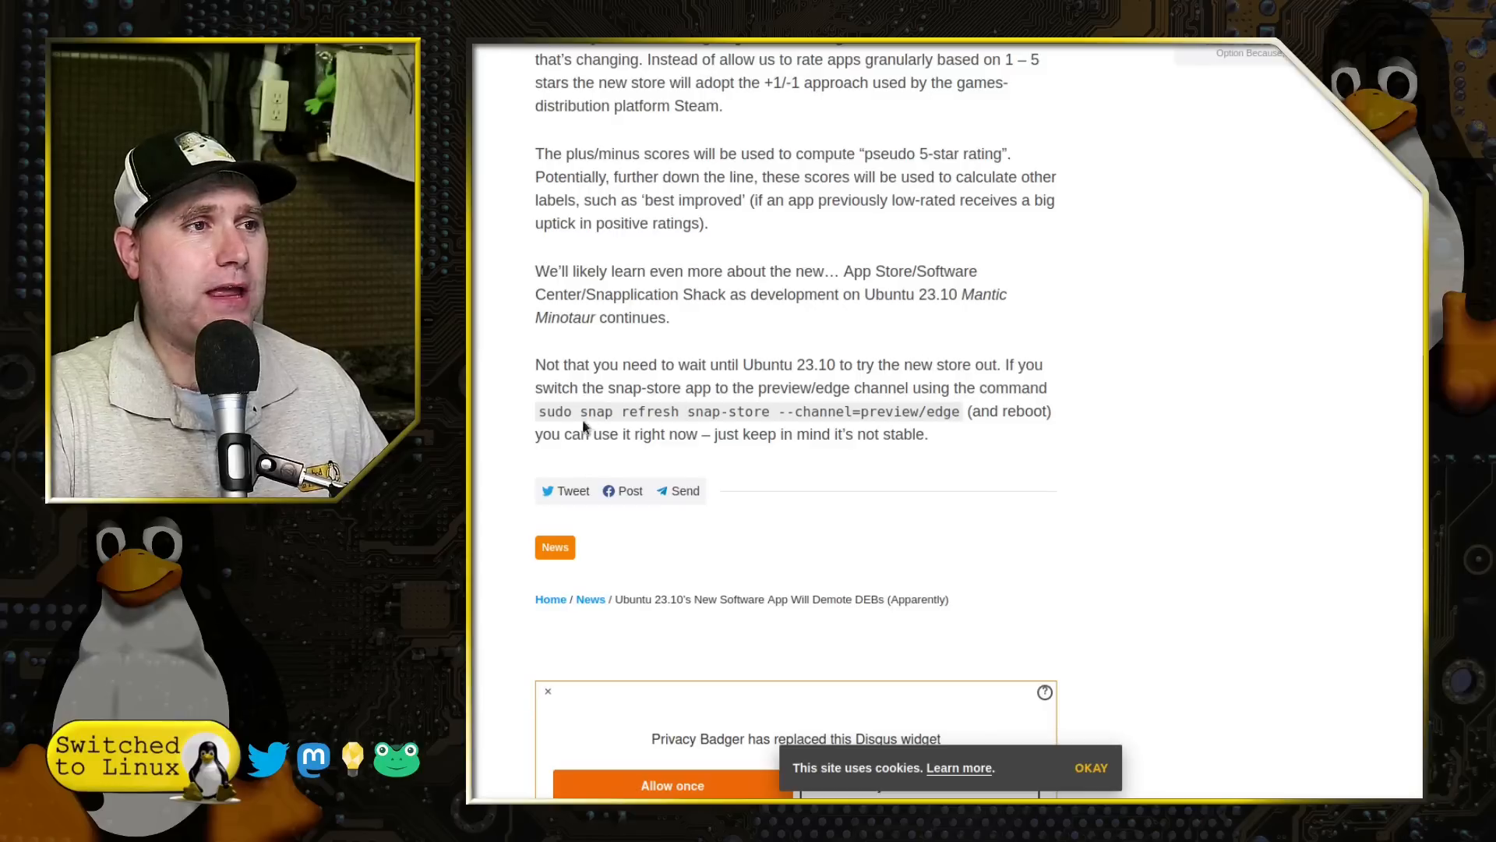
drag(539, 411, 958, 411)
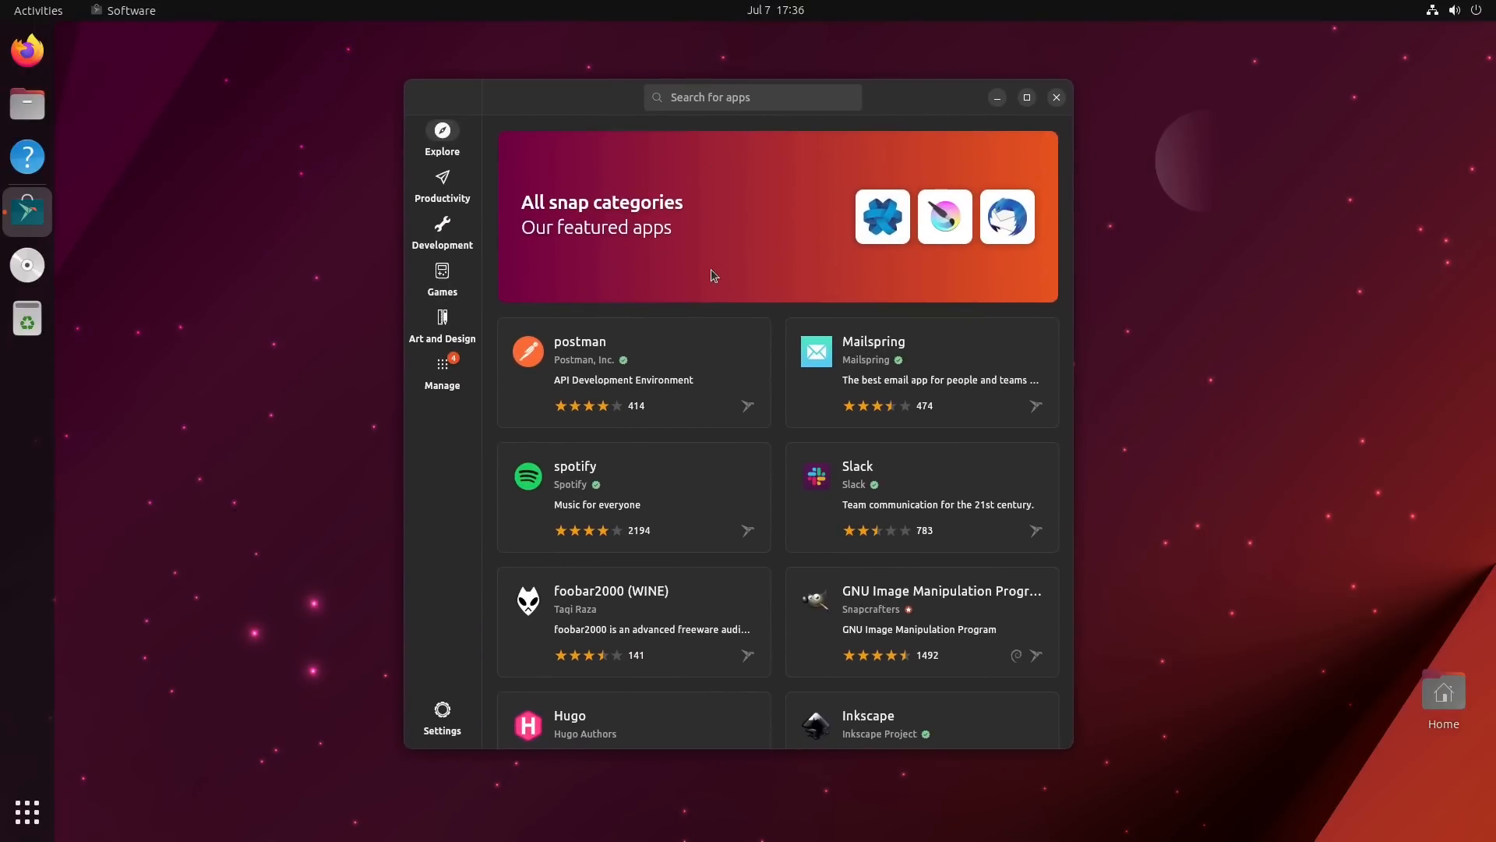
mouse_move(966, 503)
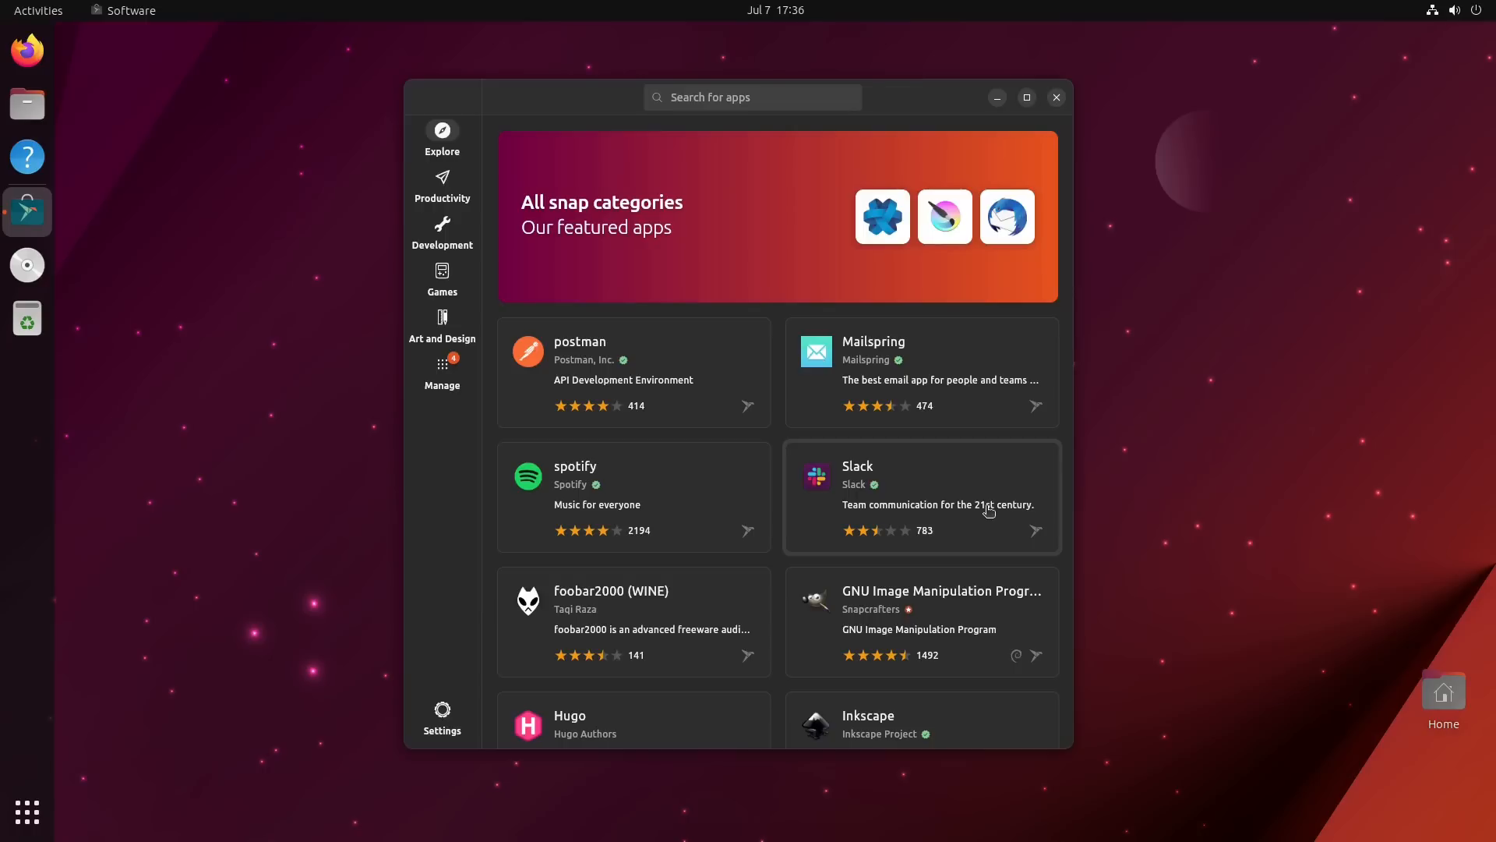
mouse_move(758, 334)
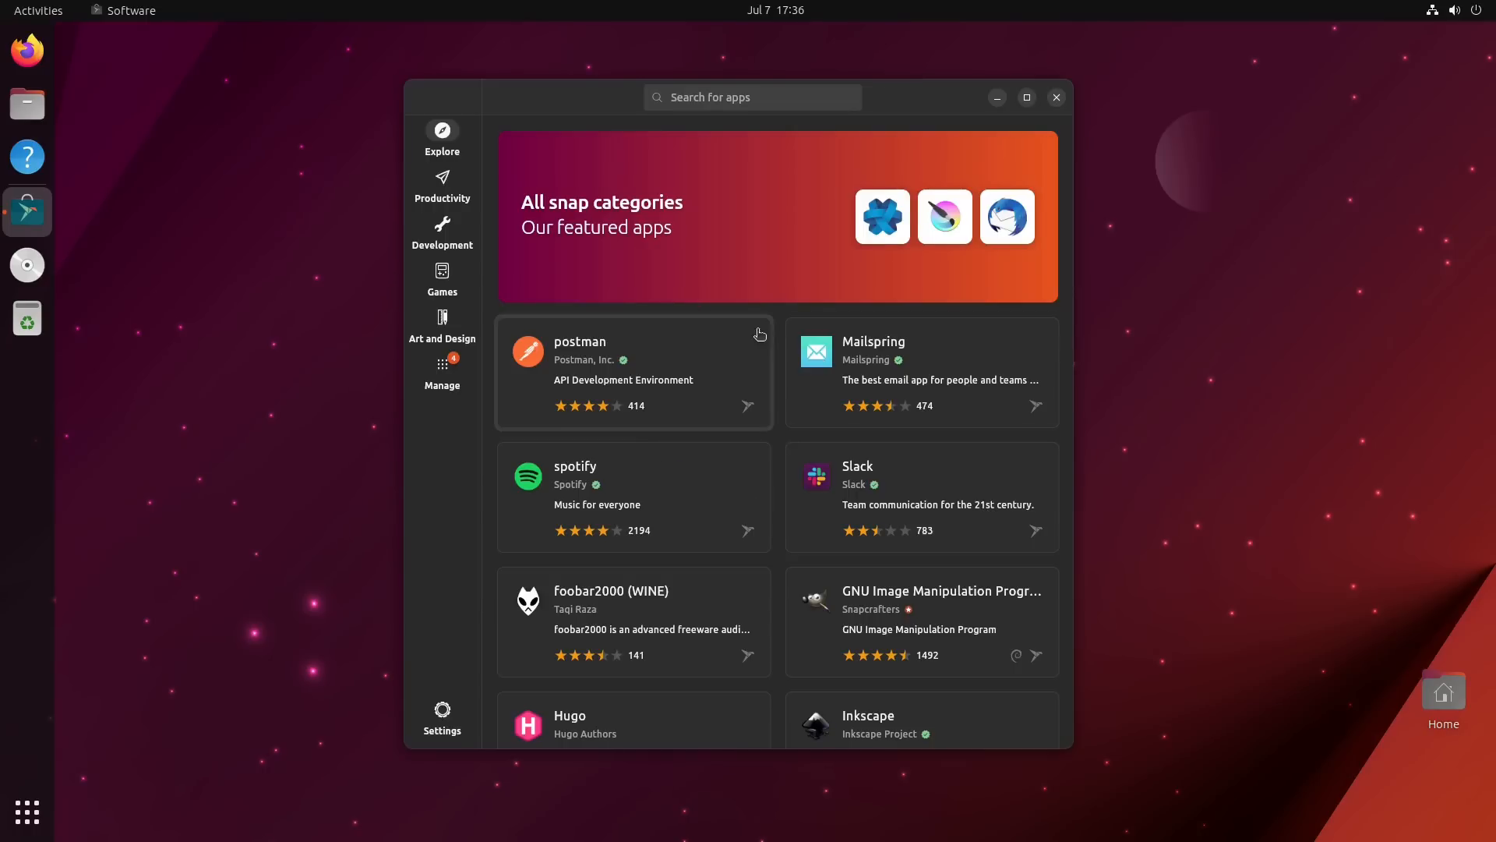
mouse_move(773, 337)
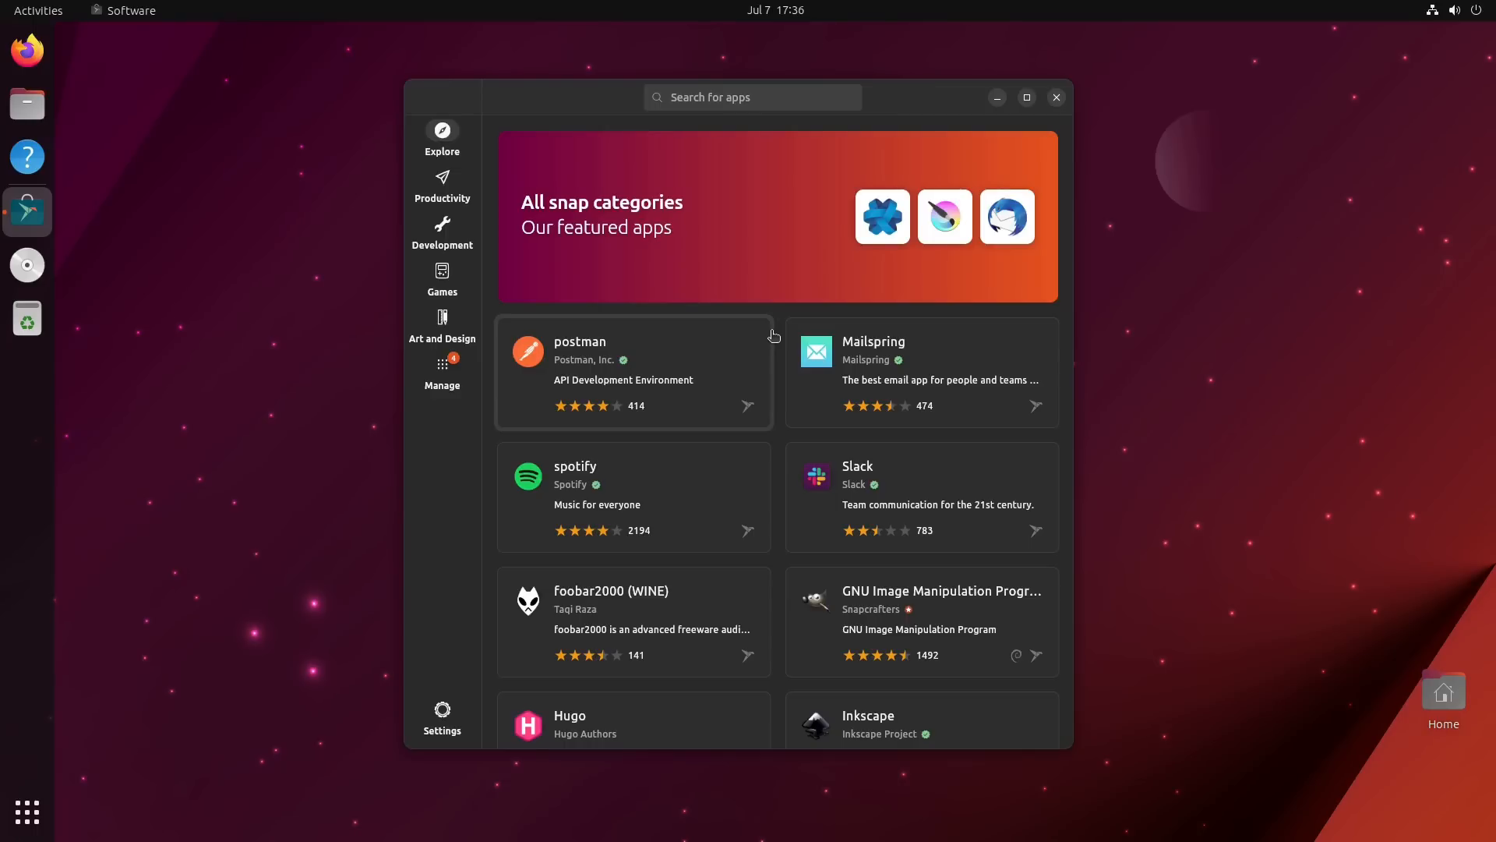
mouse_move(466, 695)
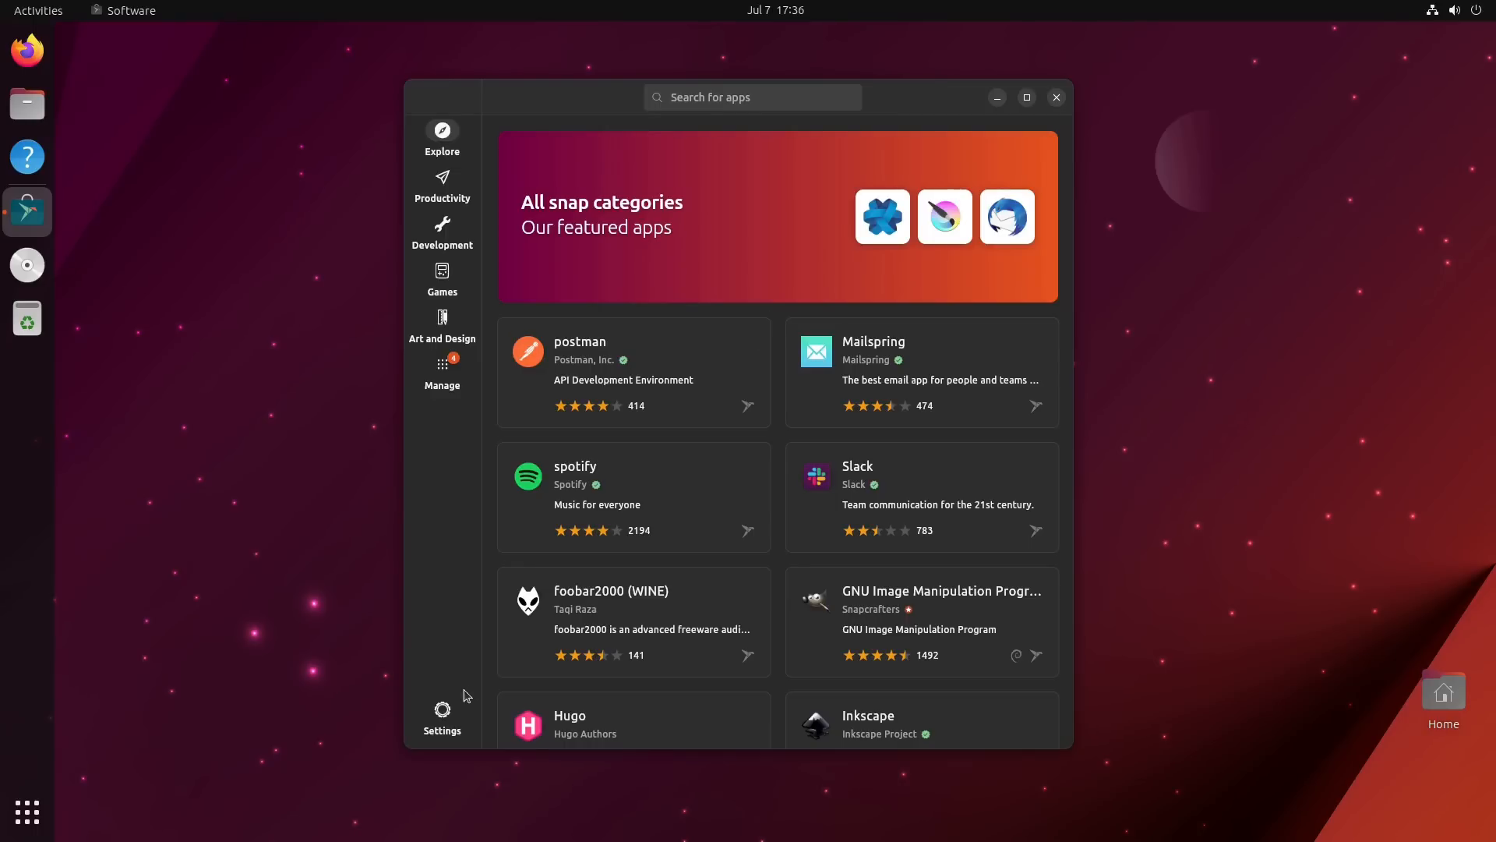
click(441, 715)
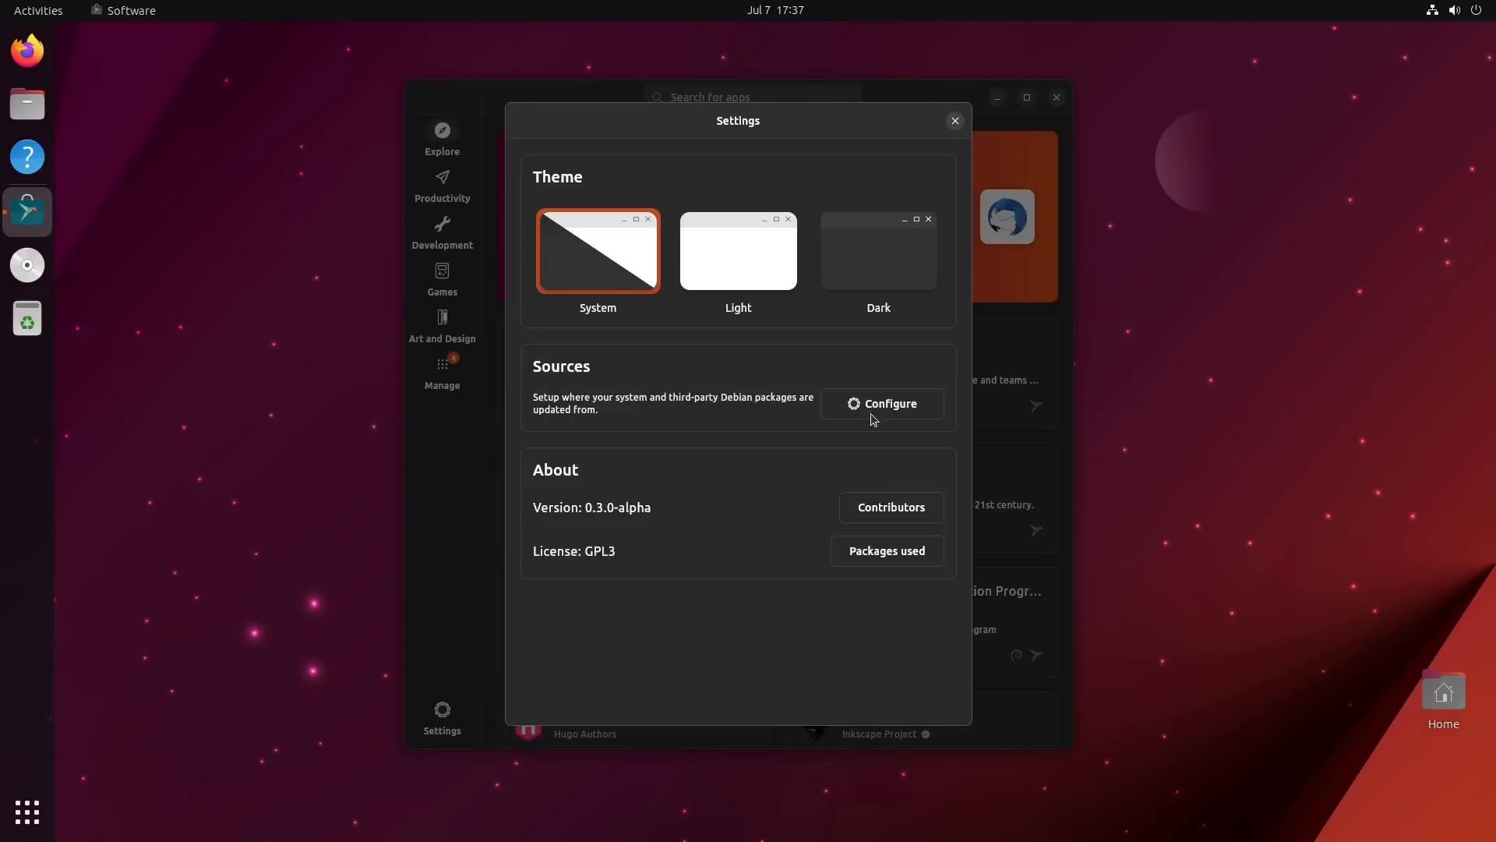
click(880, 404)
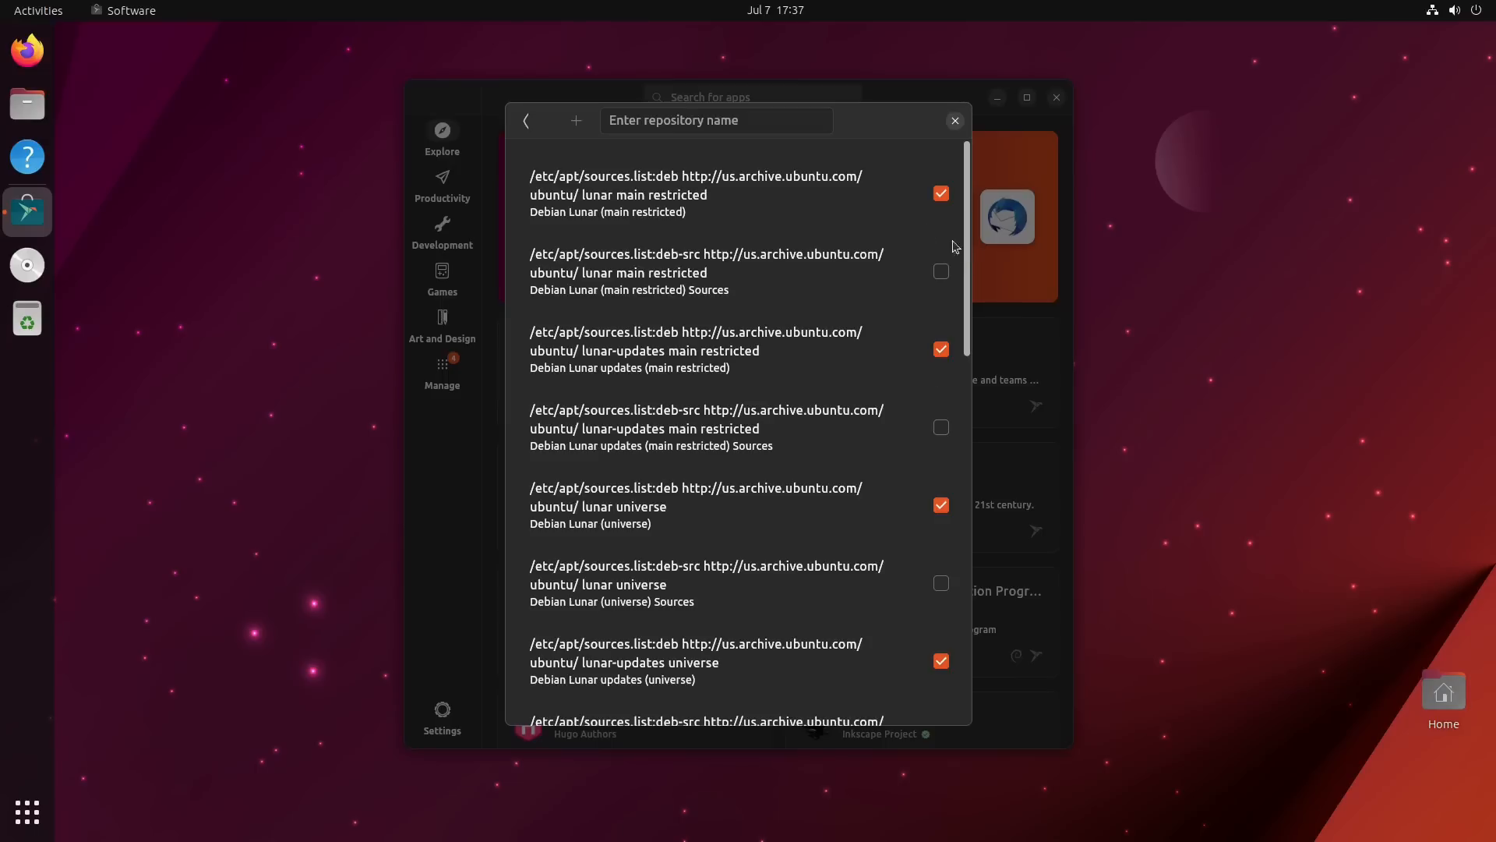
scroll(down, 3)
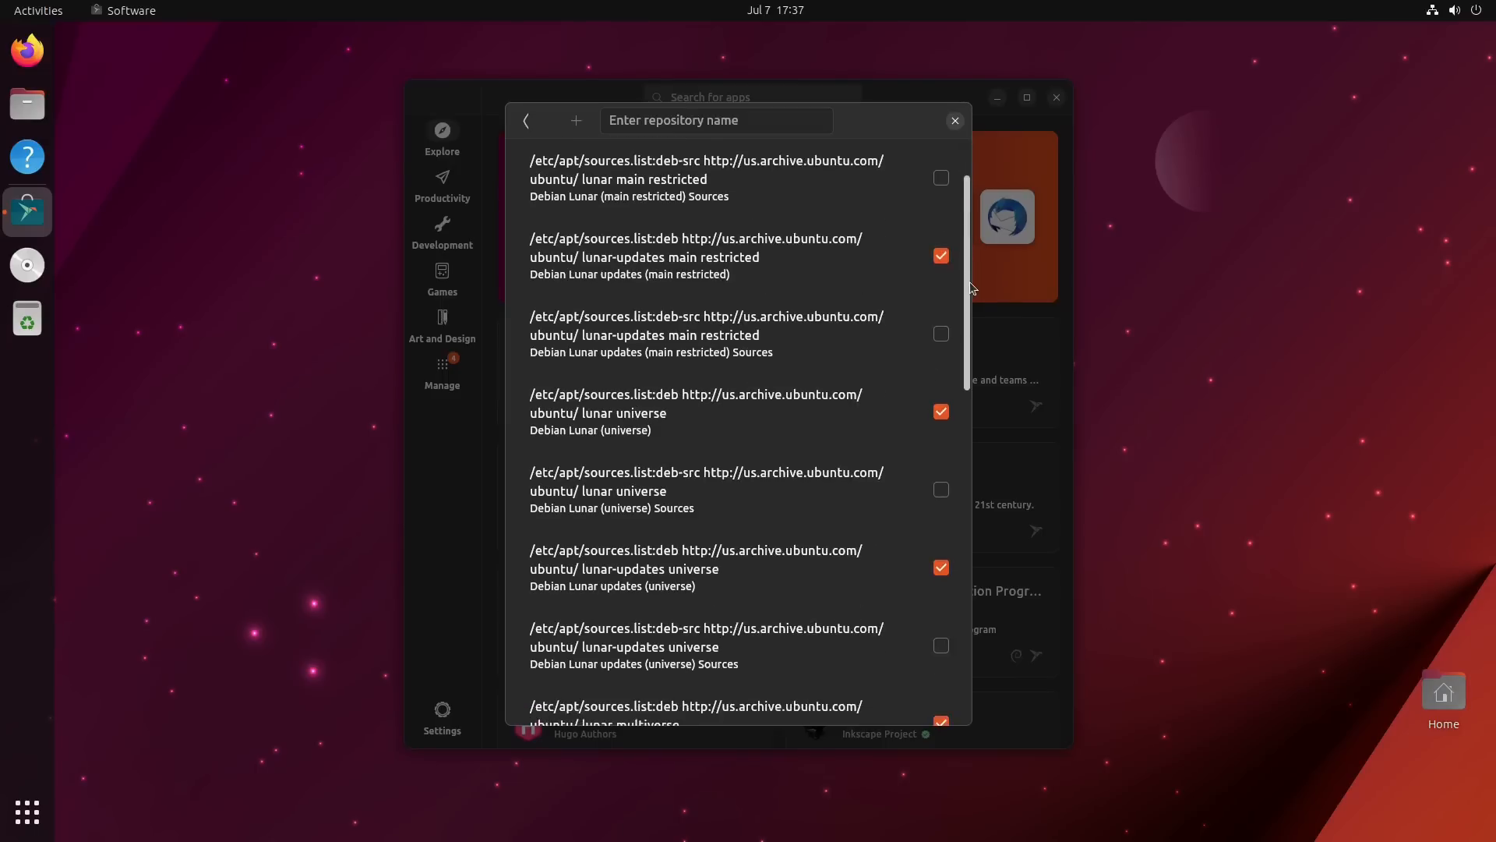
scroll(down, 3)
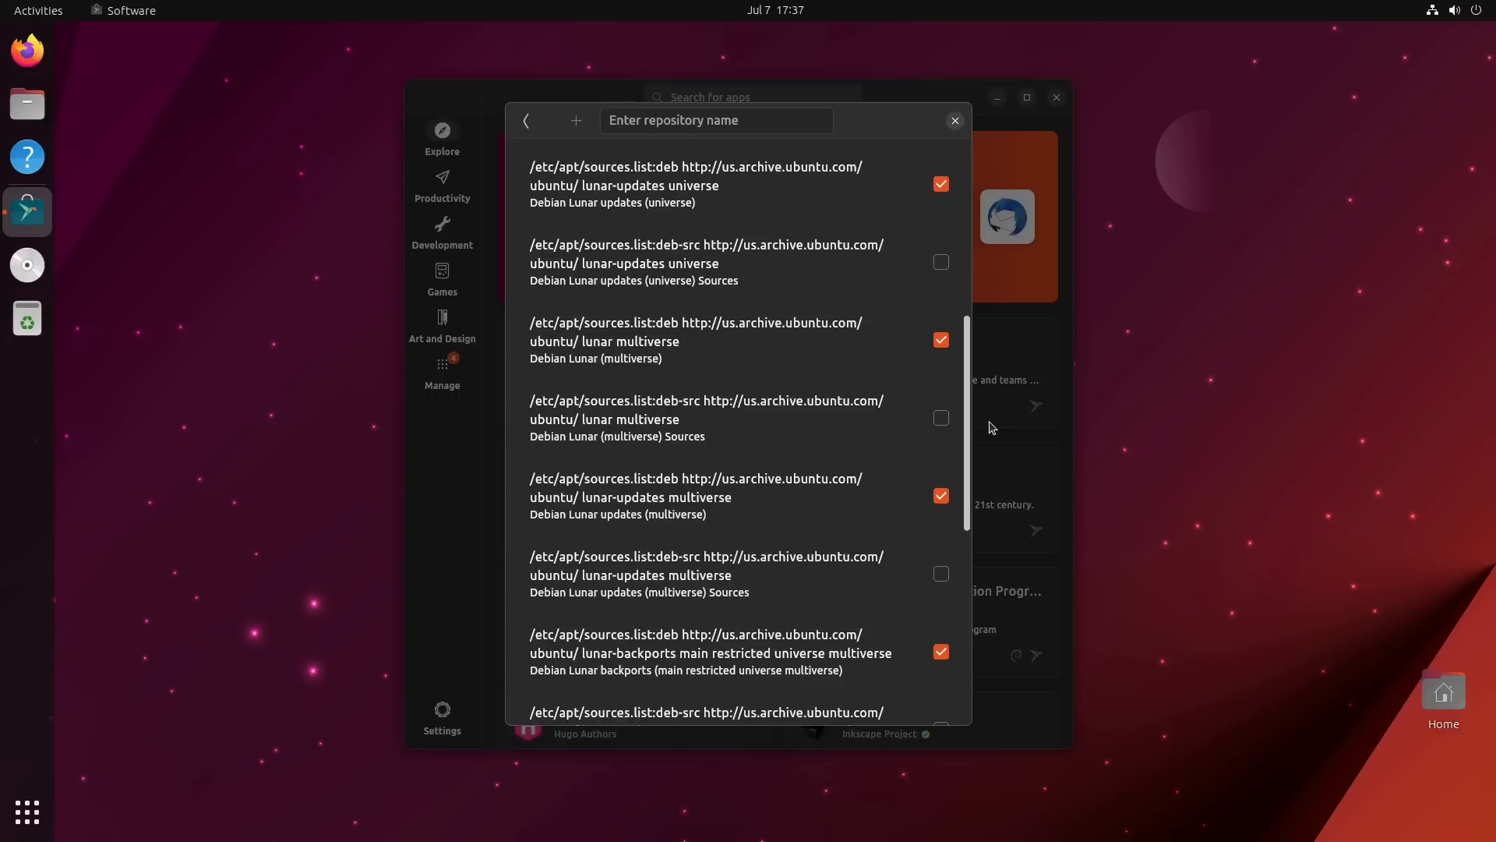
mouse_move(822, 393)
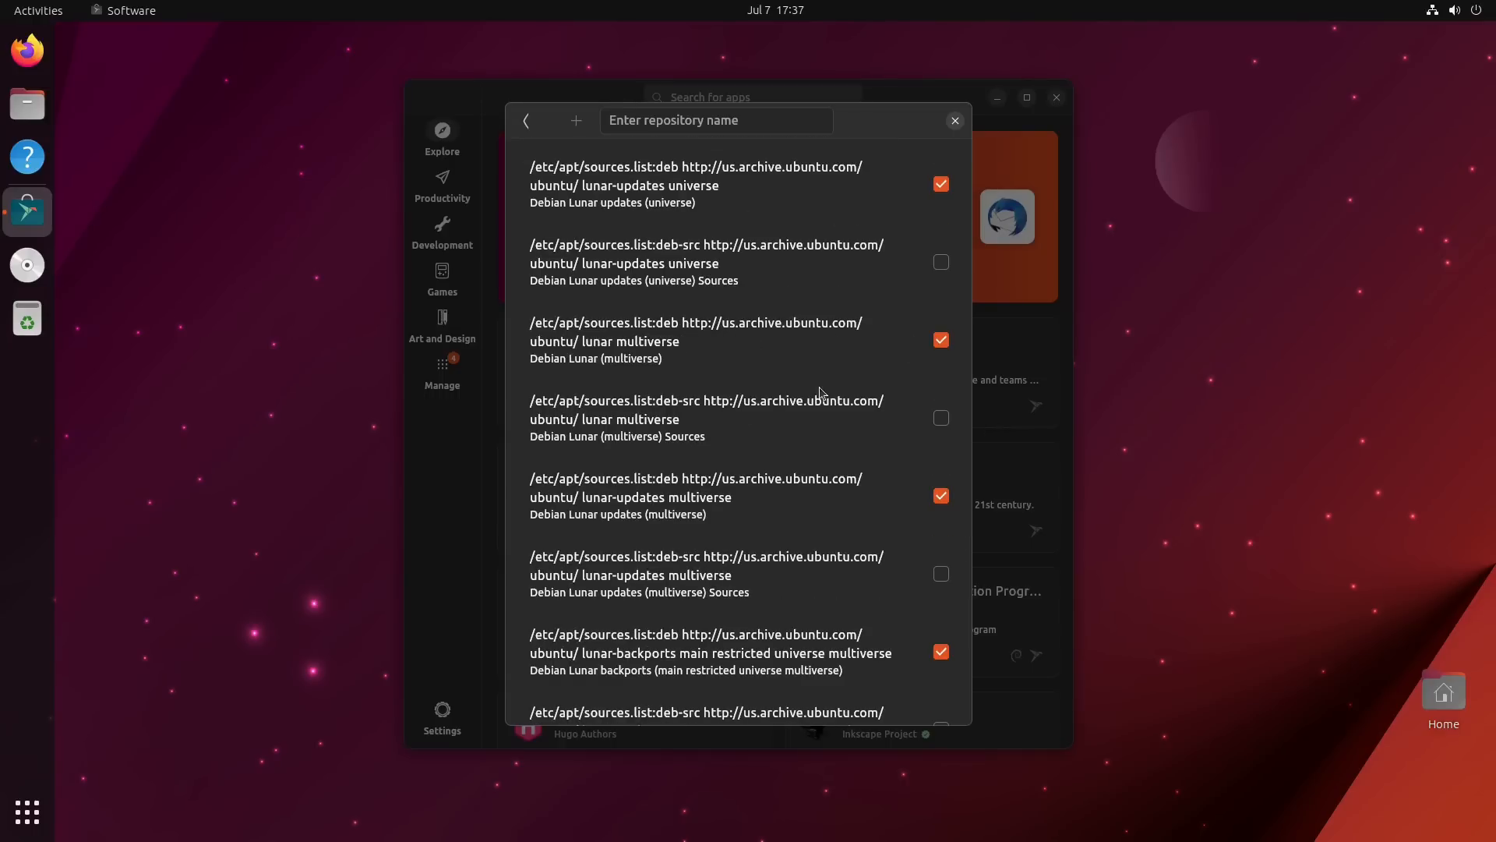
mouse_move(699, 436)
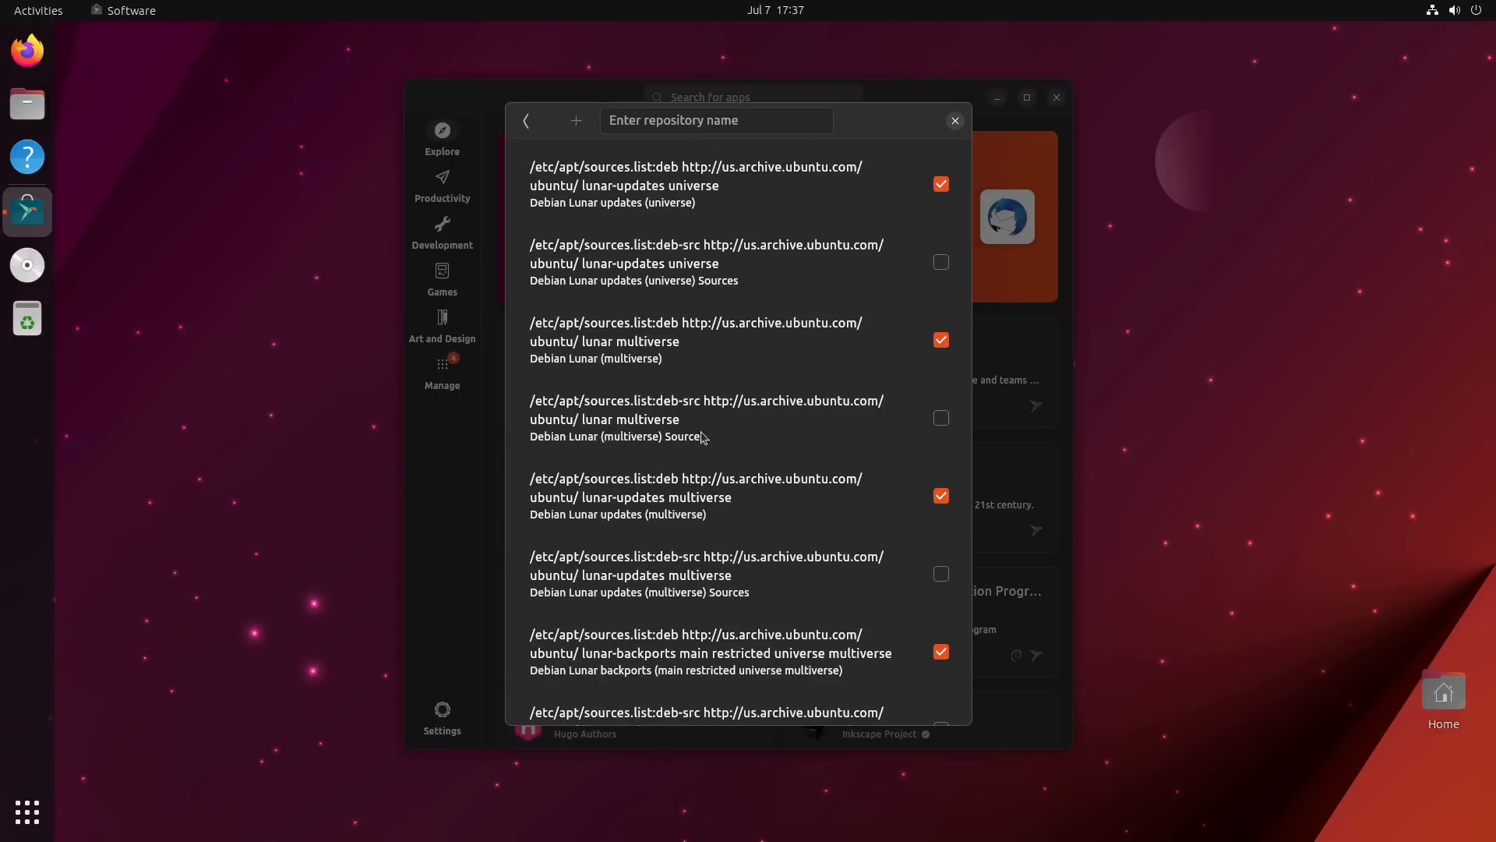
scroll(down, 3)
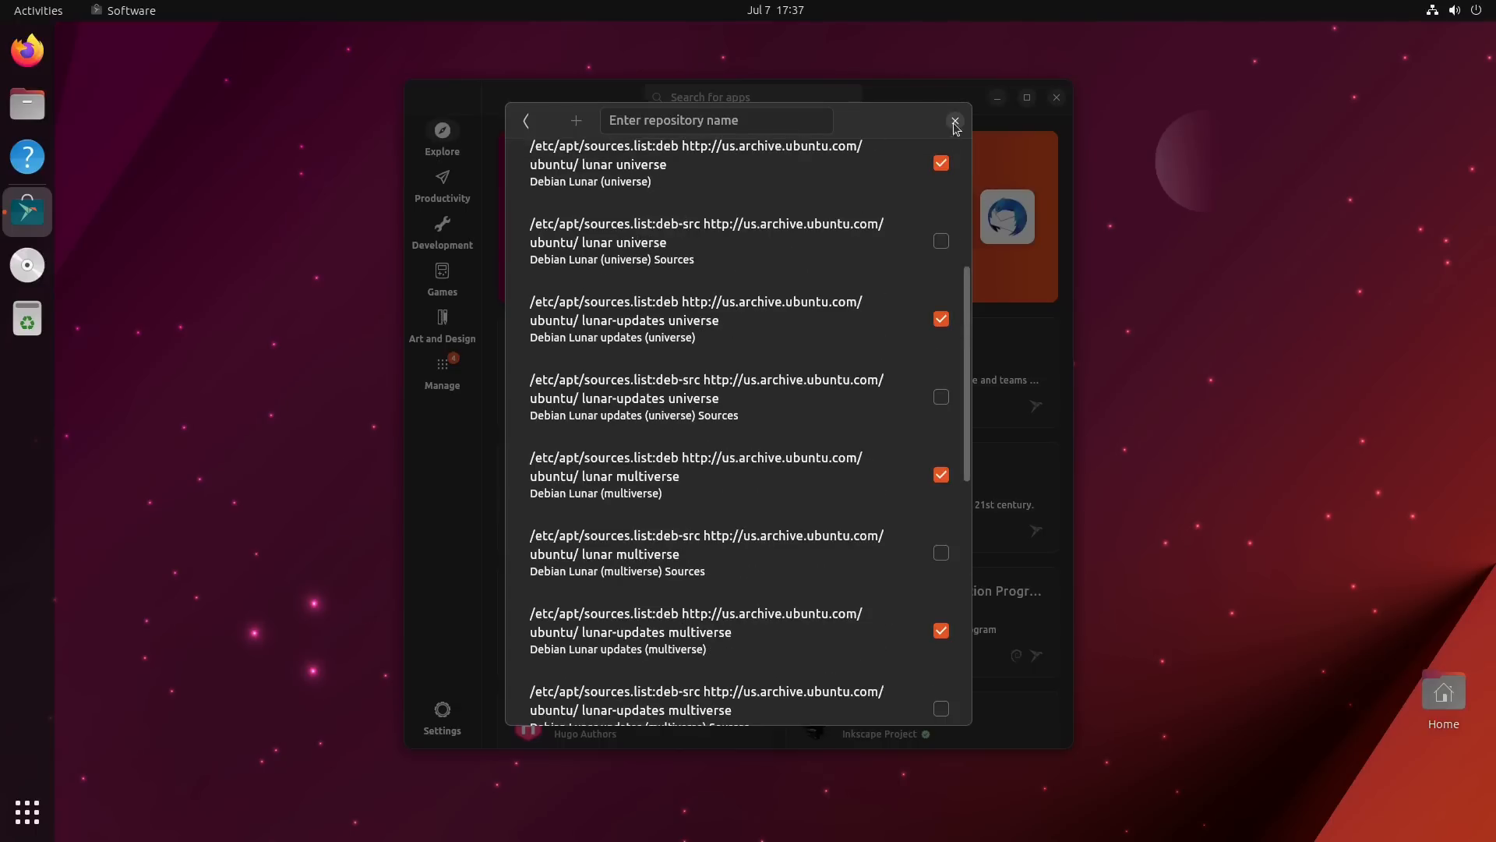
click(954, 123)
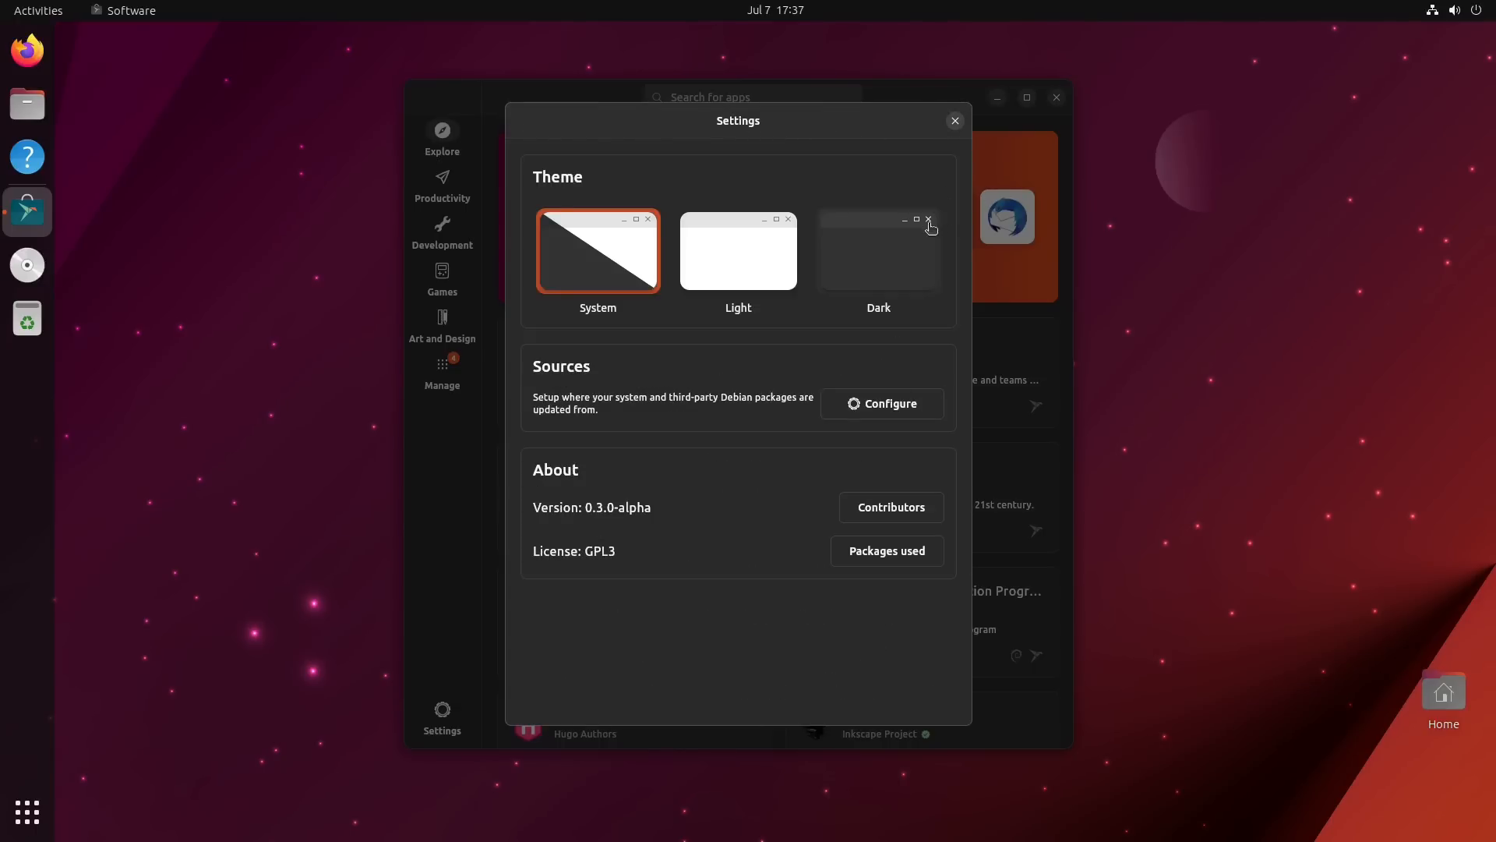
mouse_move(973, 120)
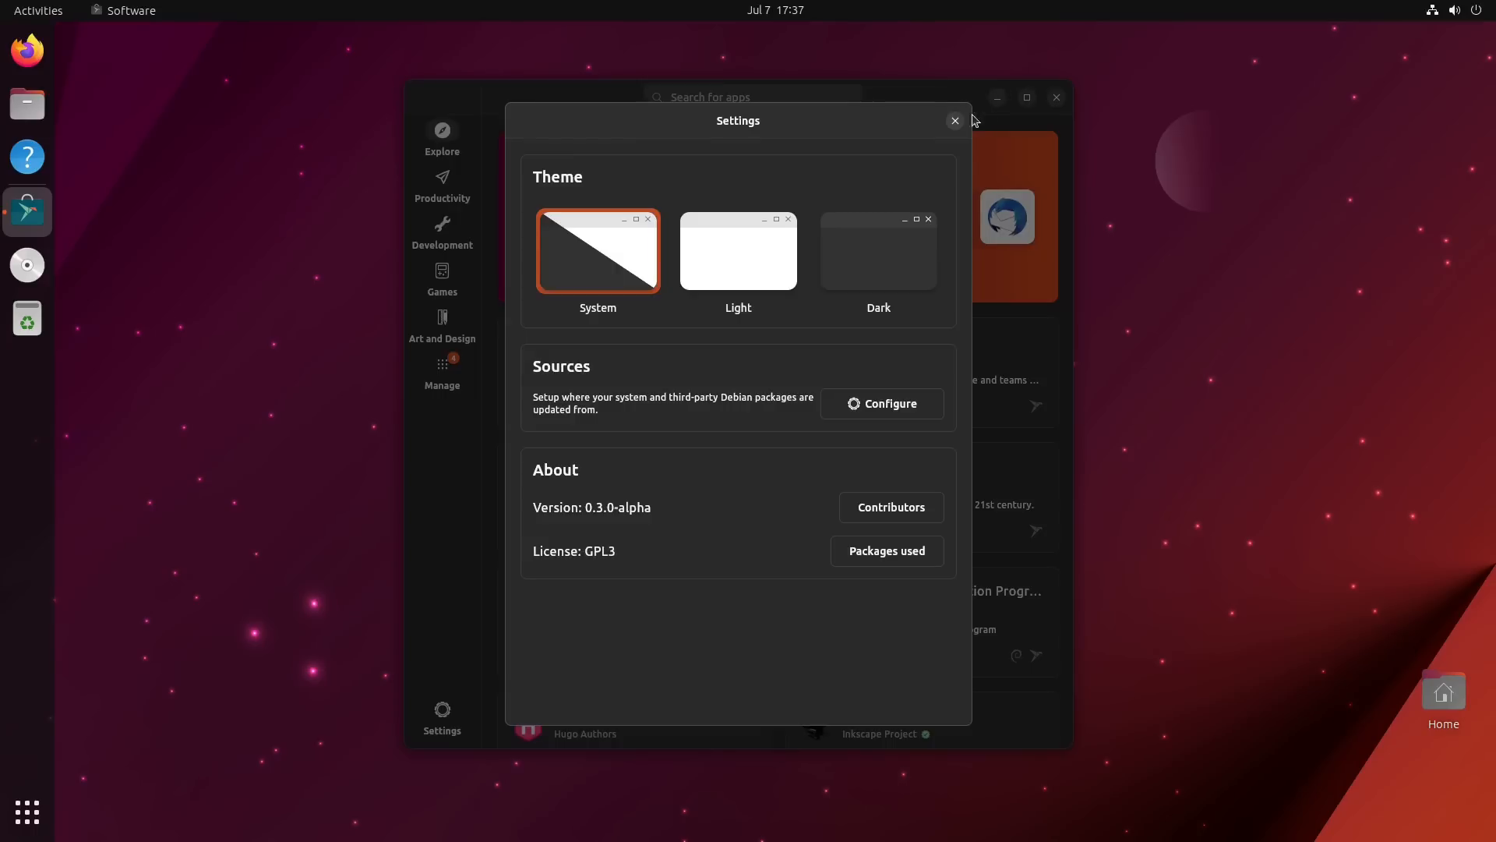
- Close Settings and scroll the Explore page to reveal Hugo, Inkscape, juju and Skype
click(953, 120)
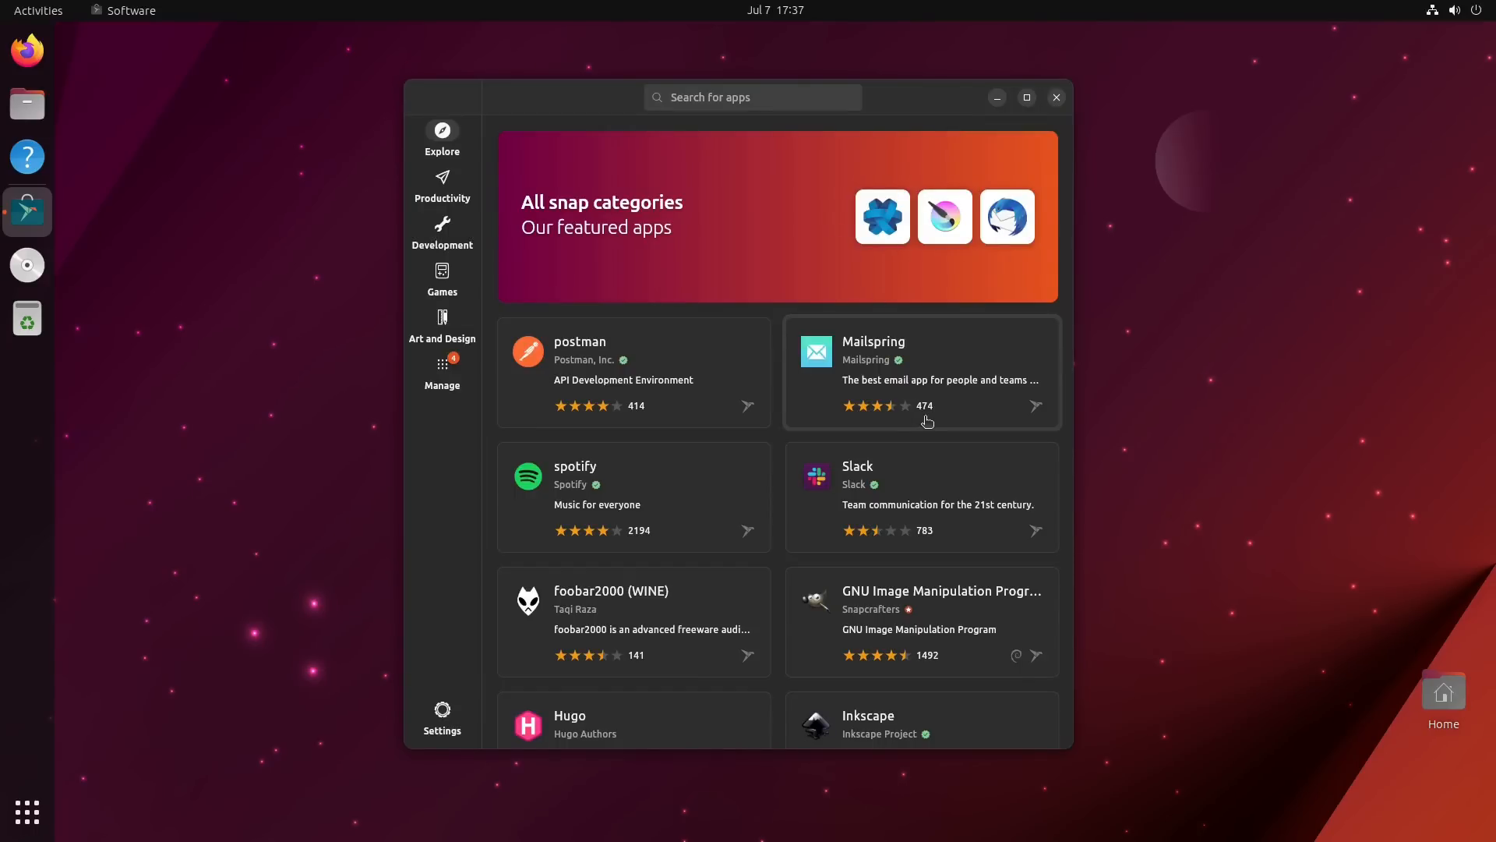
mouse_move(907, 376)
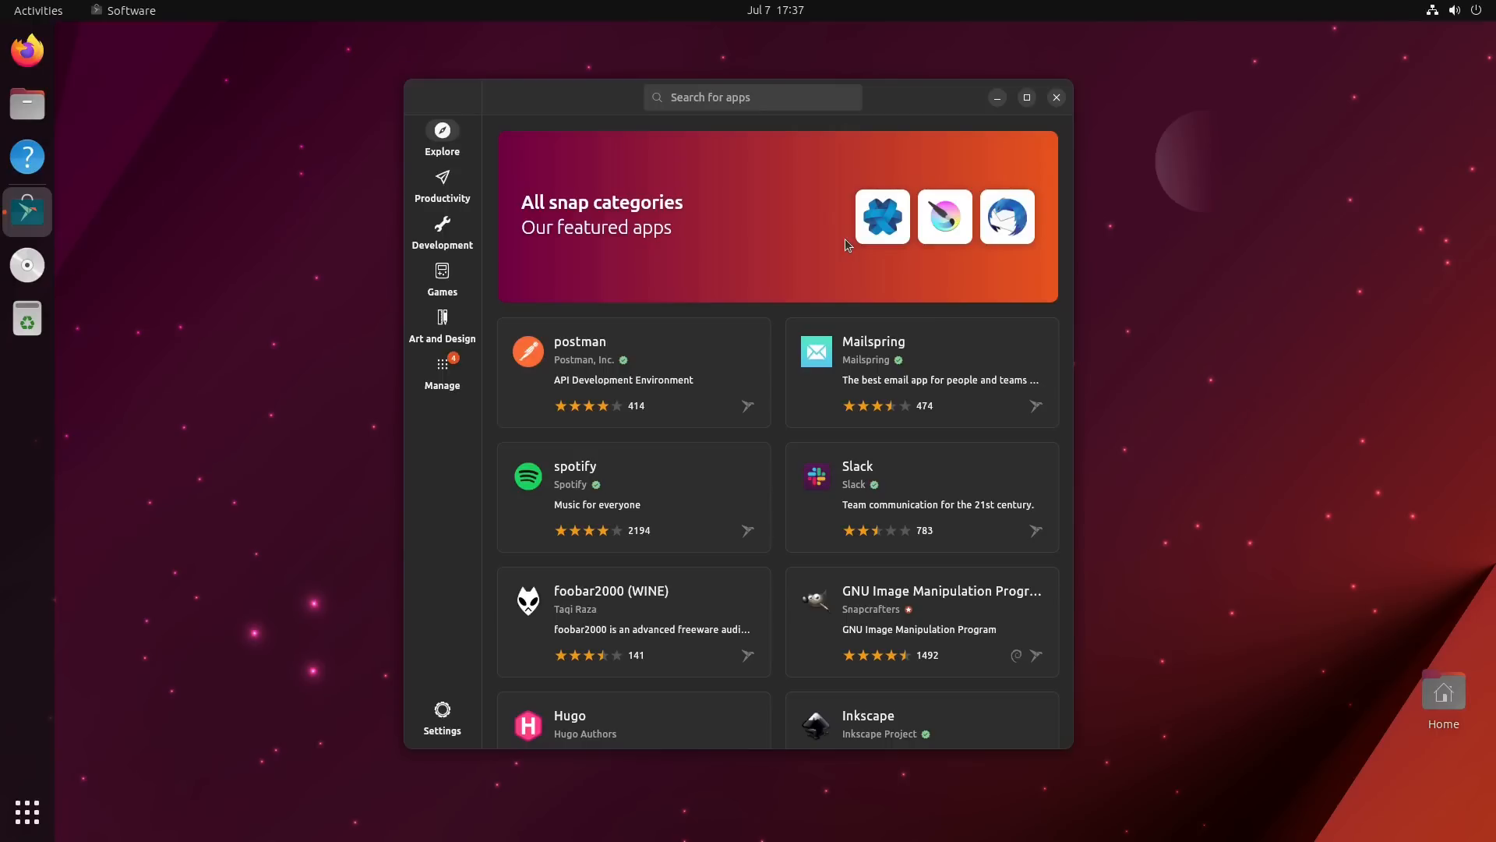
scroll(down, 3)
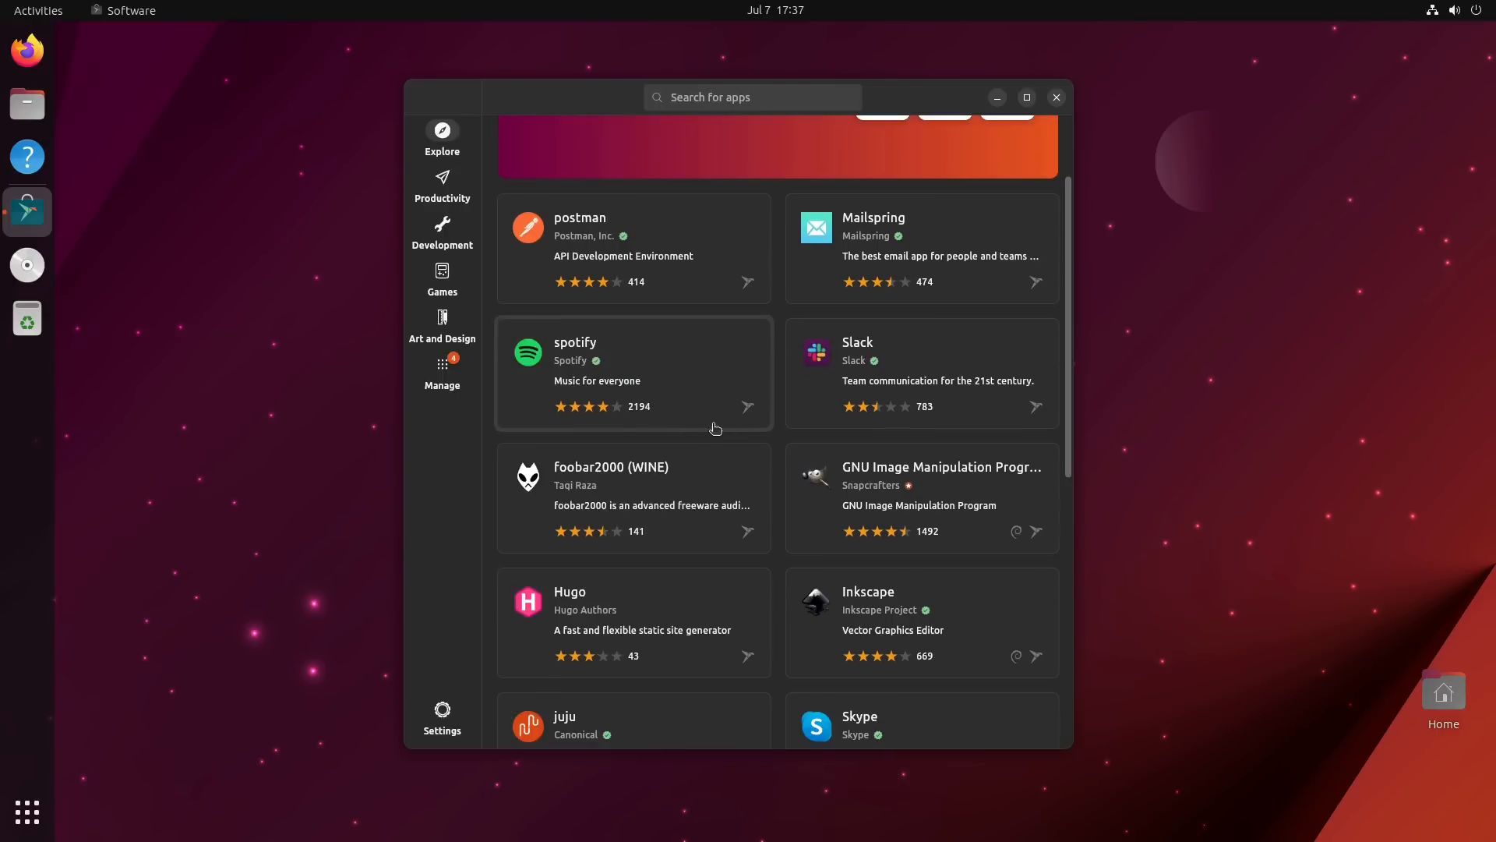
scroll(down, 3)
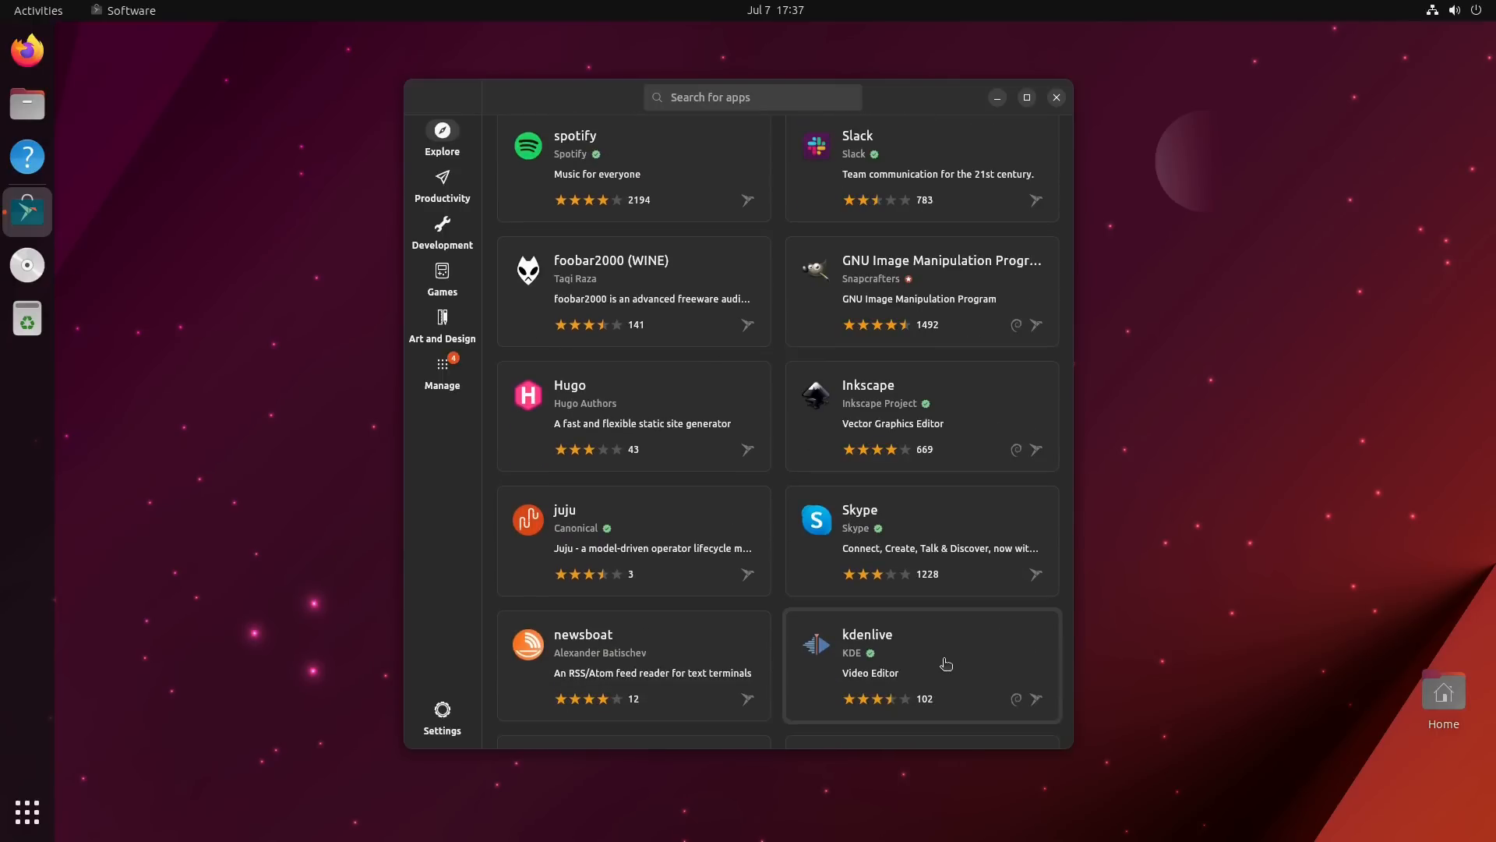
click(921, 665)
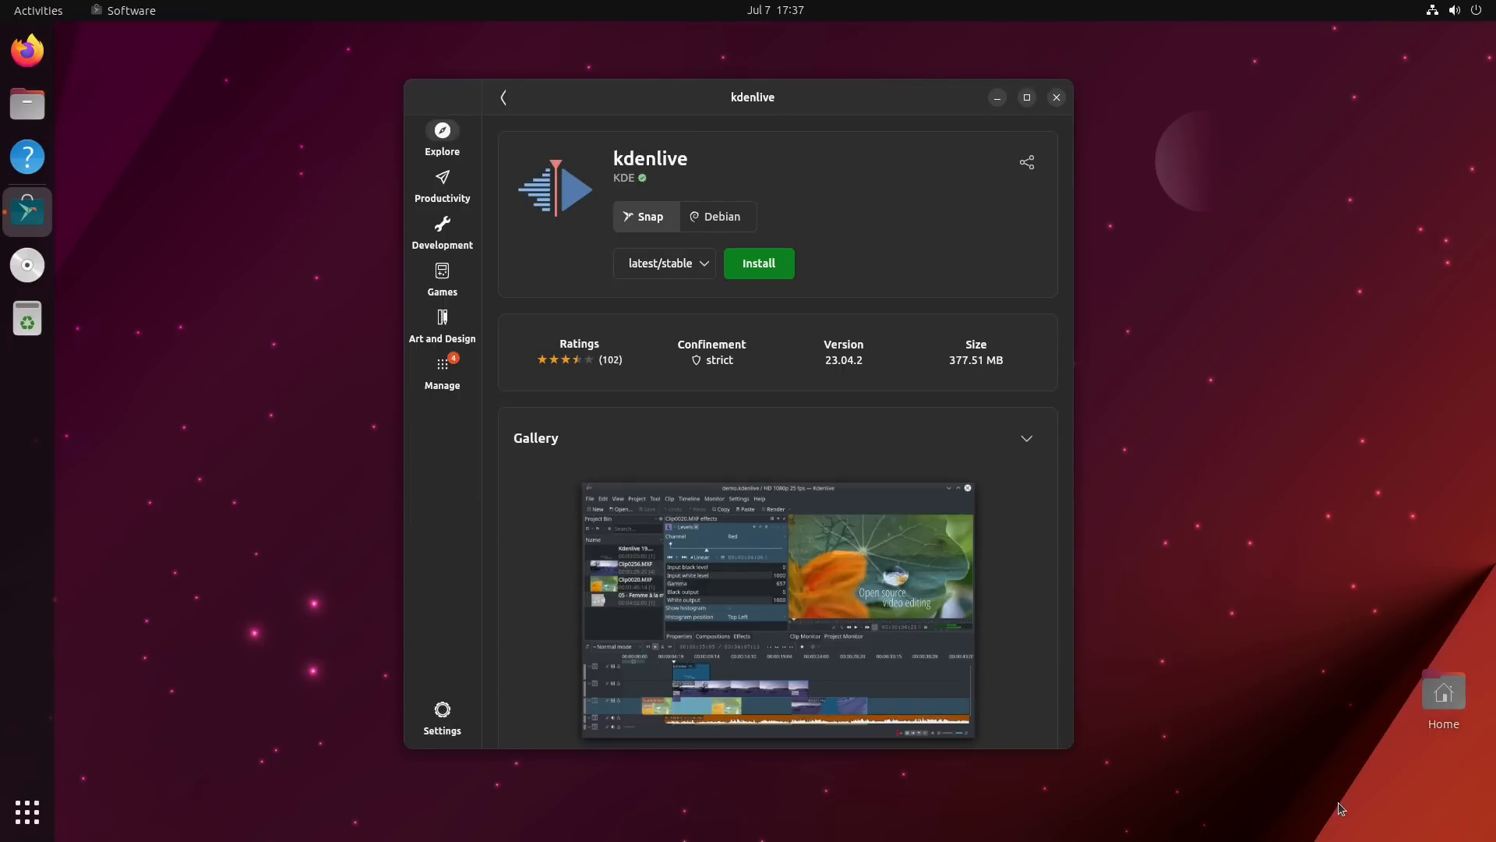
mouse_move(638, 156)
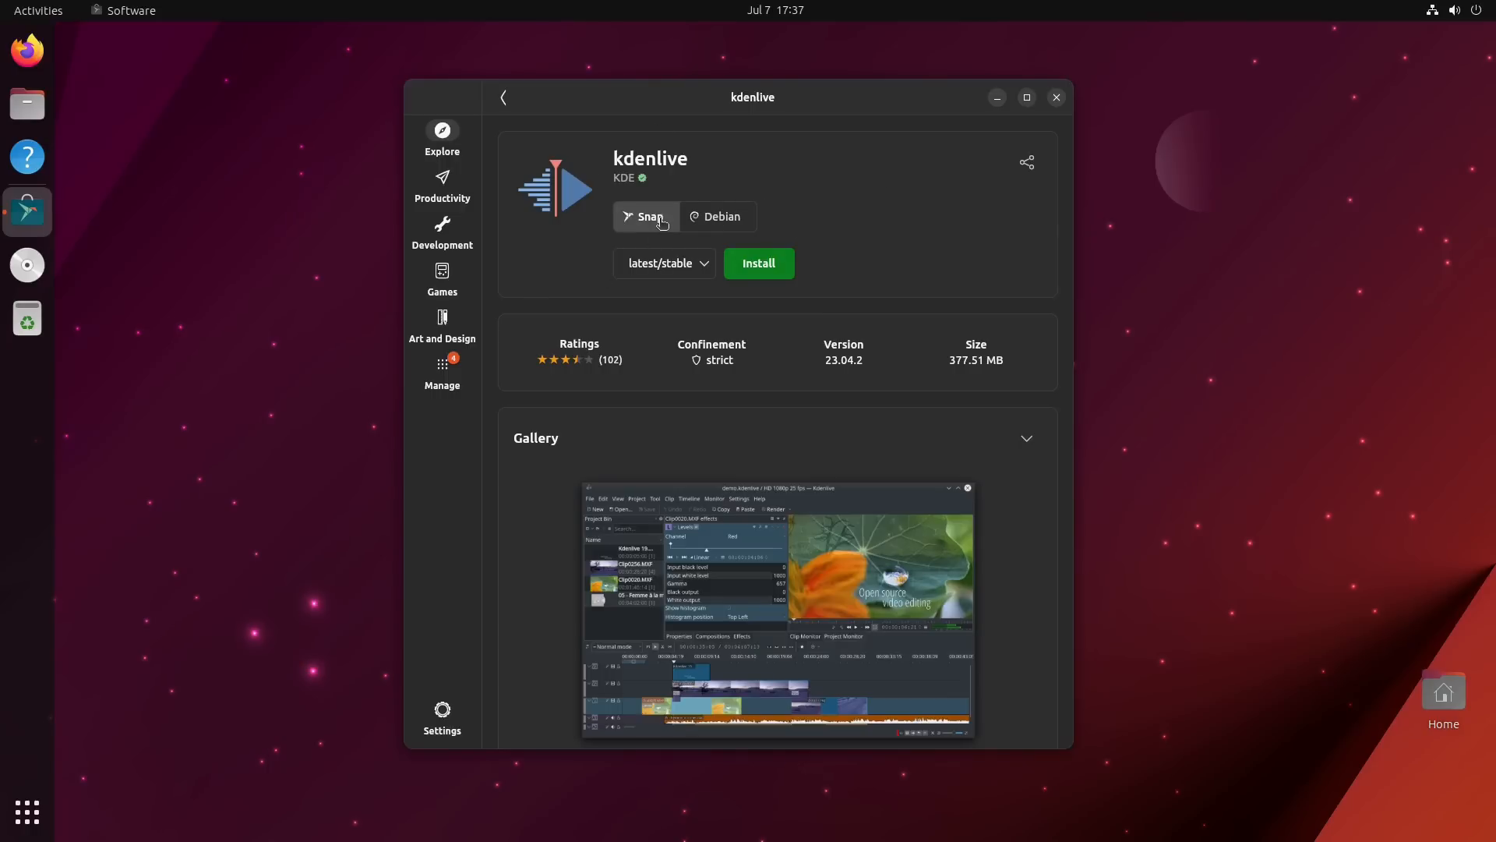
mouse_move(869, 350)
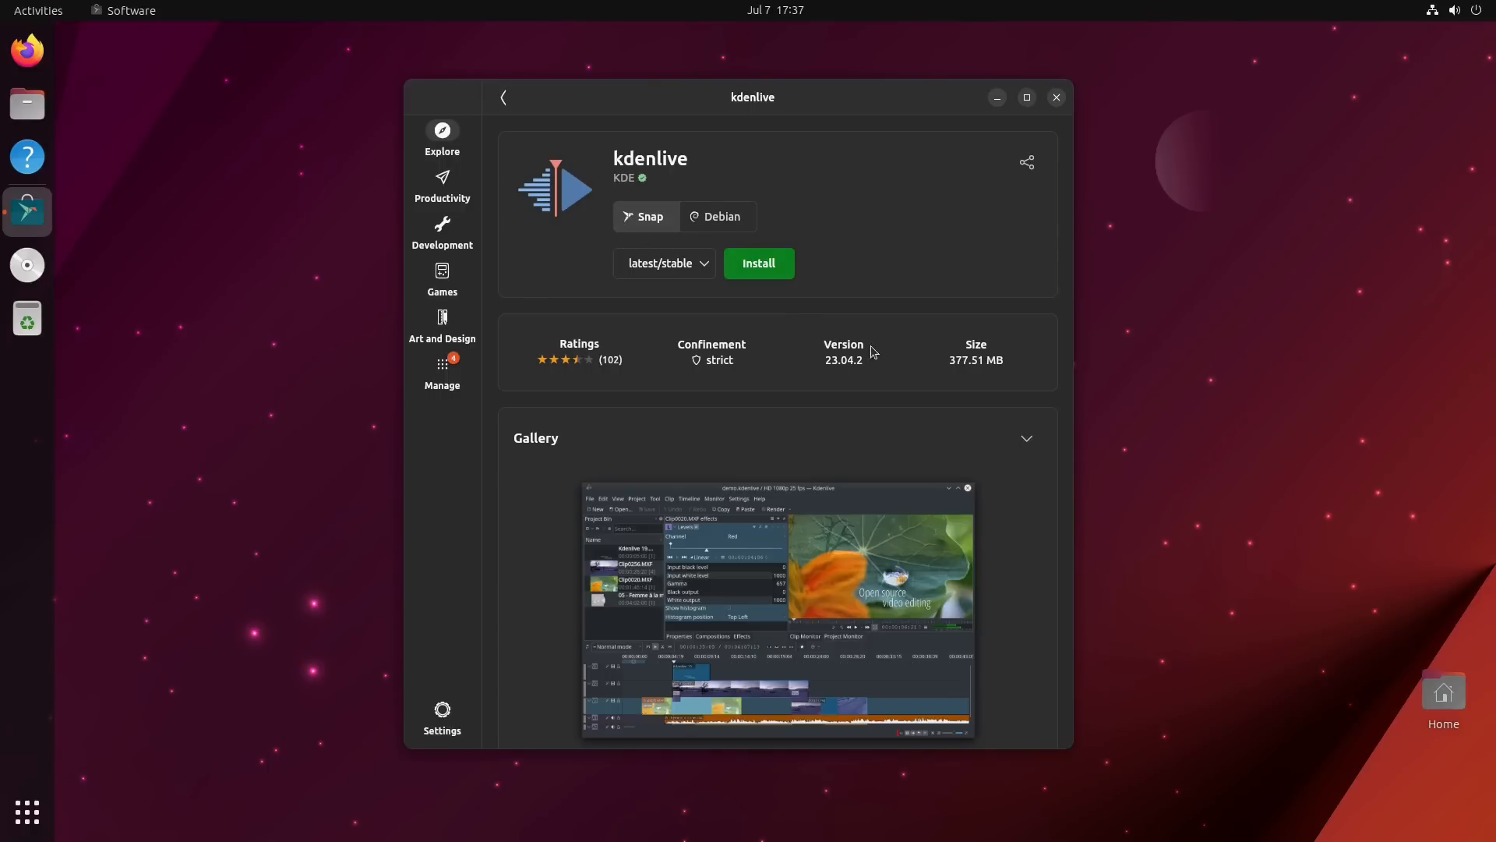
mouse_move(703, 317)
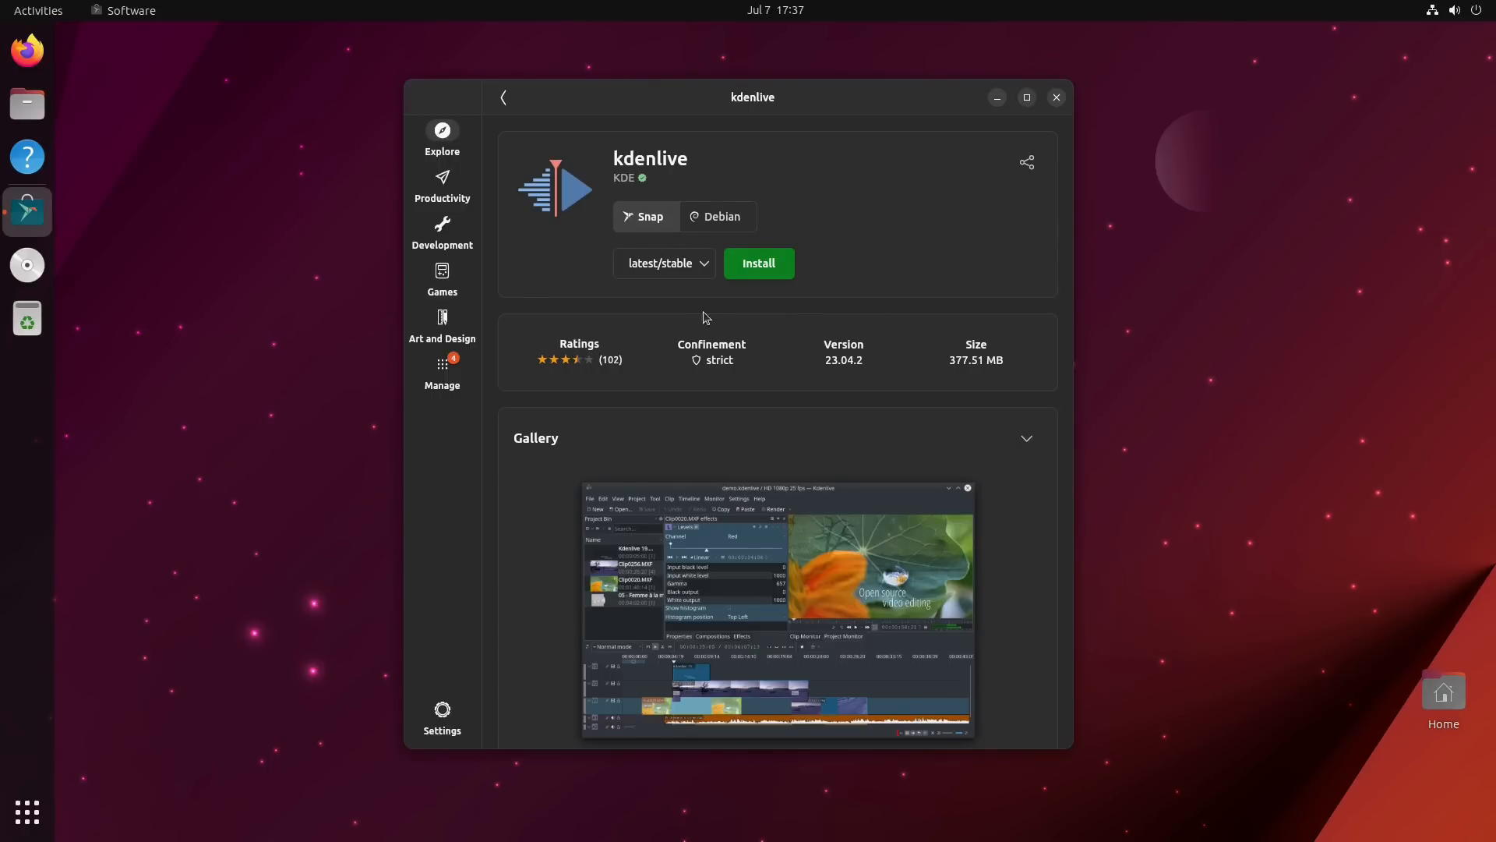
click(664, 263)
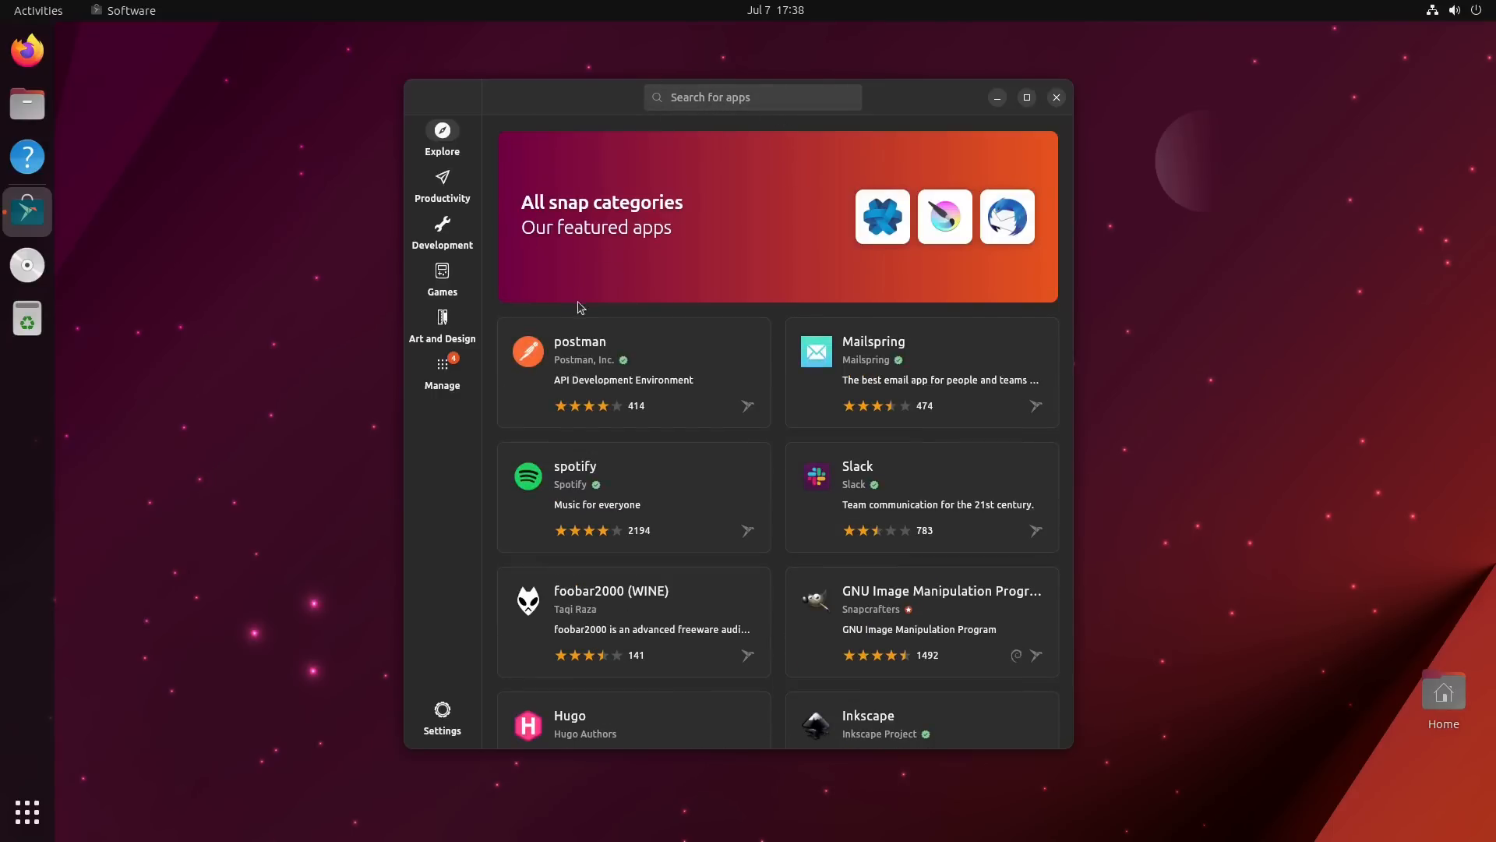
click(441, 185)
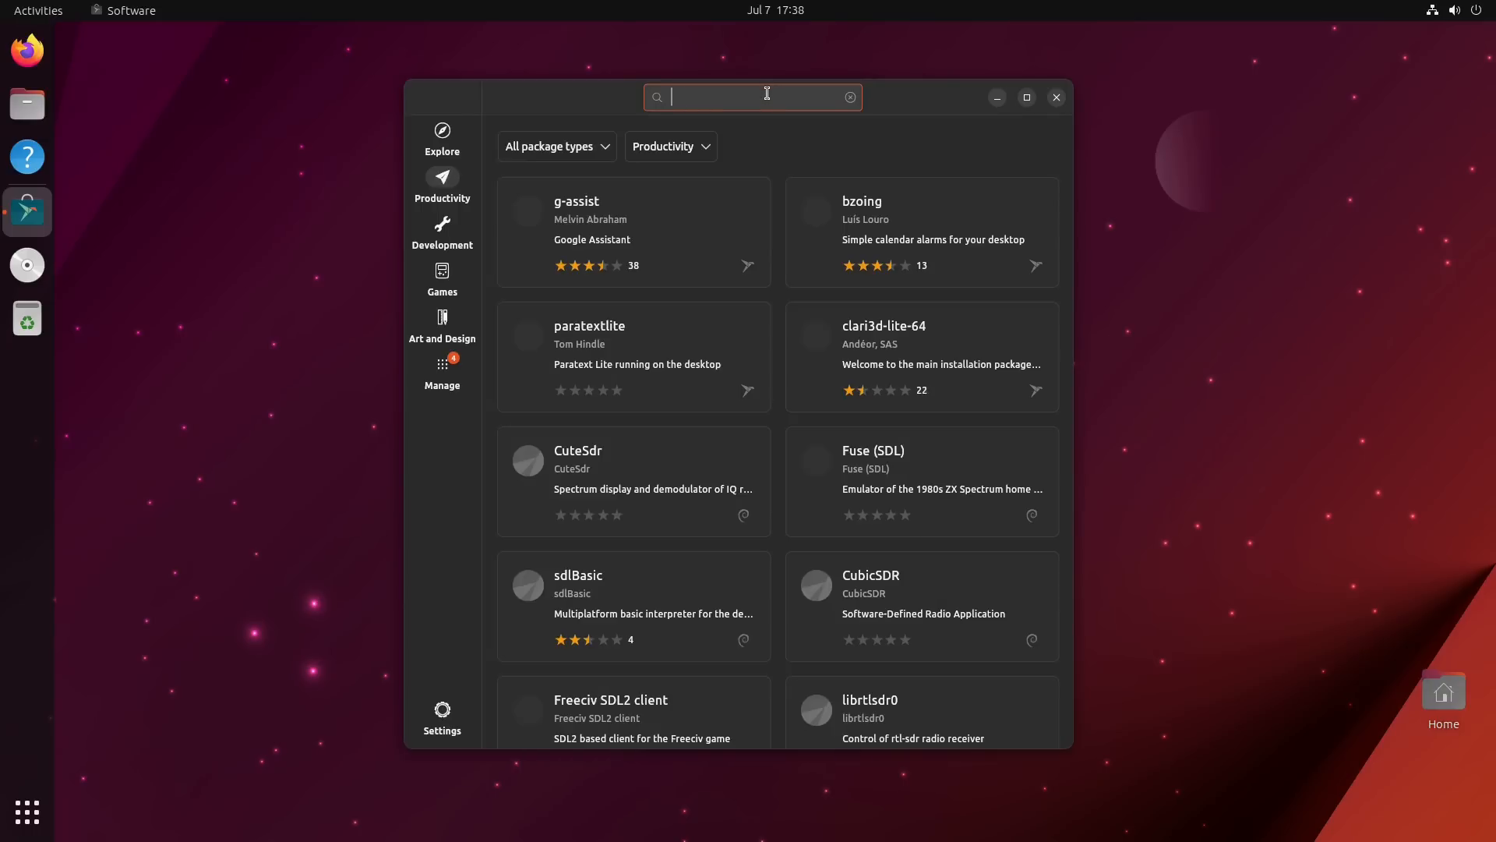
- Search 'aud', view Audacity's Debian package page, then start searching 'sim' for SimpleScreenRecorder
text(aud)
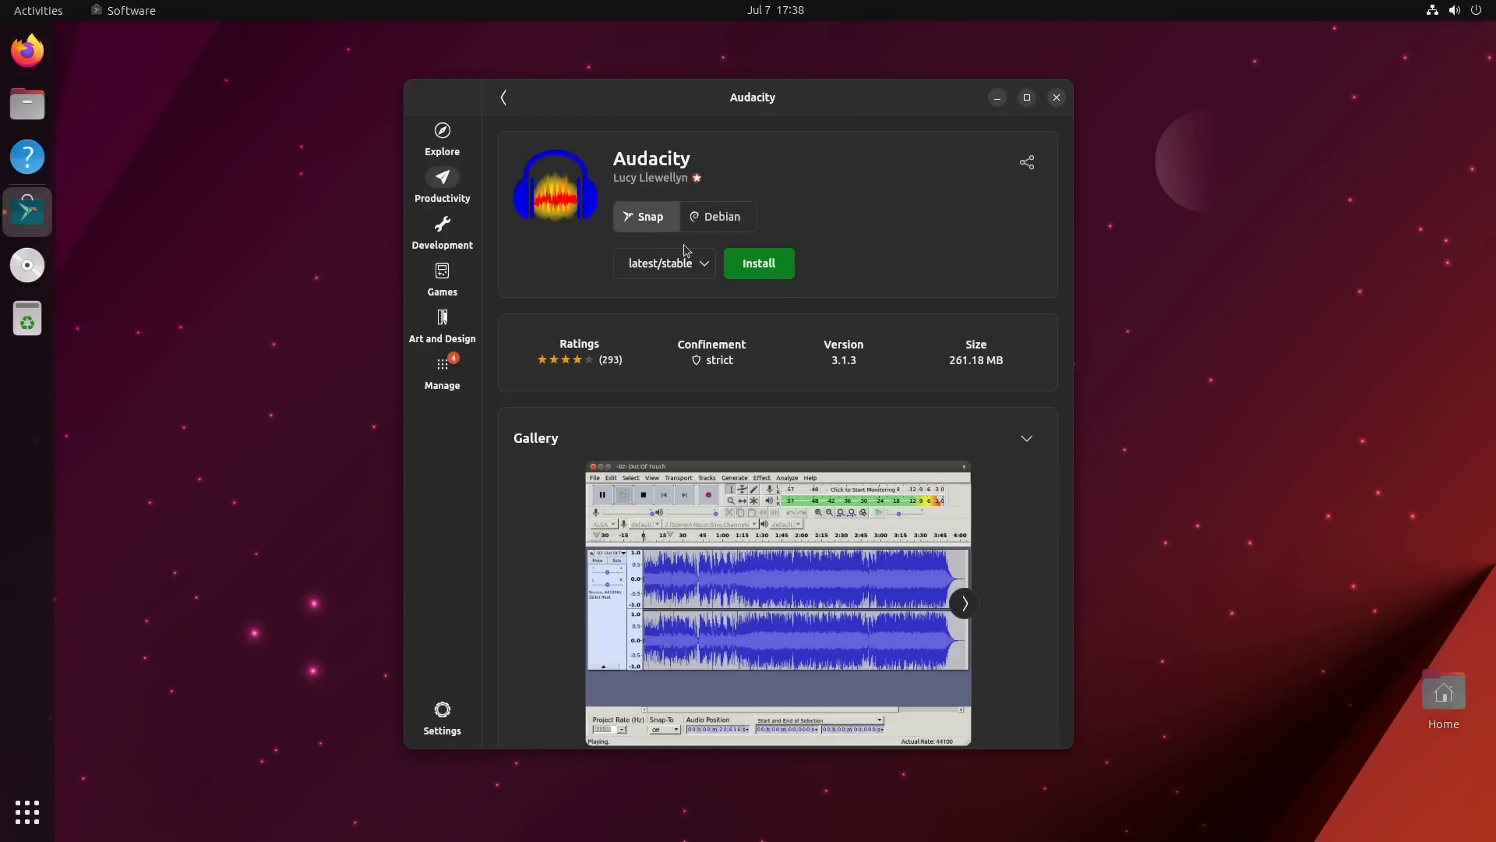
mouse_move(689, 296)
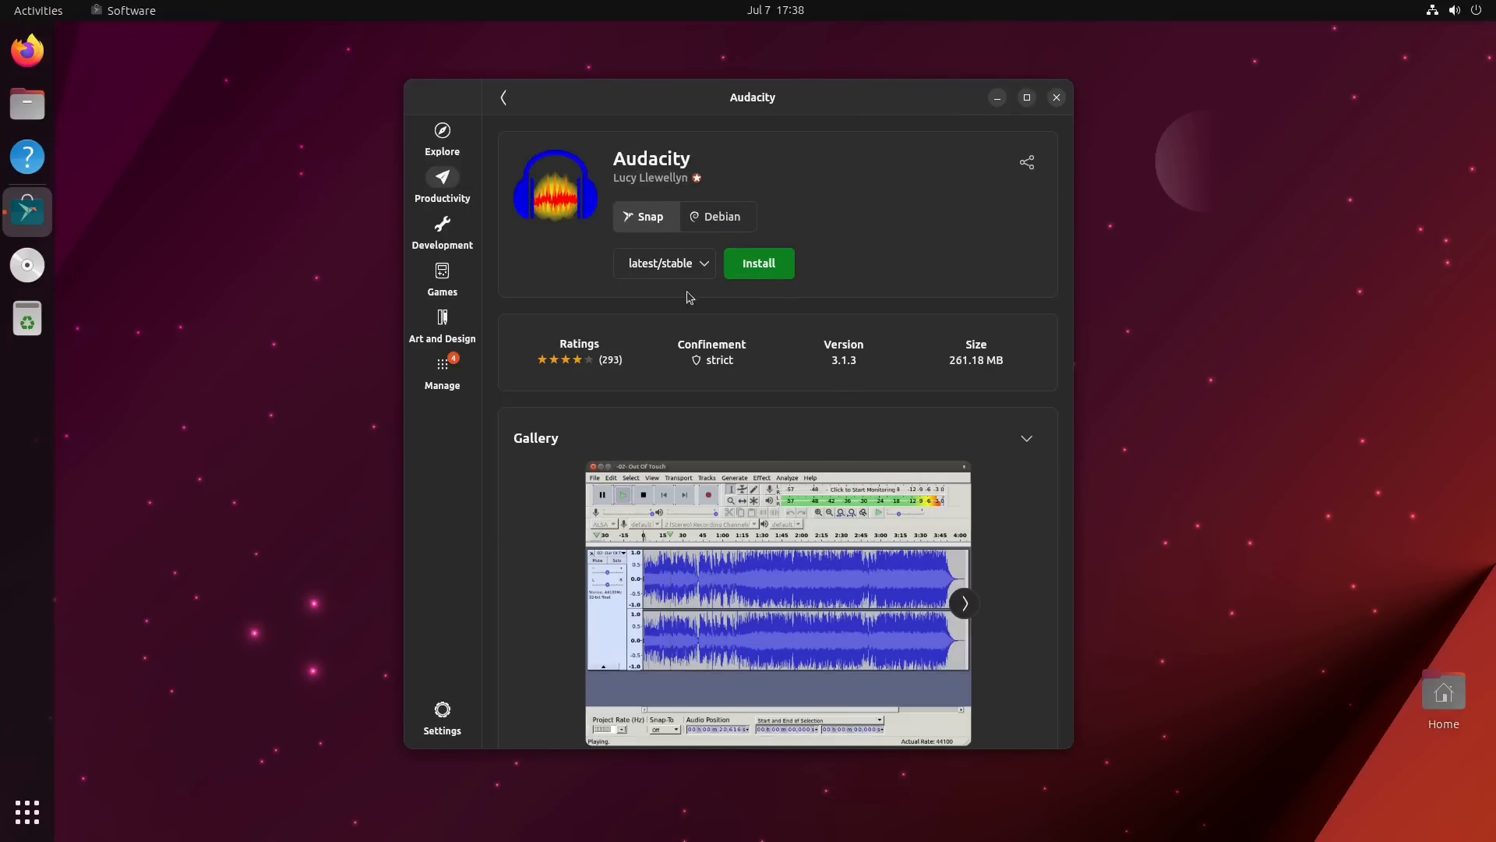
click(664, 262)
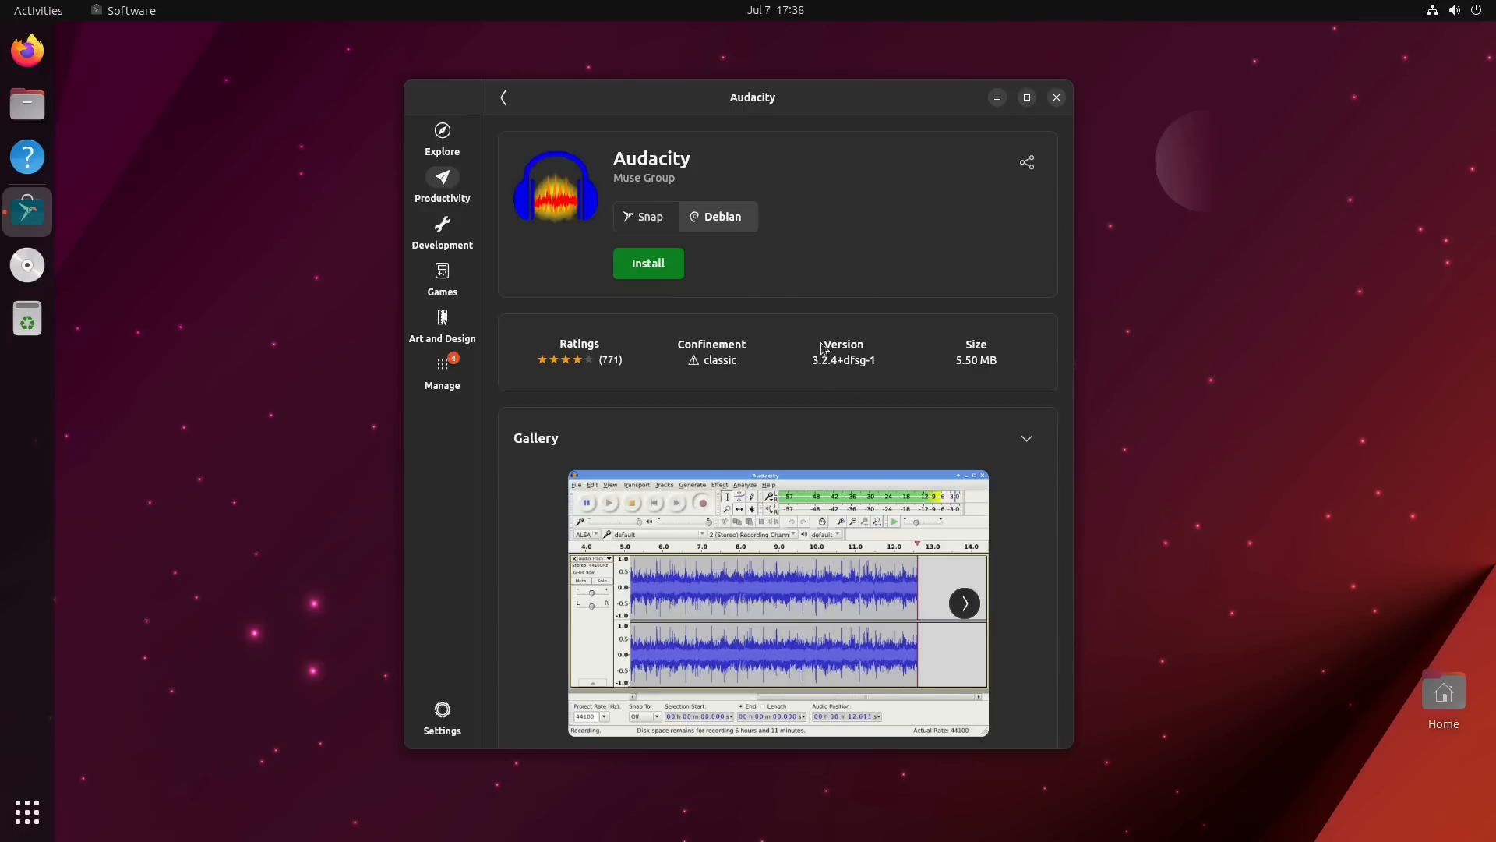
mouse_move(848, 371)
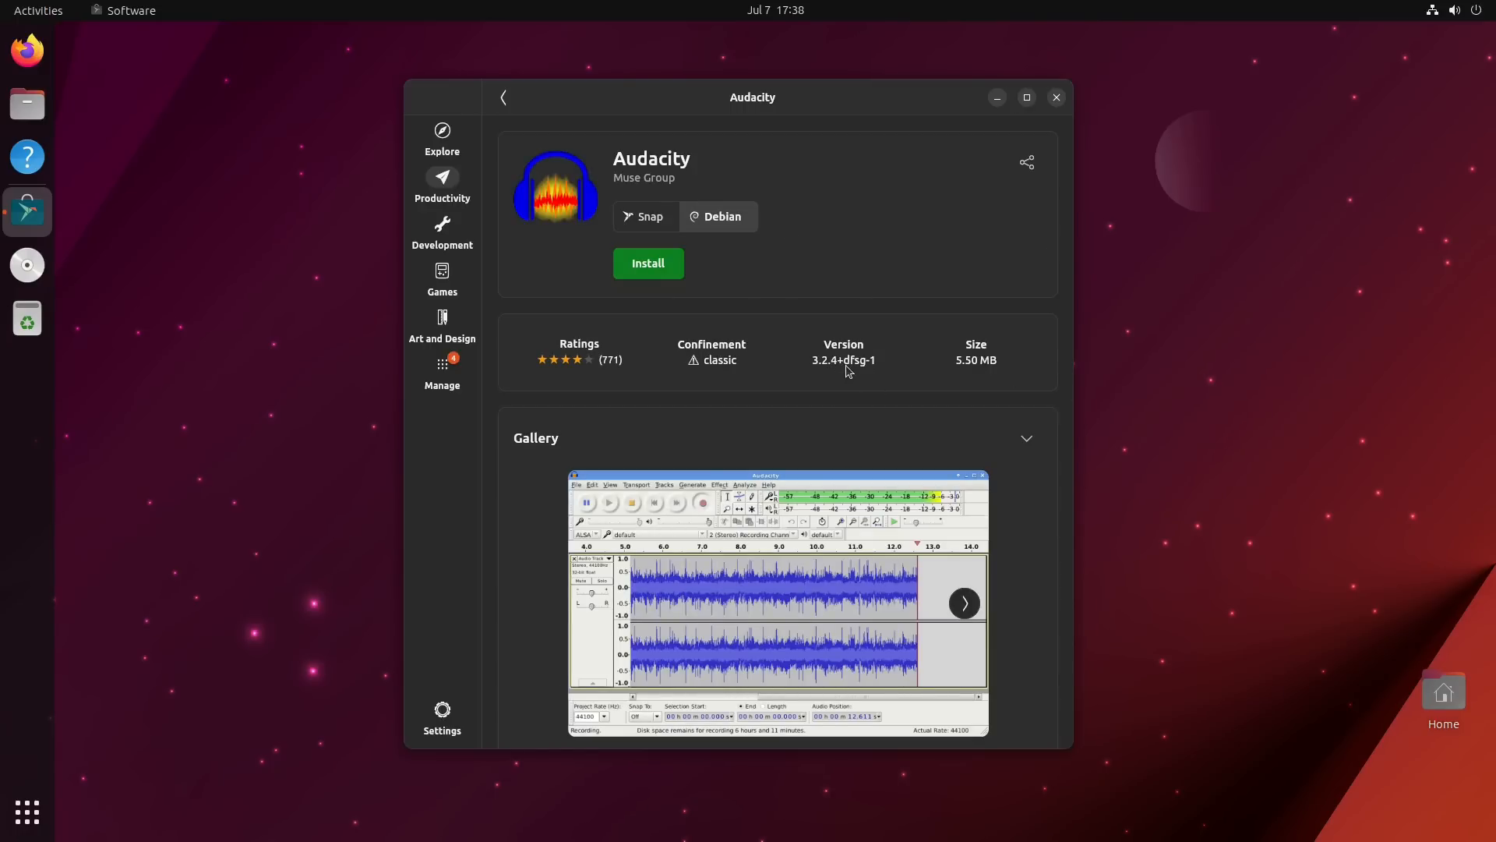
mouse_move(798, 338)
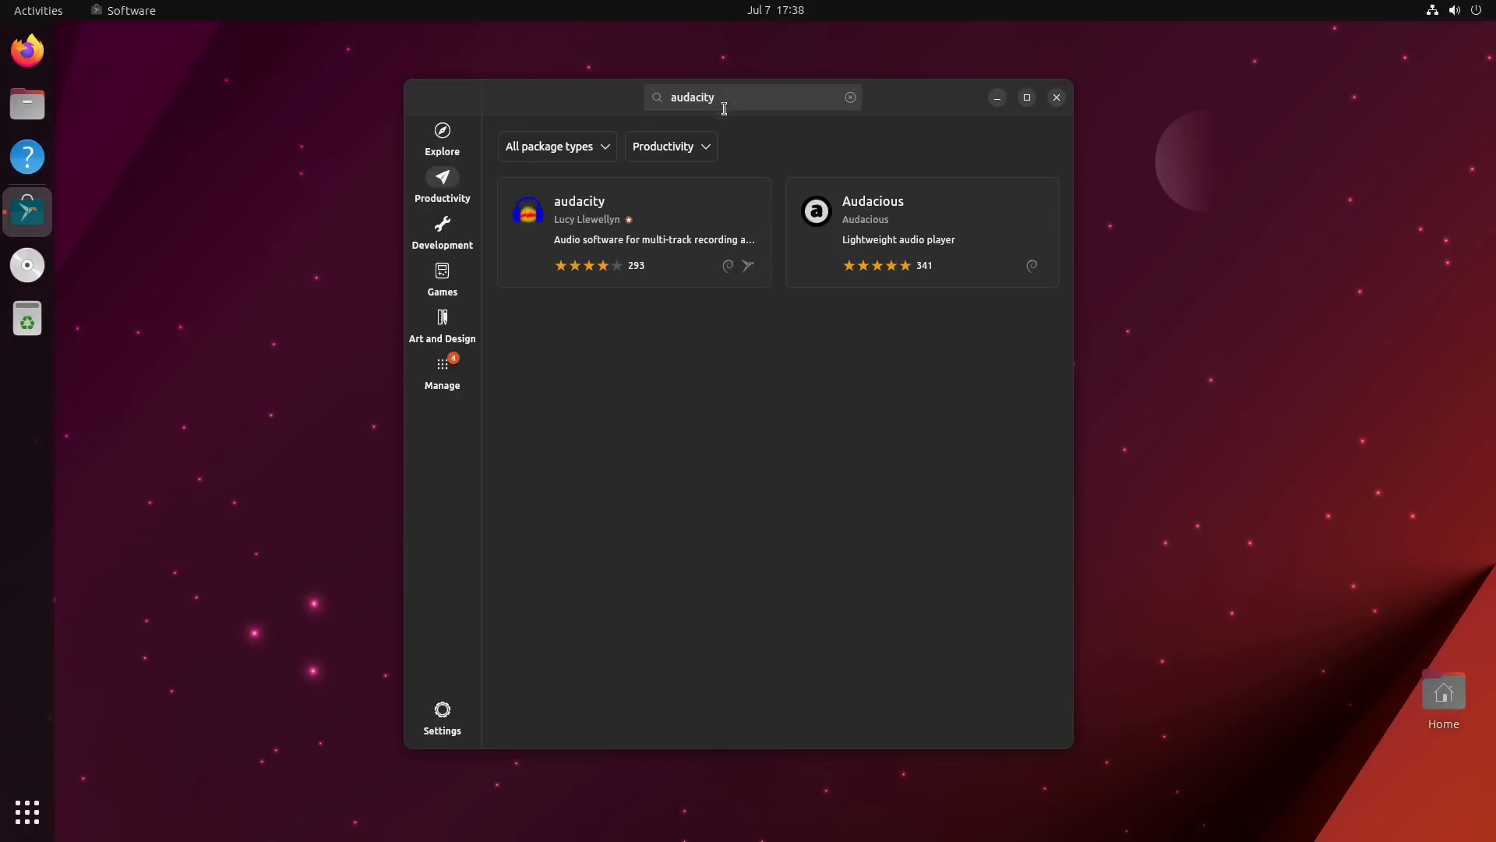
text(simplescreen)
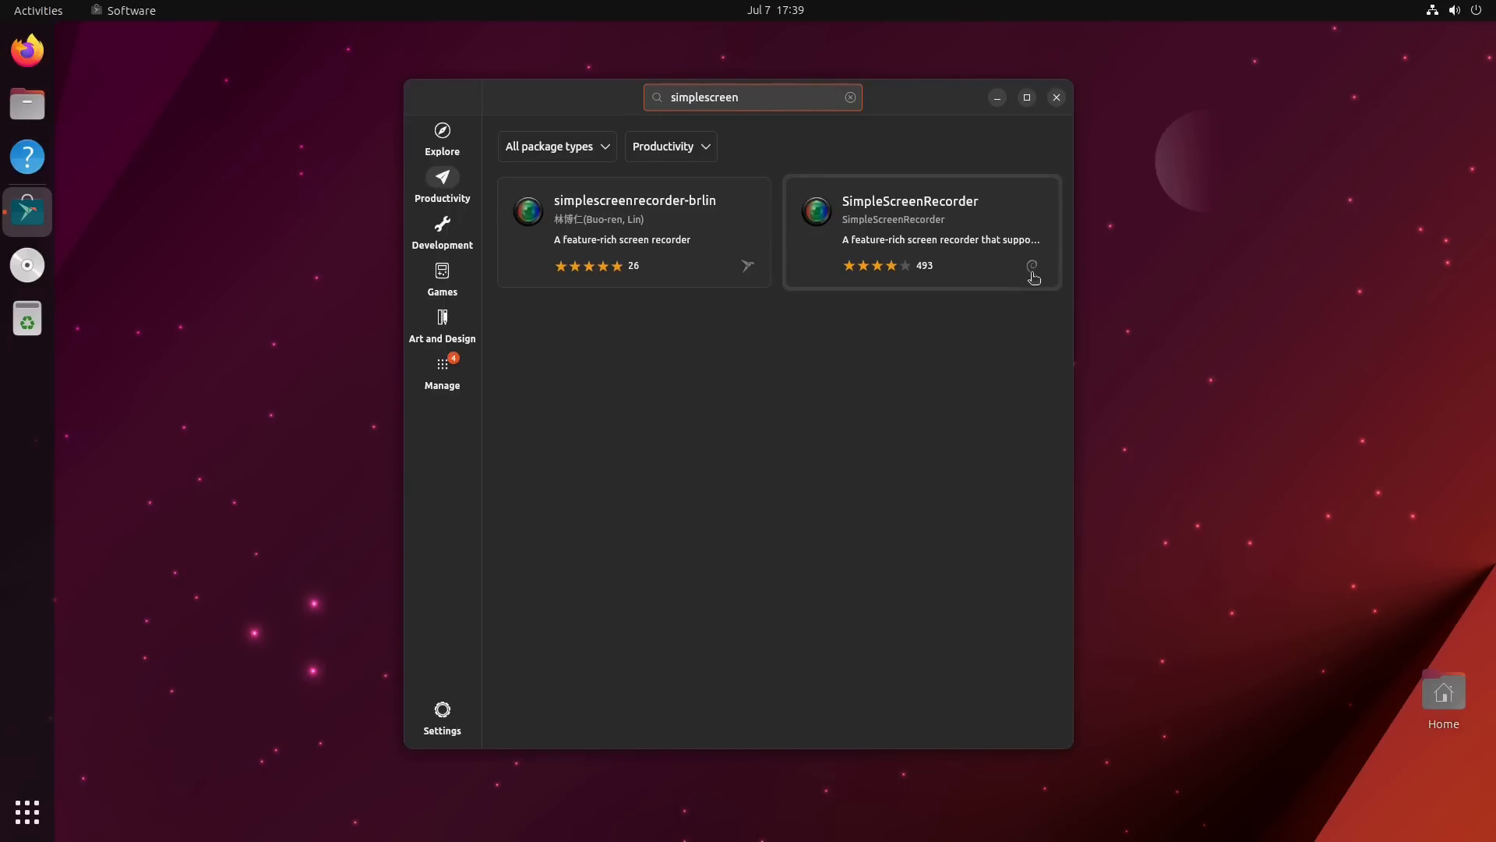
- View the Debian SimpleScreenRecorder details page and return to the search results
click(921, 232)
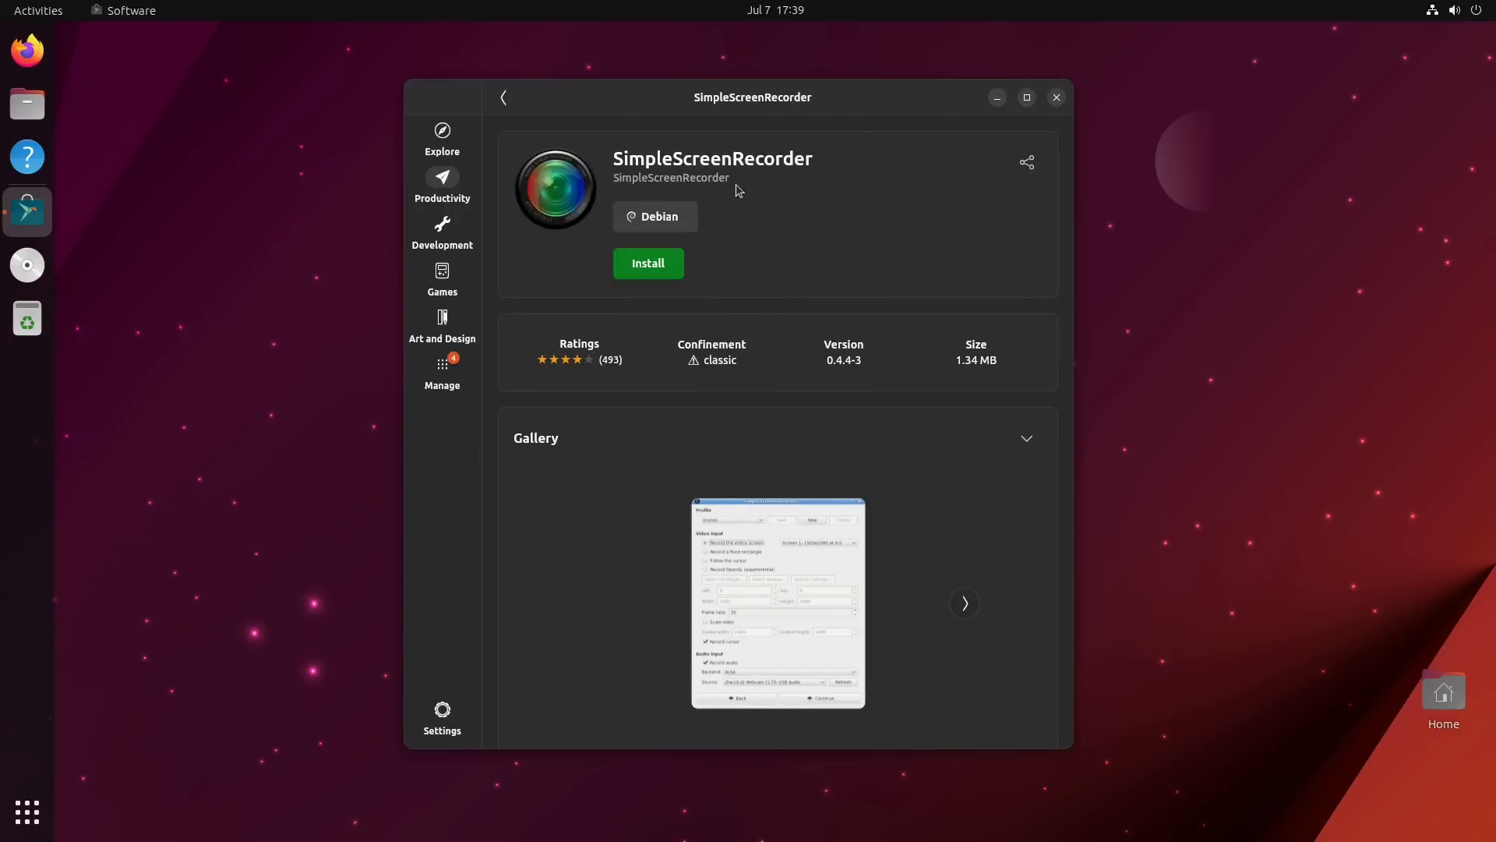
mouse_move(509, 100)
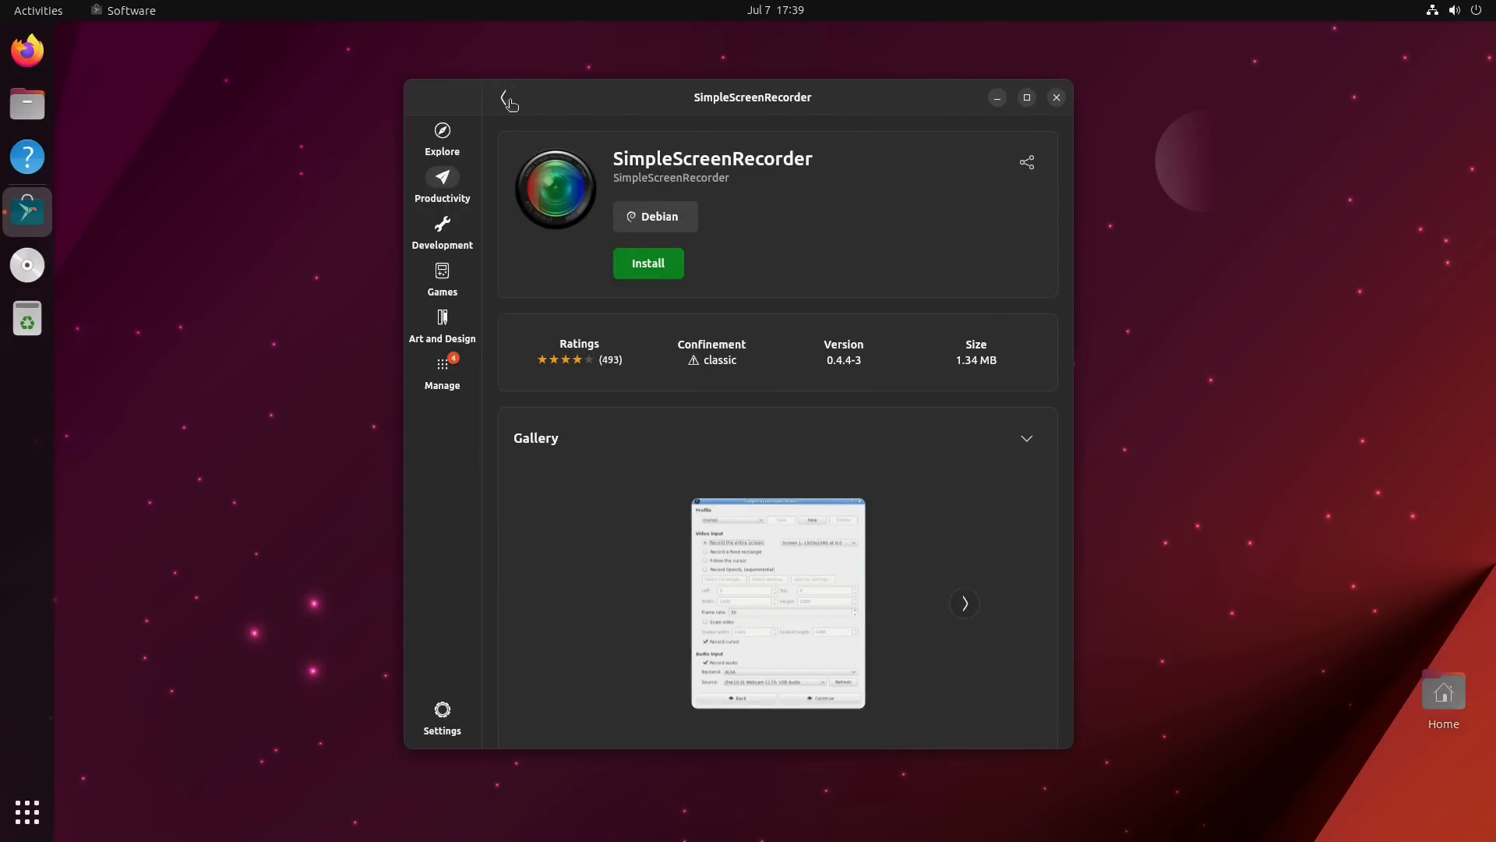
click(503, 96)
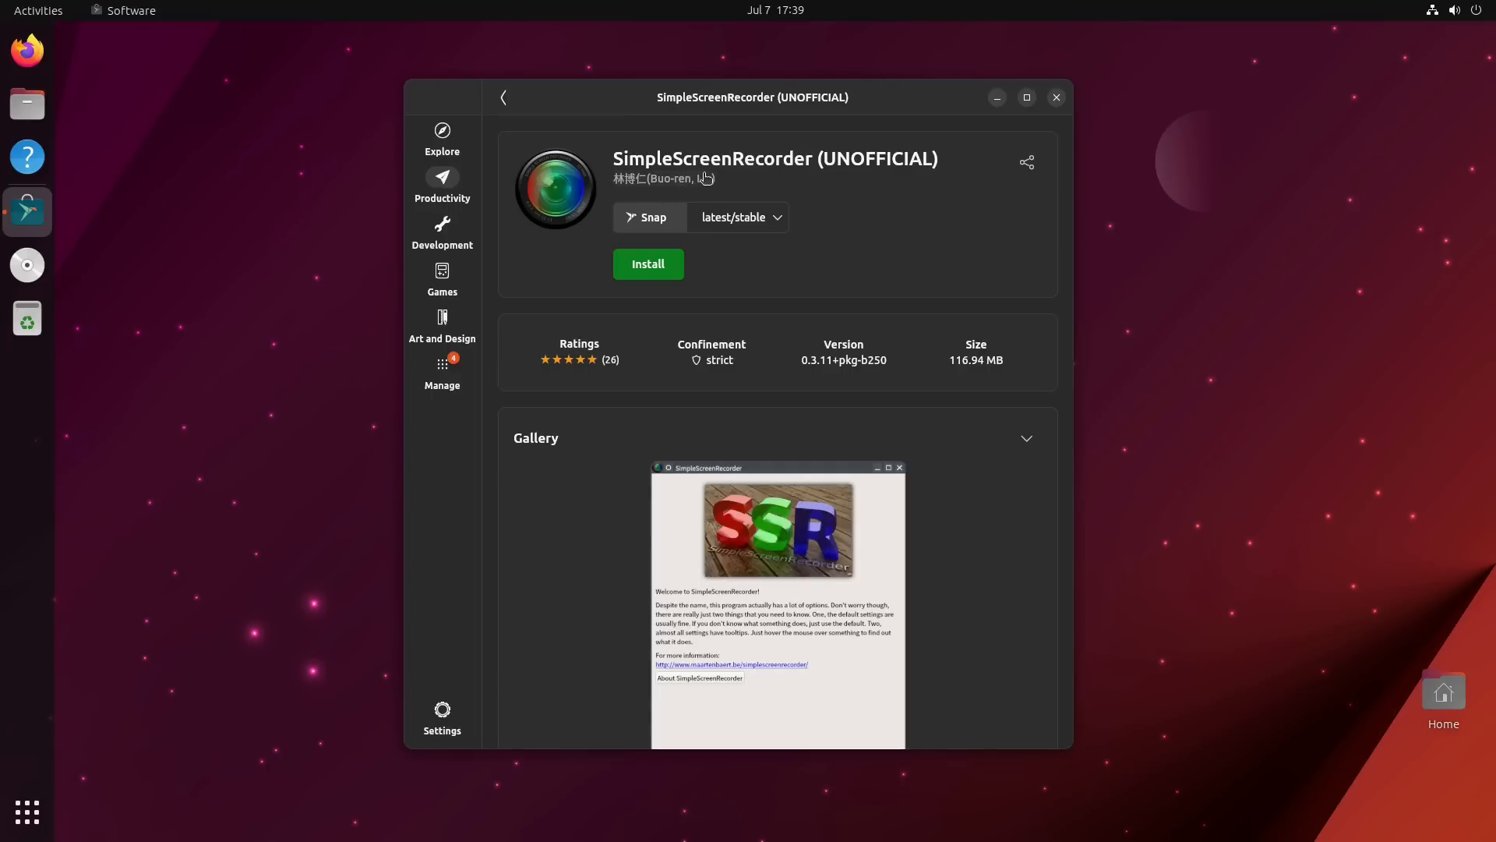
- Check the snap's release channels, keep latest/stable, then go to the Manage page of installed apps
click(737, 217)
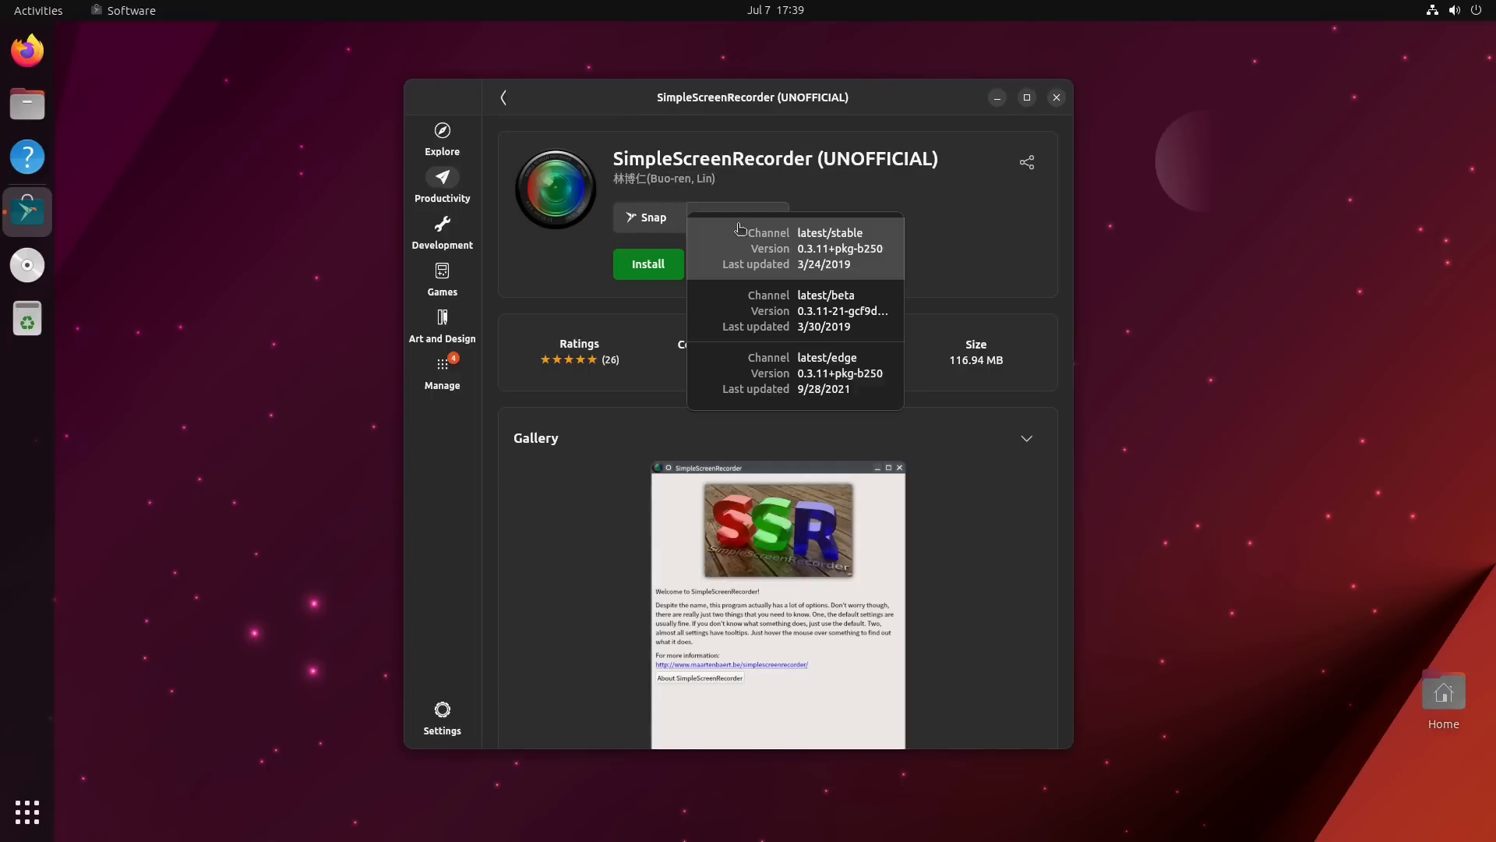
click(737, 217)
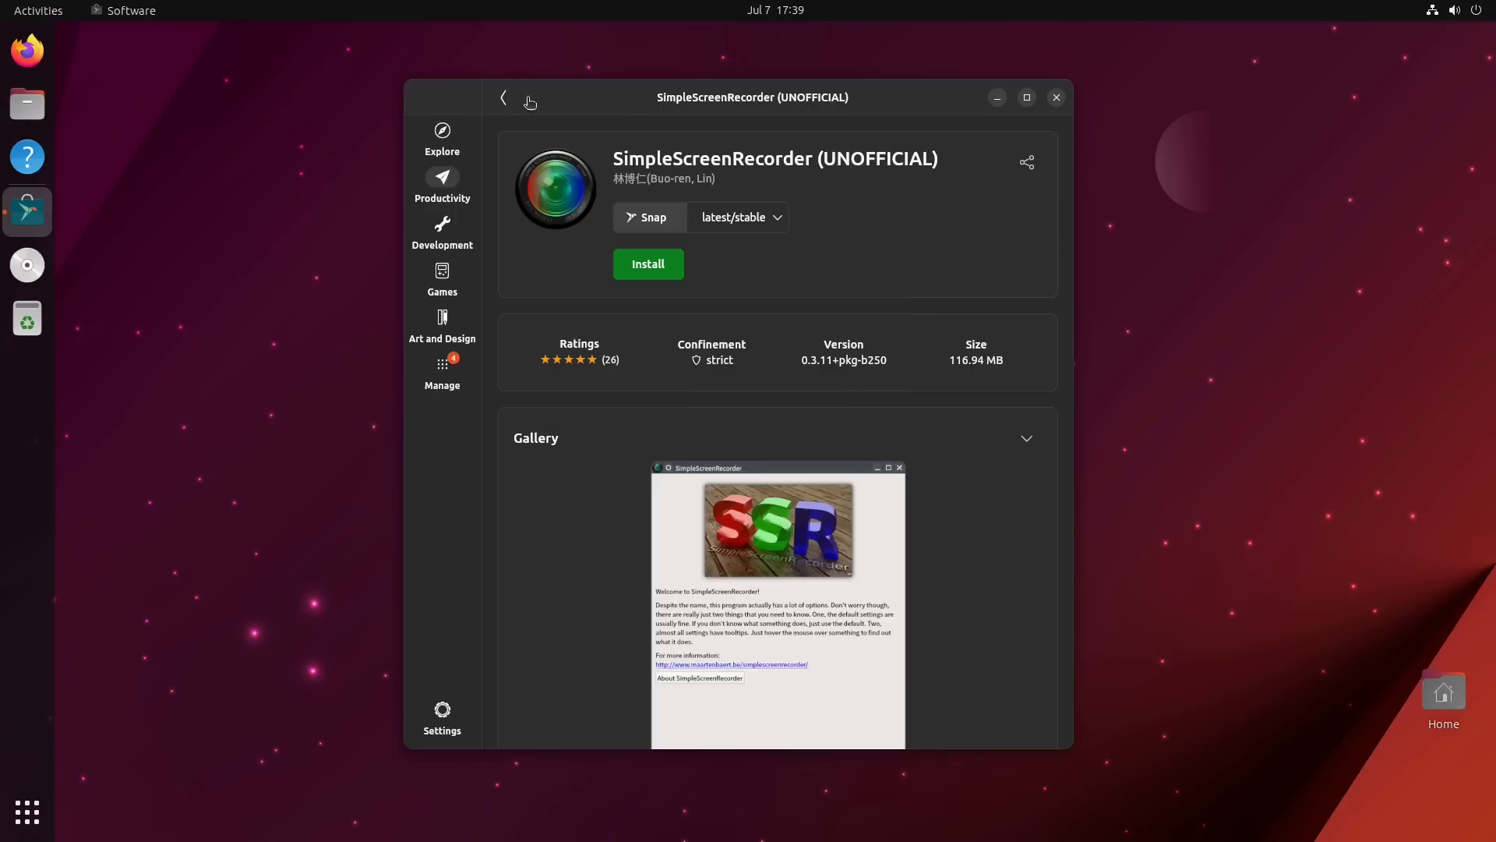
click(504, 97)
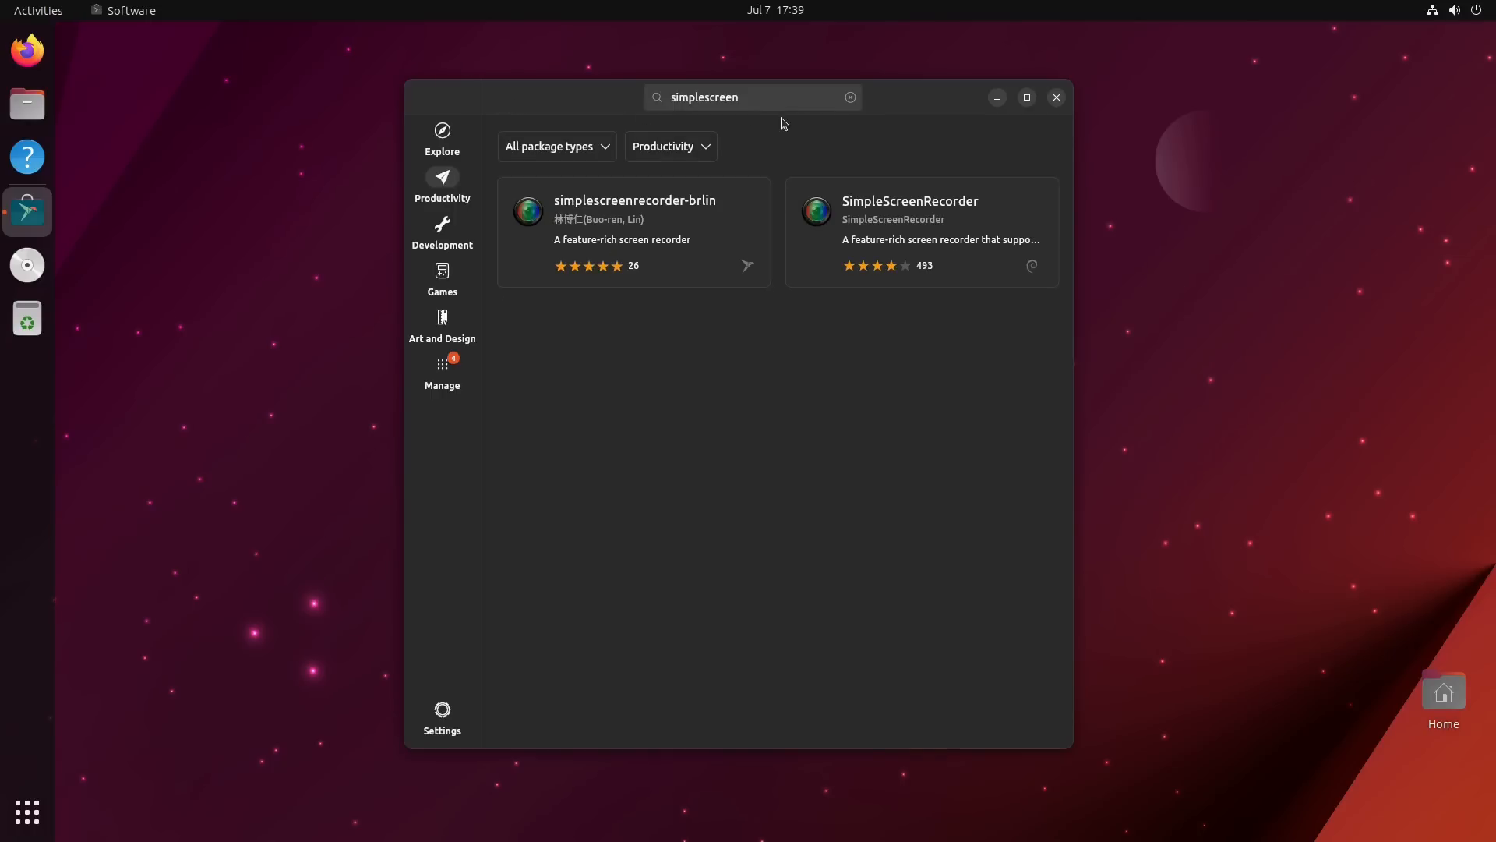
mouse_move(877, 151)
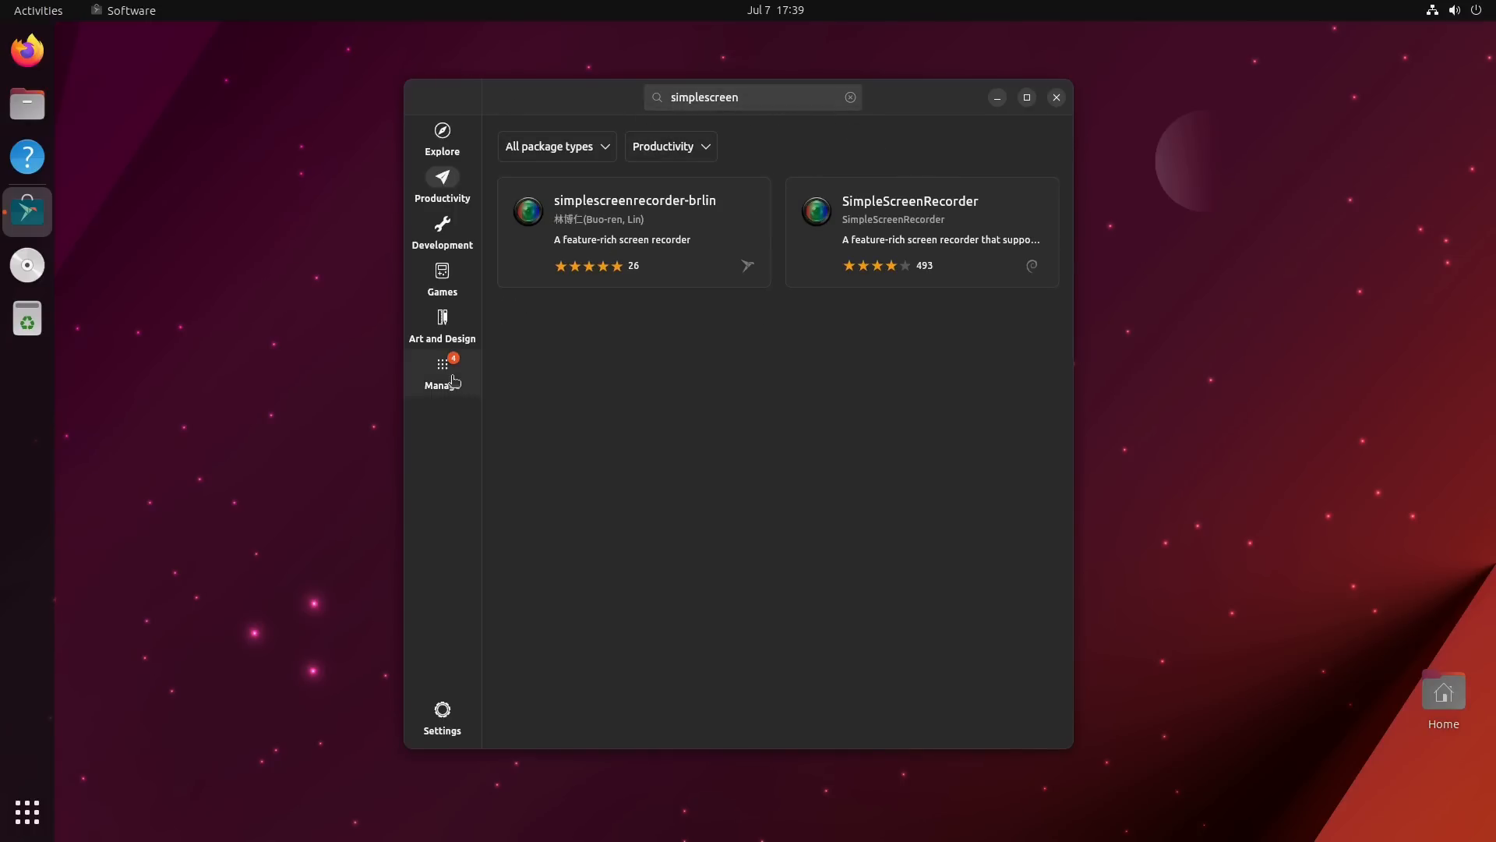
click(441, 371)
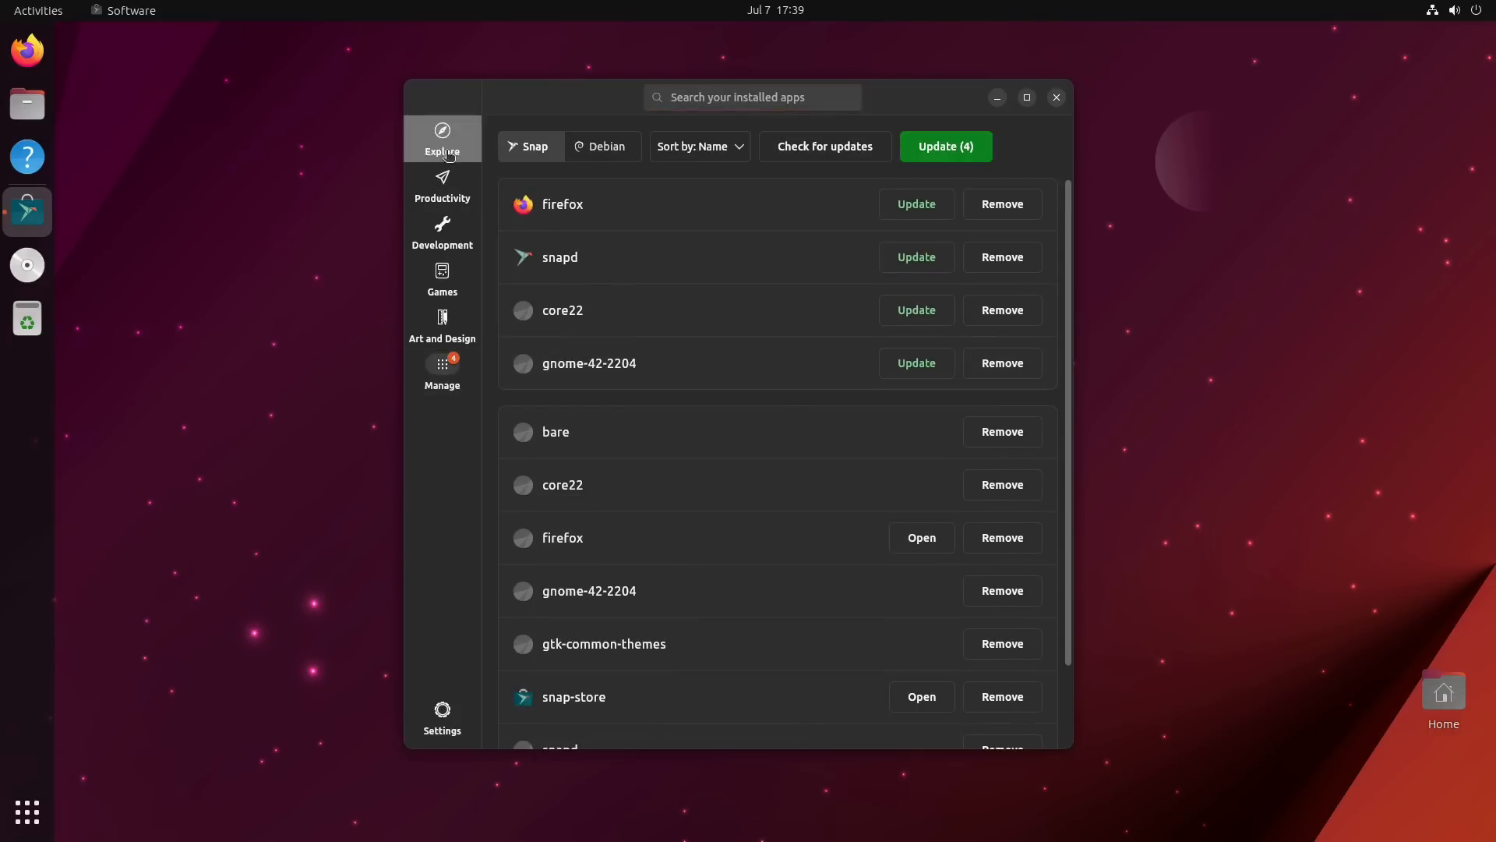
- Return to Explore and scroll through the featured snap apps list to its end
click(441, 138)
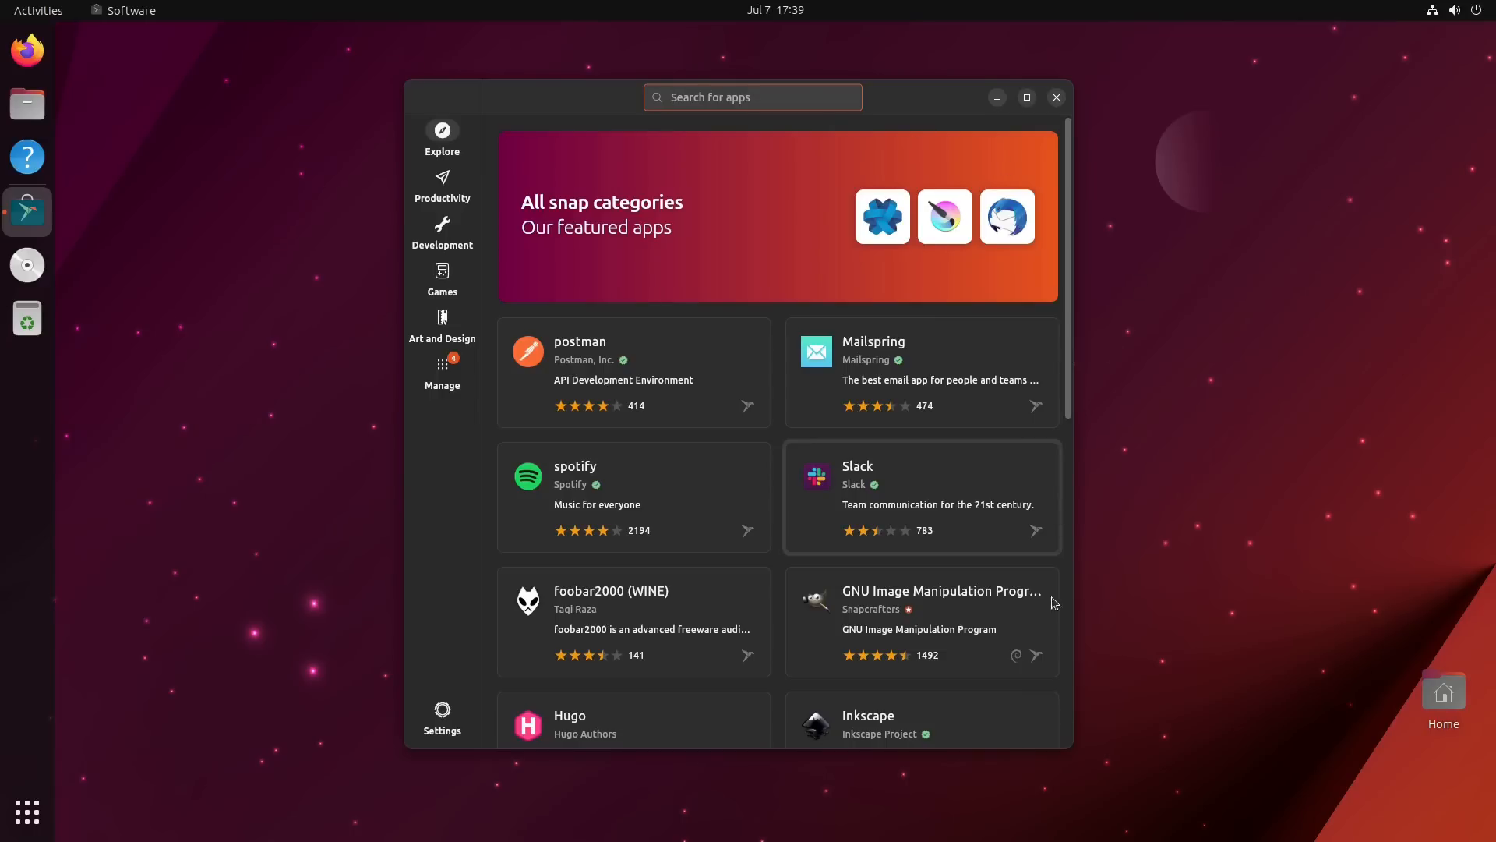
mouse_move(1039, 659)
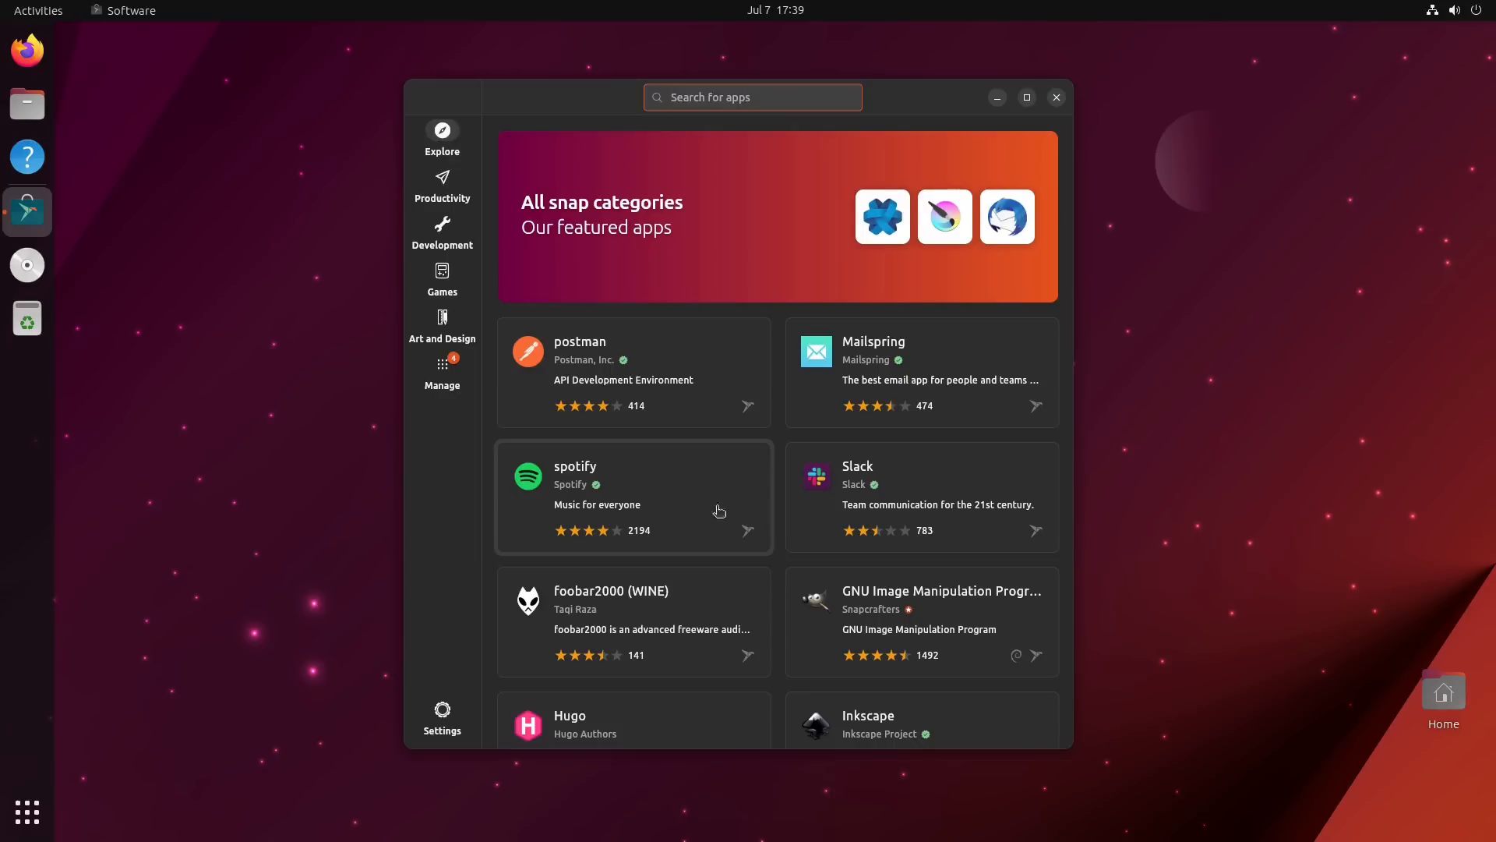
scroll(down, 3)
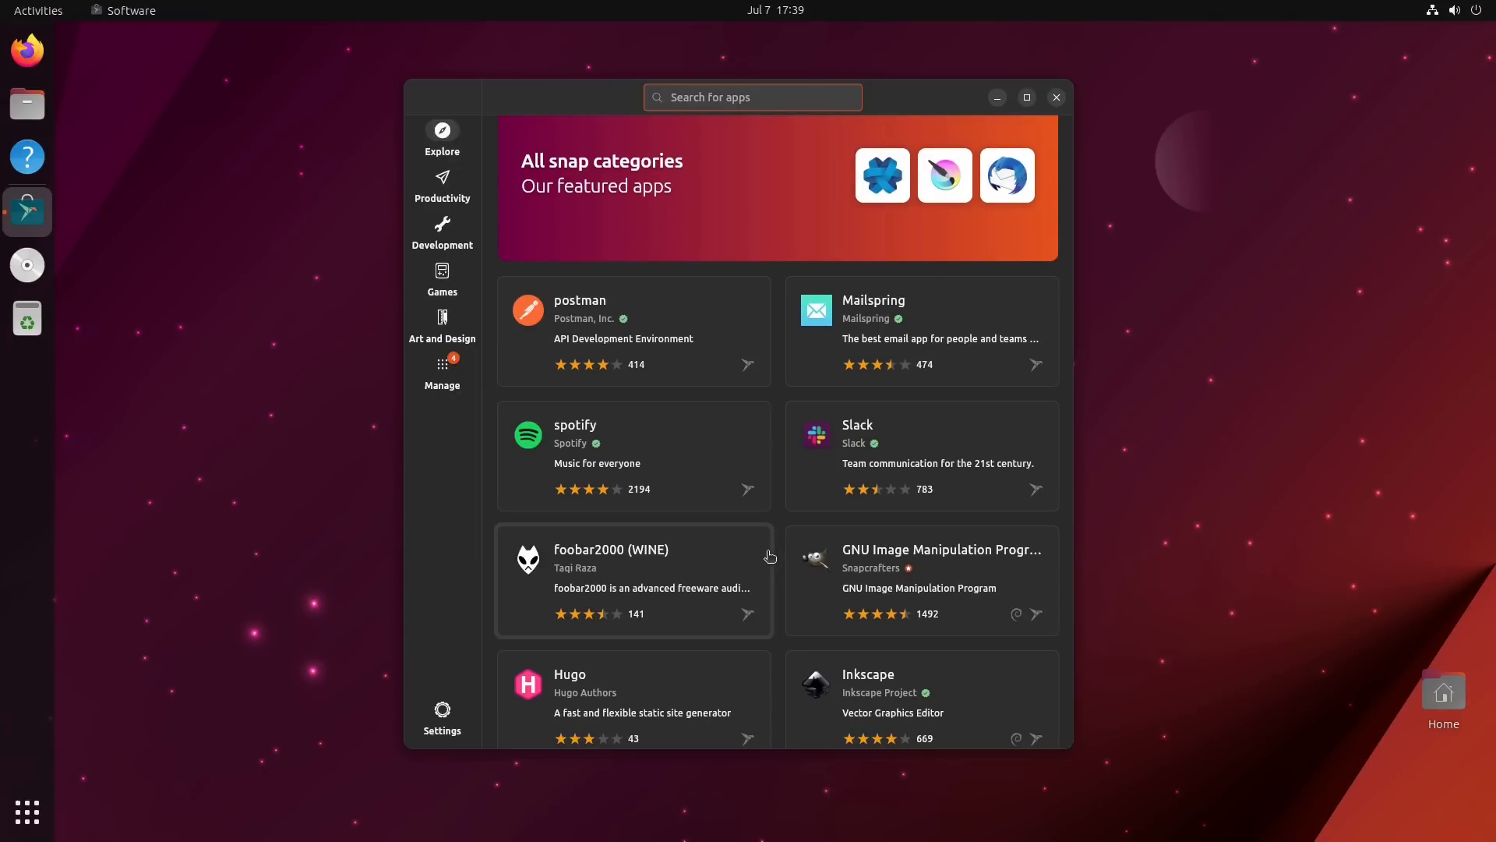
mouse_move(1018, 614)
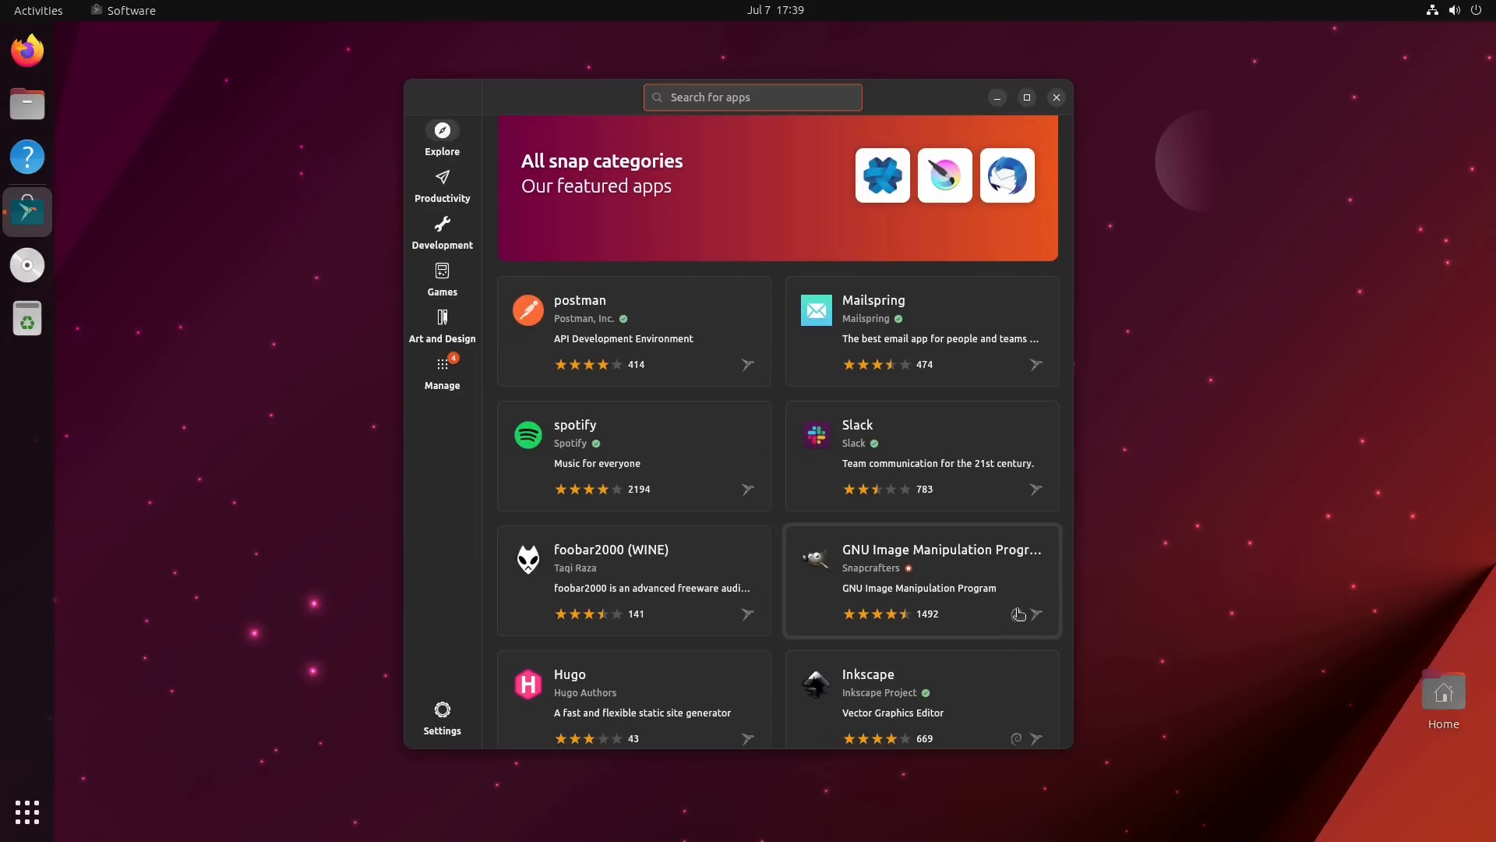
scroll(down, 3)
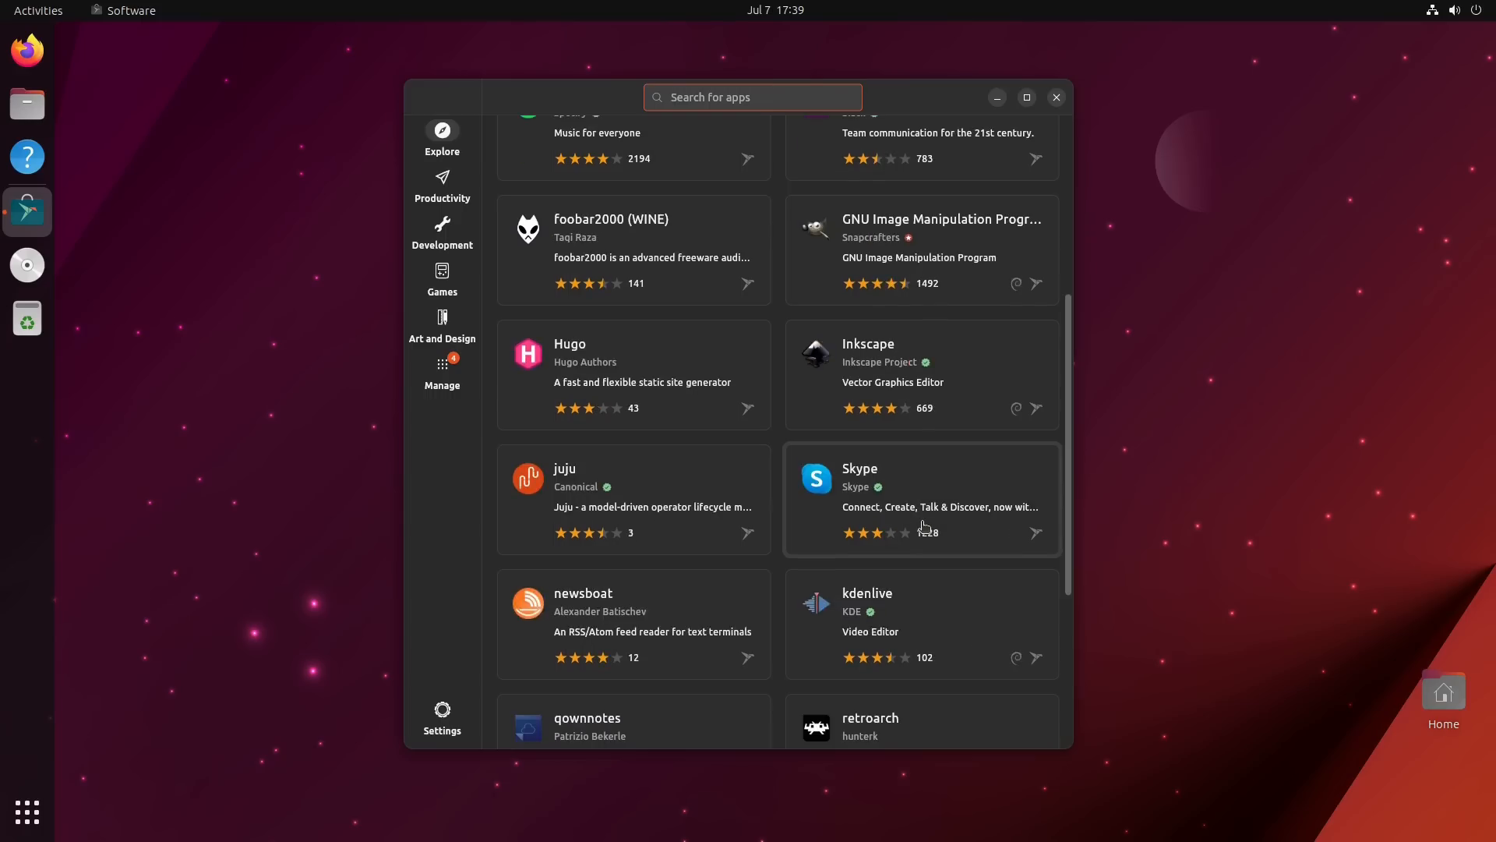
scroll(down, 3)
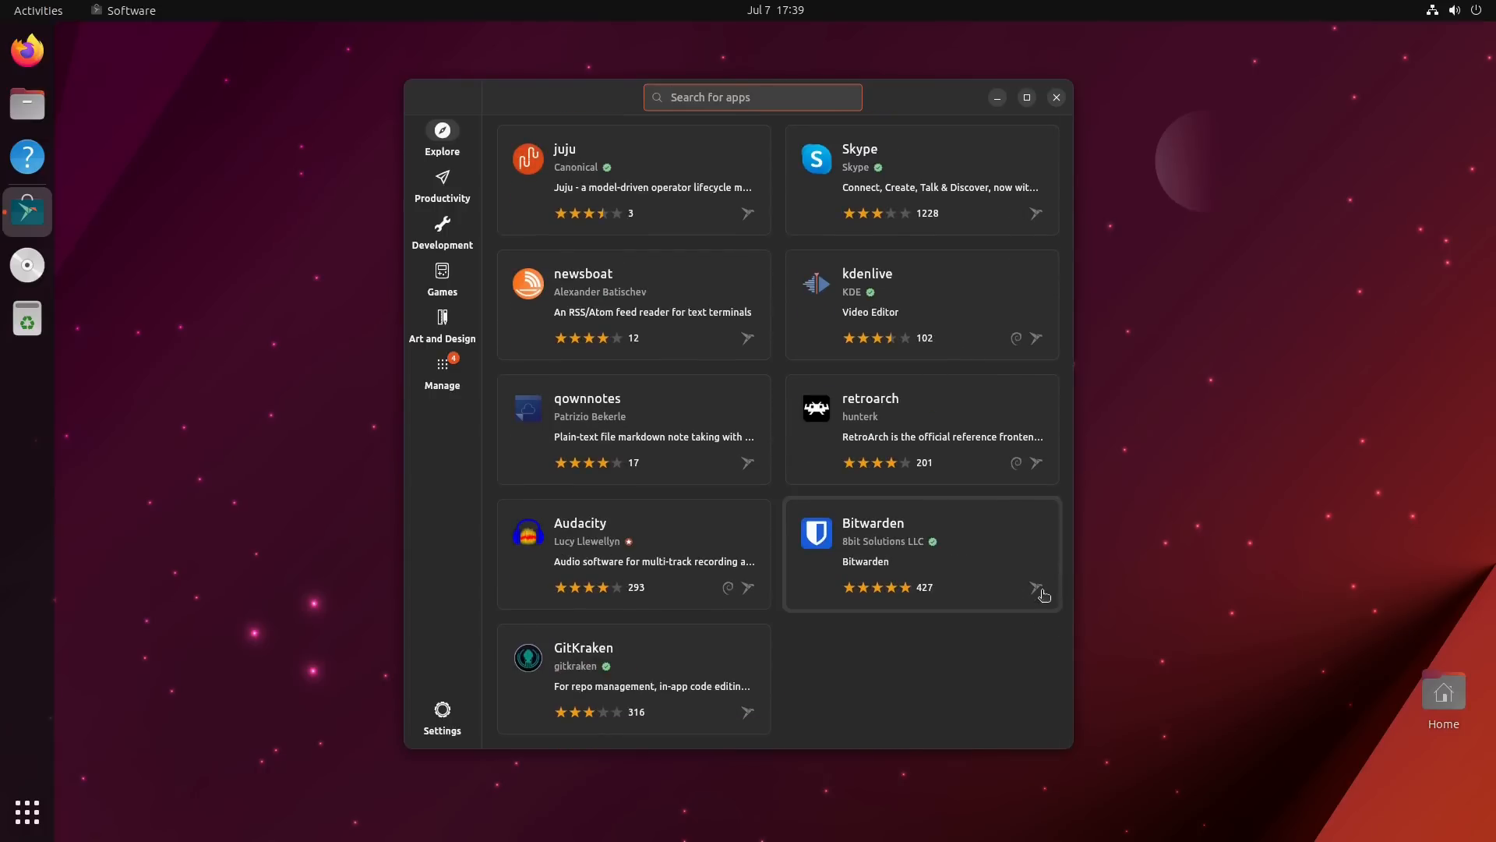
mouse_move(727, 631)
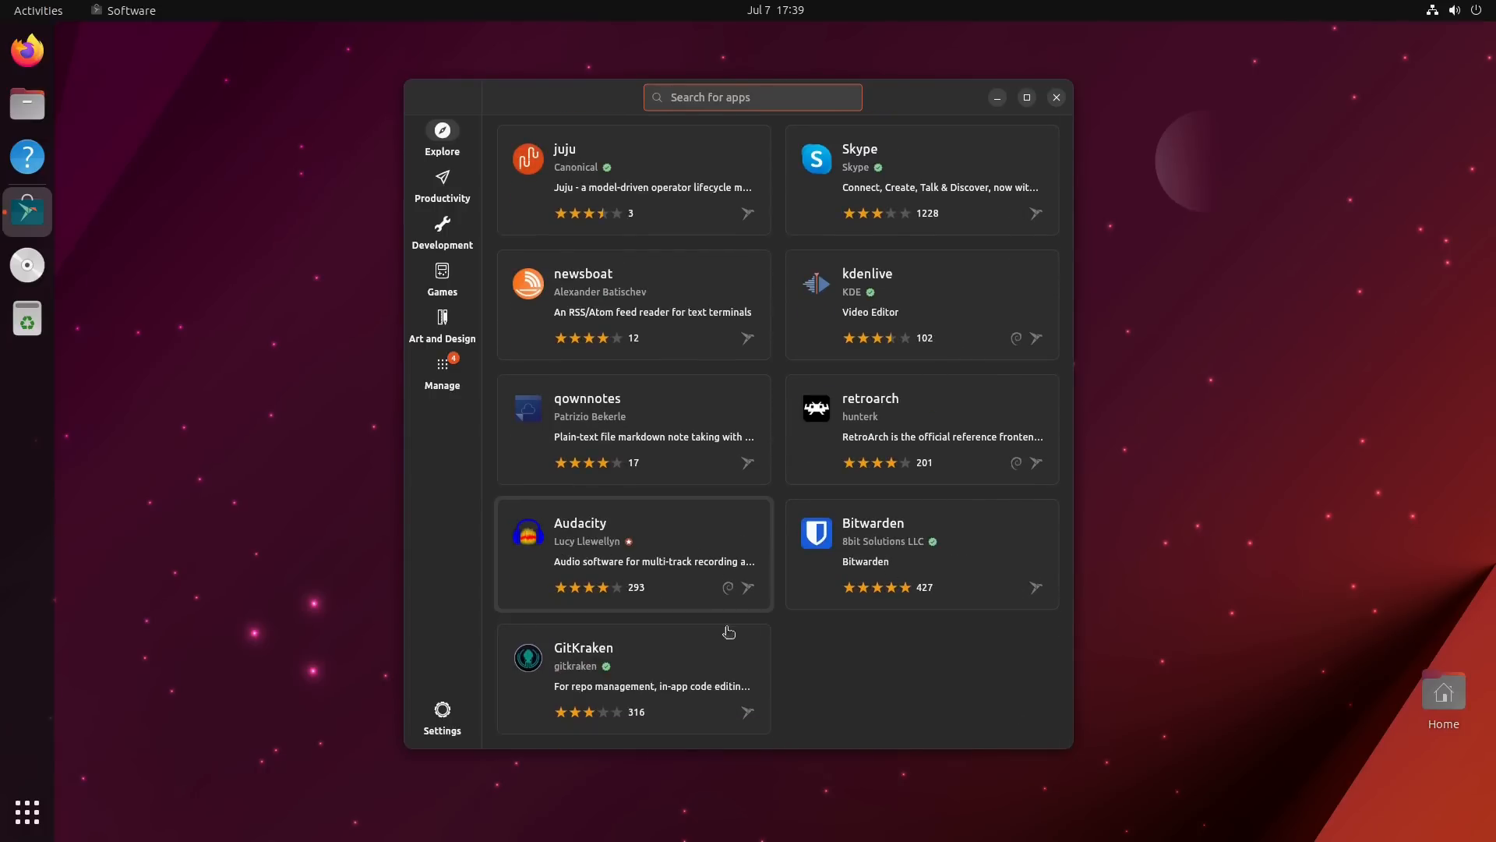
mouse_move(717, 619)
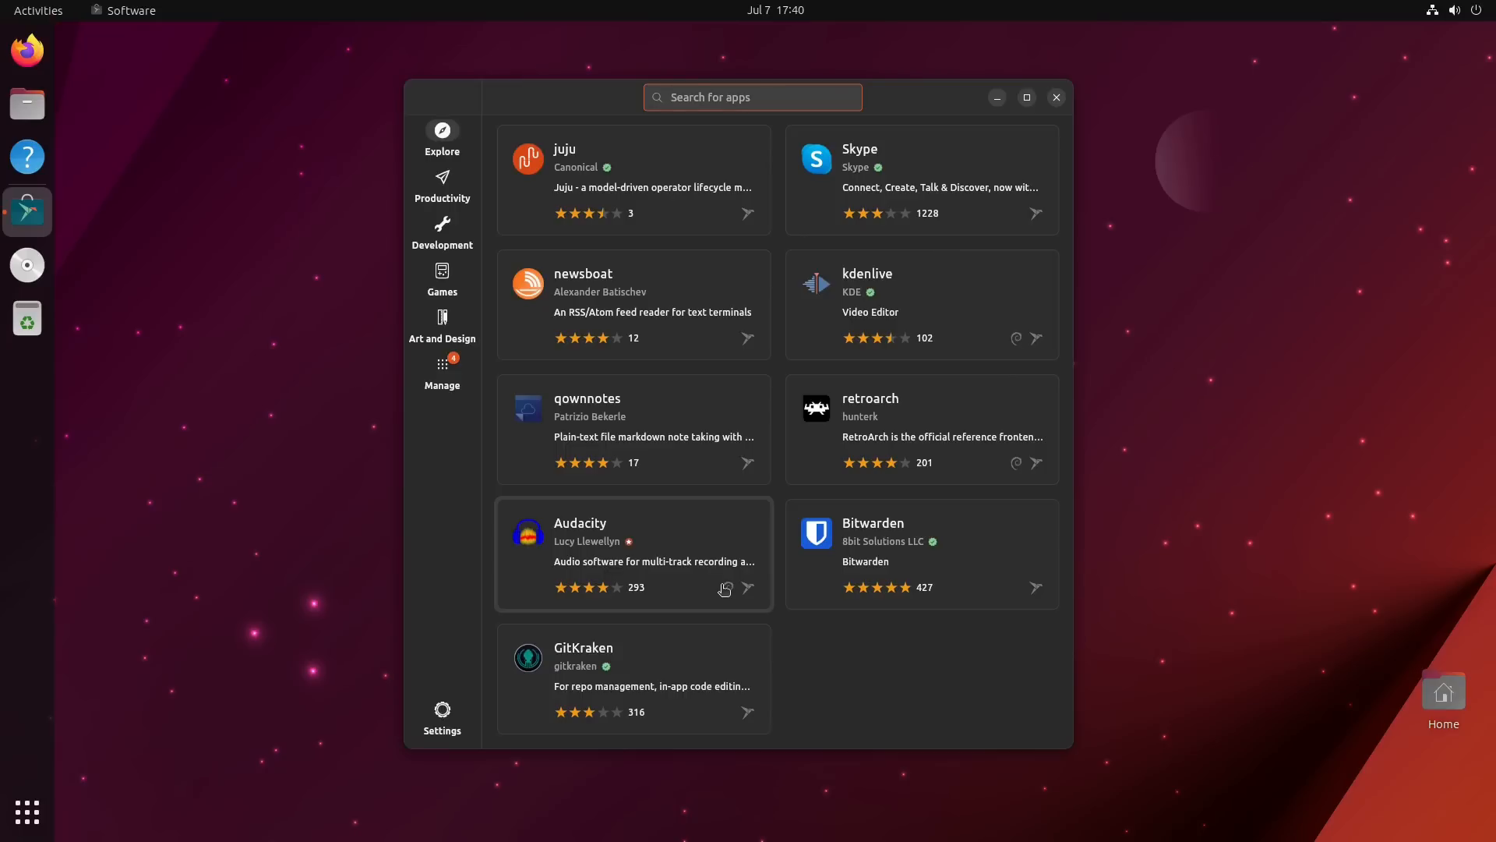
mouse_move(751, 545)
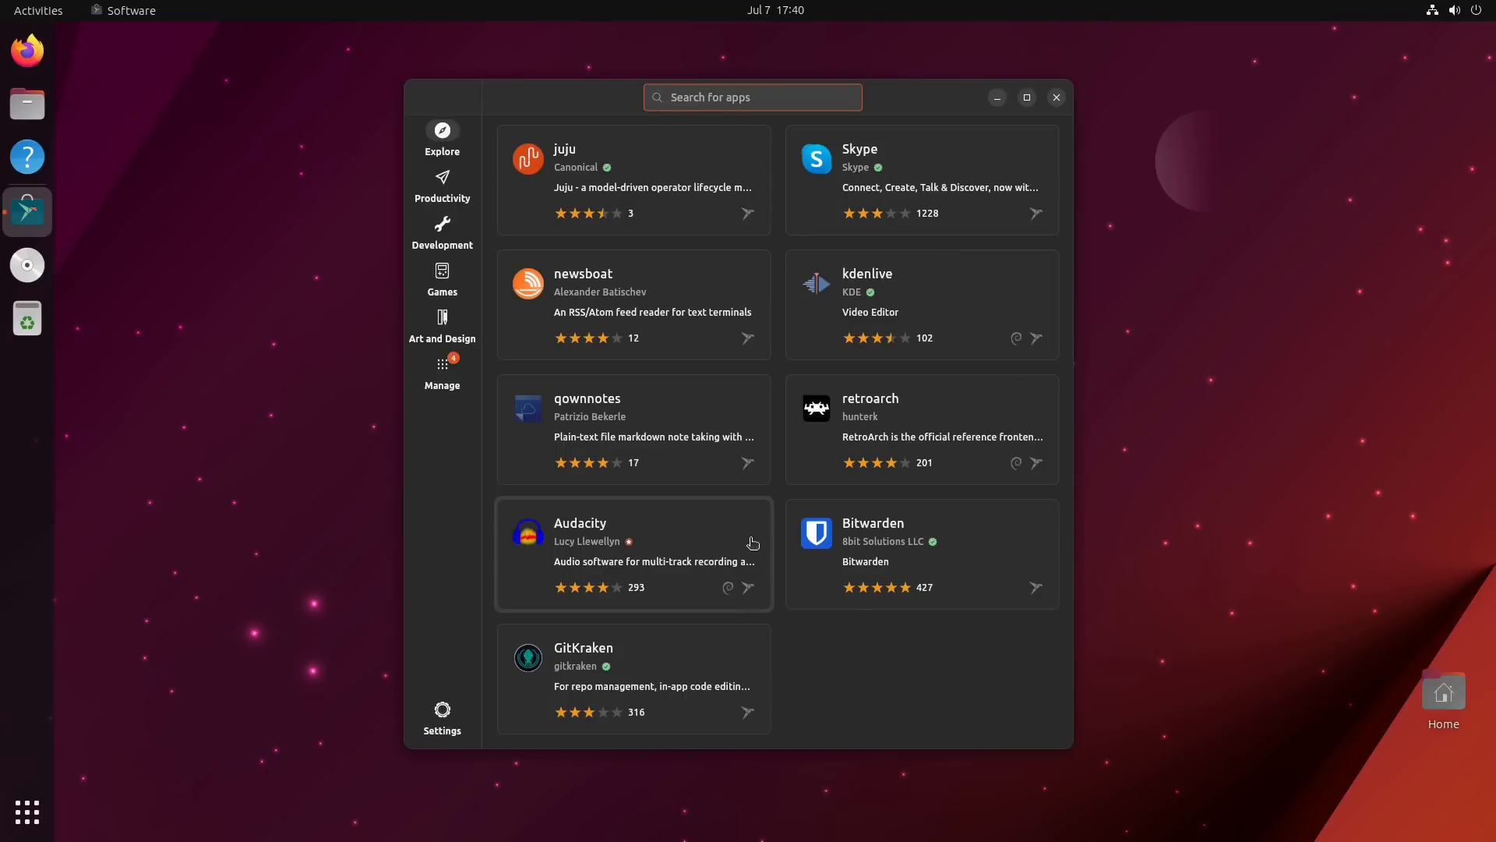
scroll(down, 3)
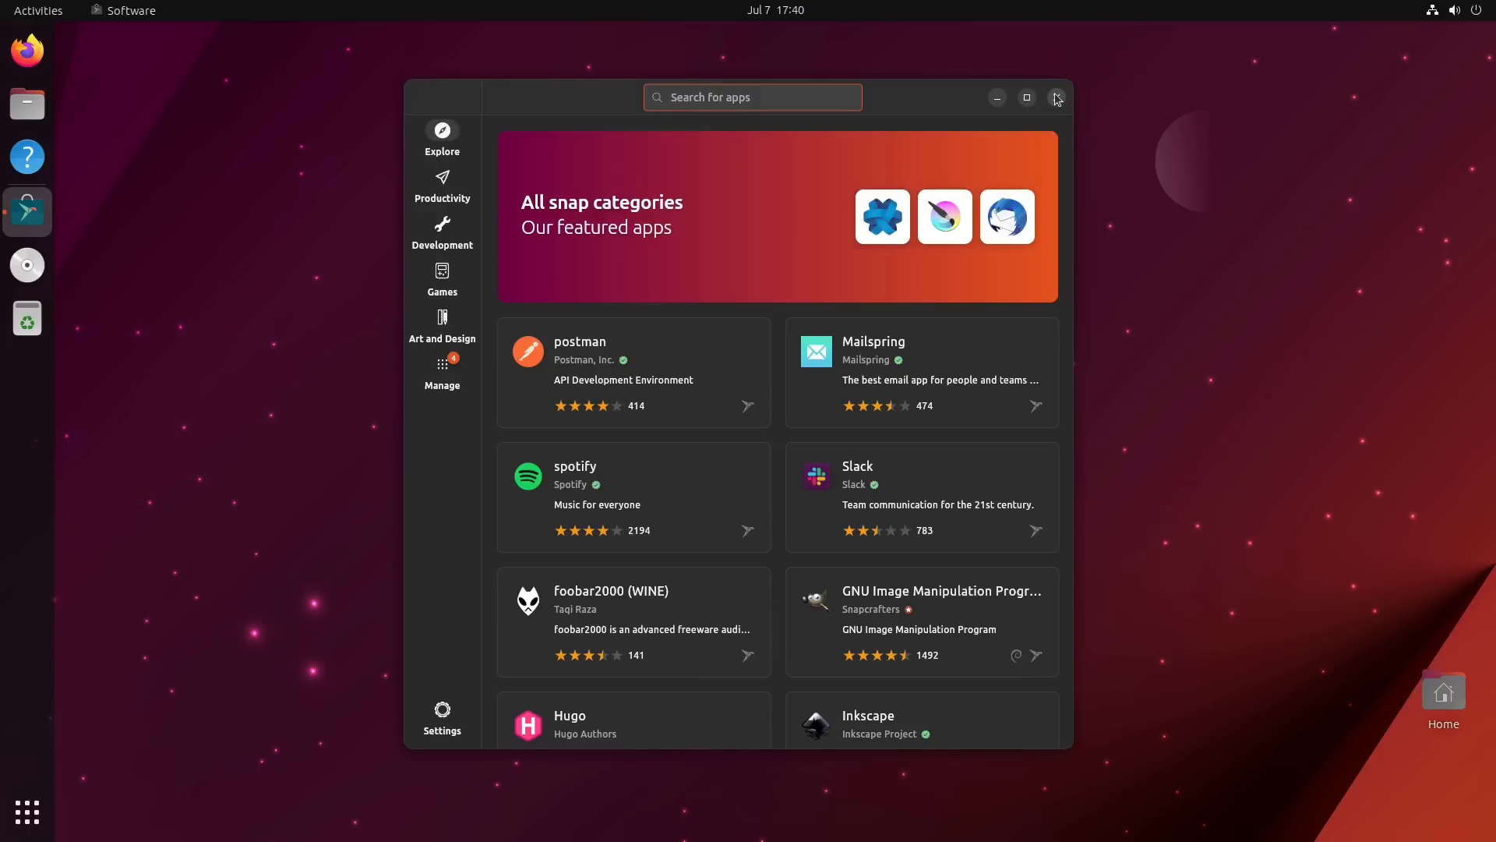
mouse_move(787, 302)
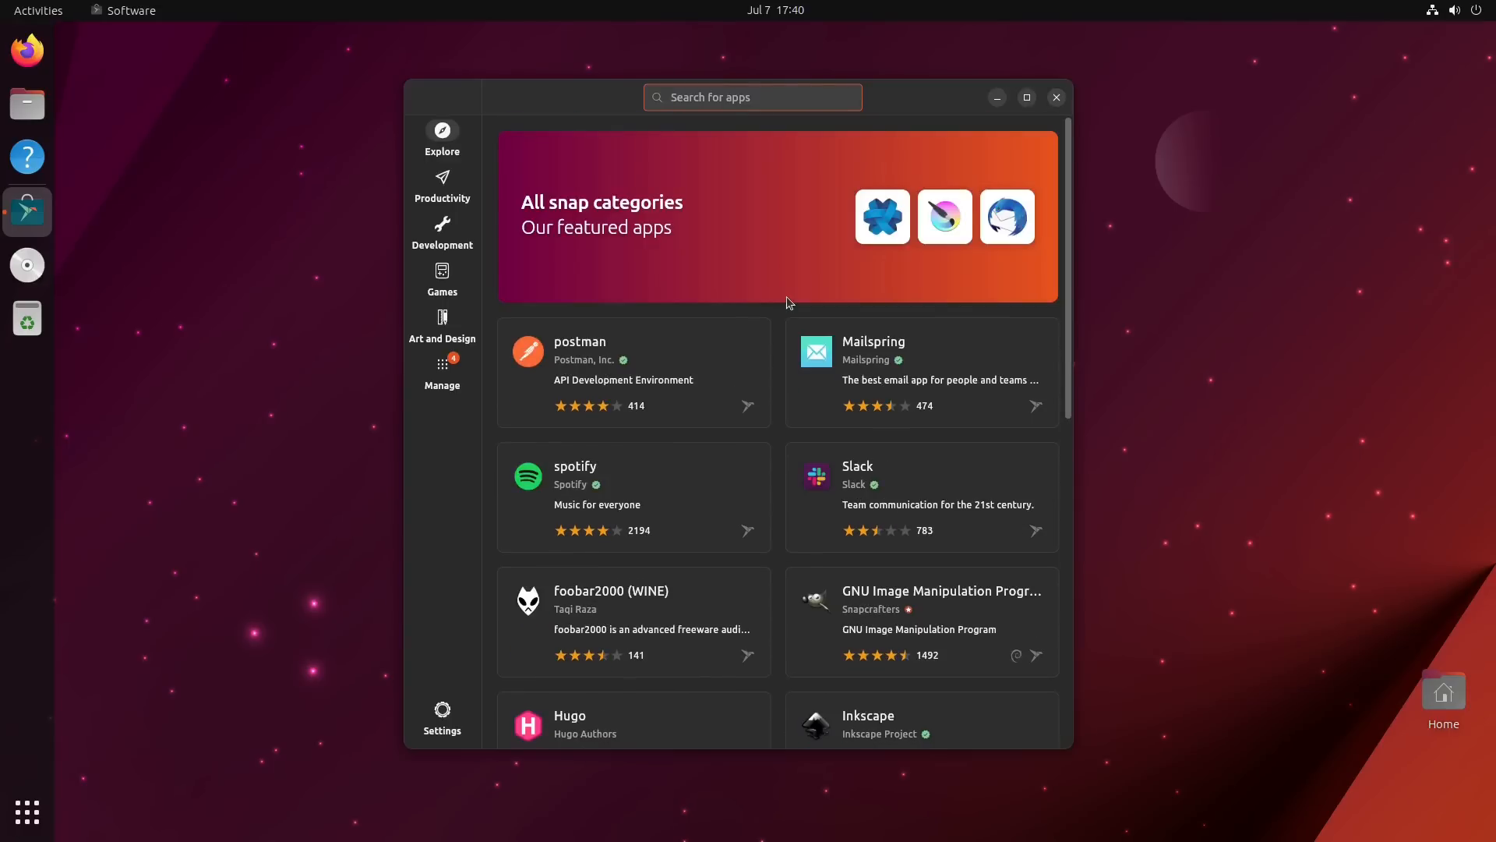